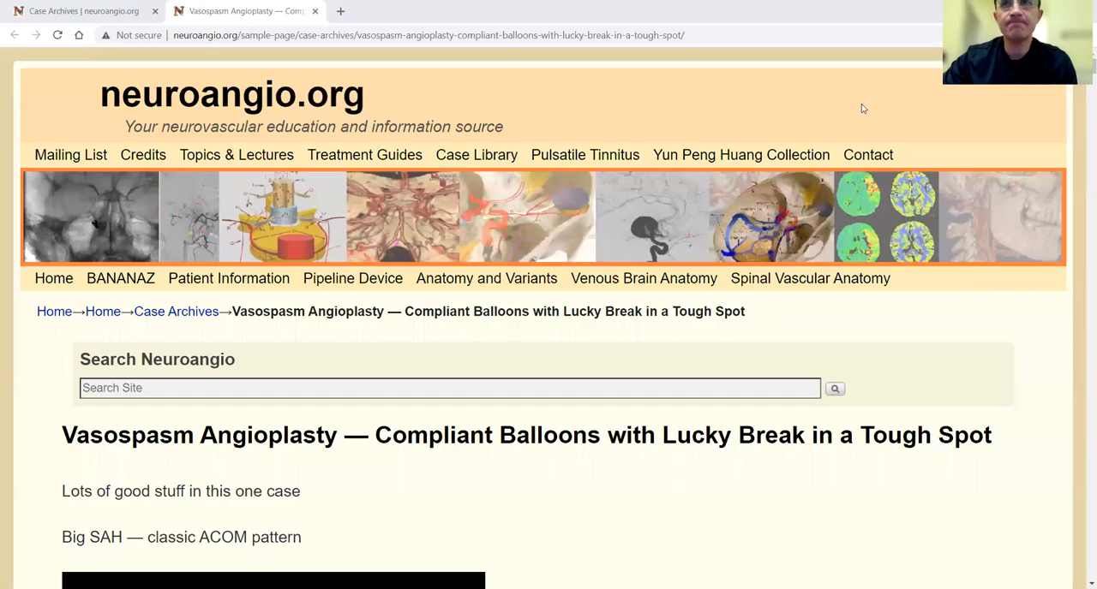
pyautogui.moveTo(860, 111)
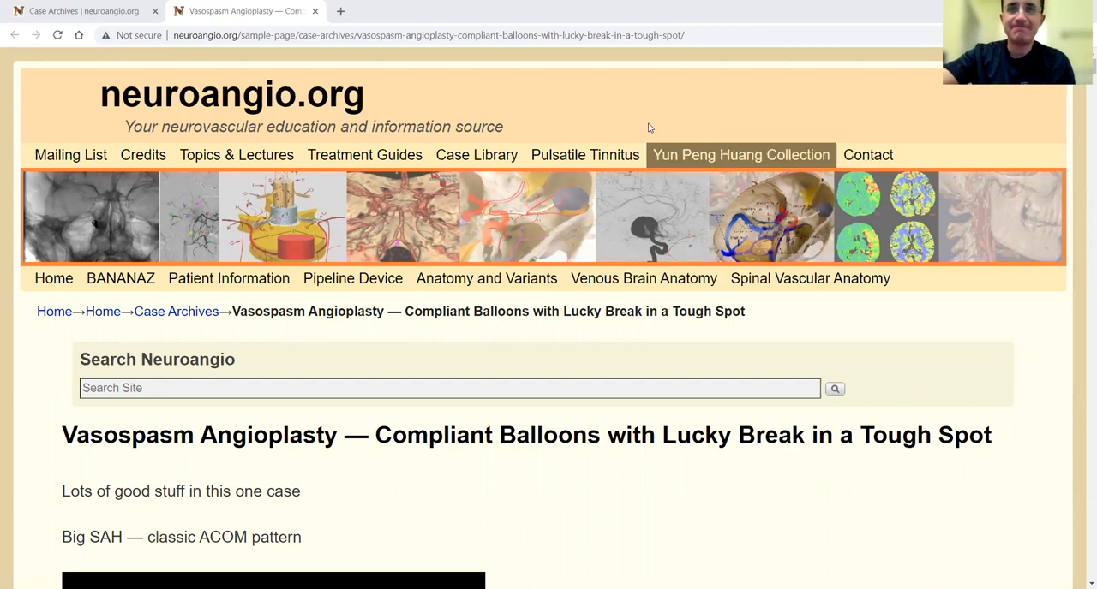
pyautogui.moveTo(645, 120)
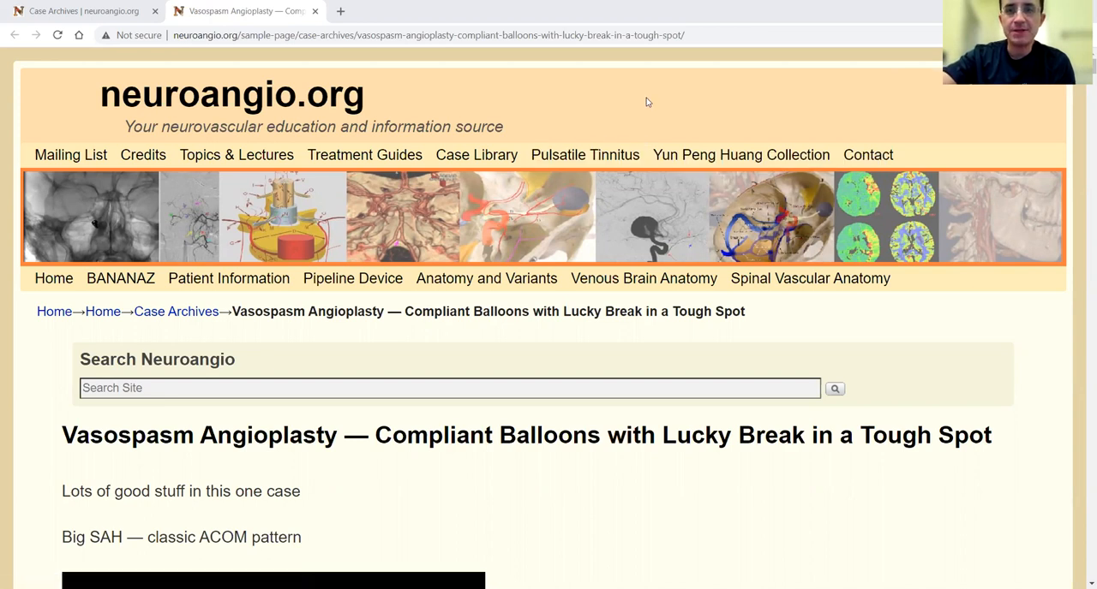
pyautogui.moveTo(728, 214)
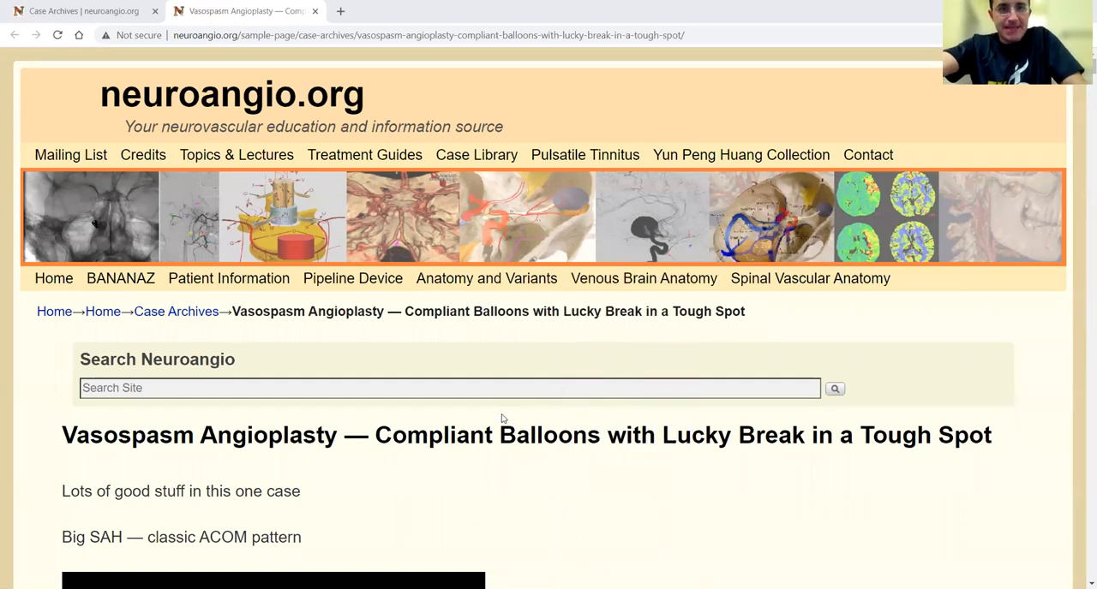
pyautogui.scroll(-3)
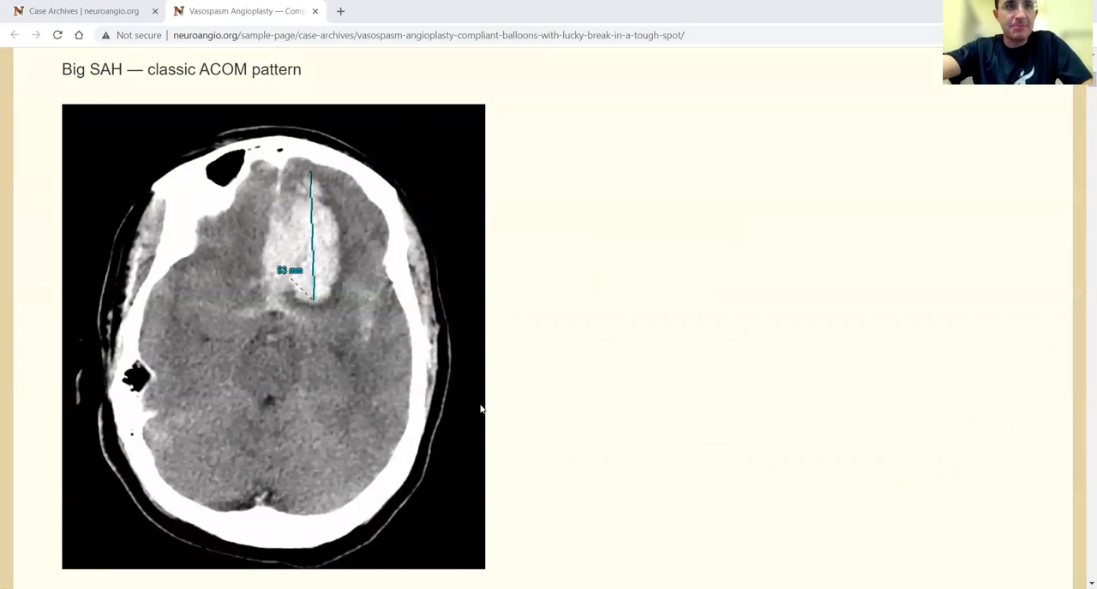
pyautogui.scroll(-3)
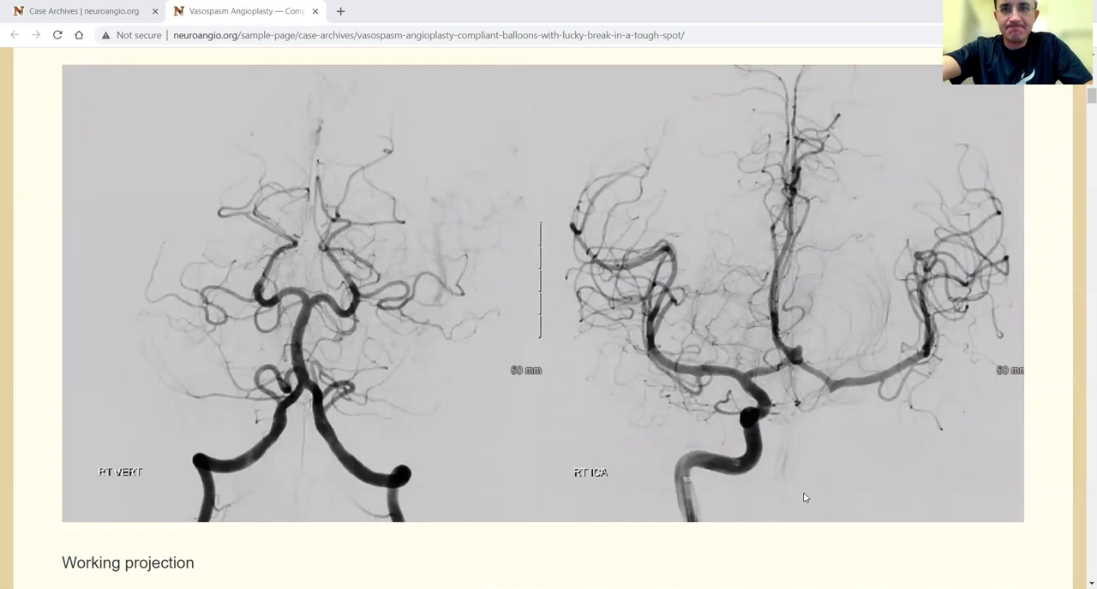
pyautogui.moveTo(833, 431)
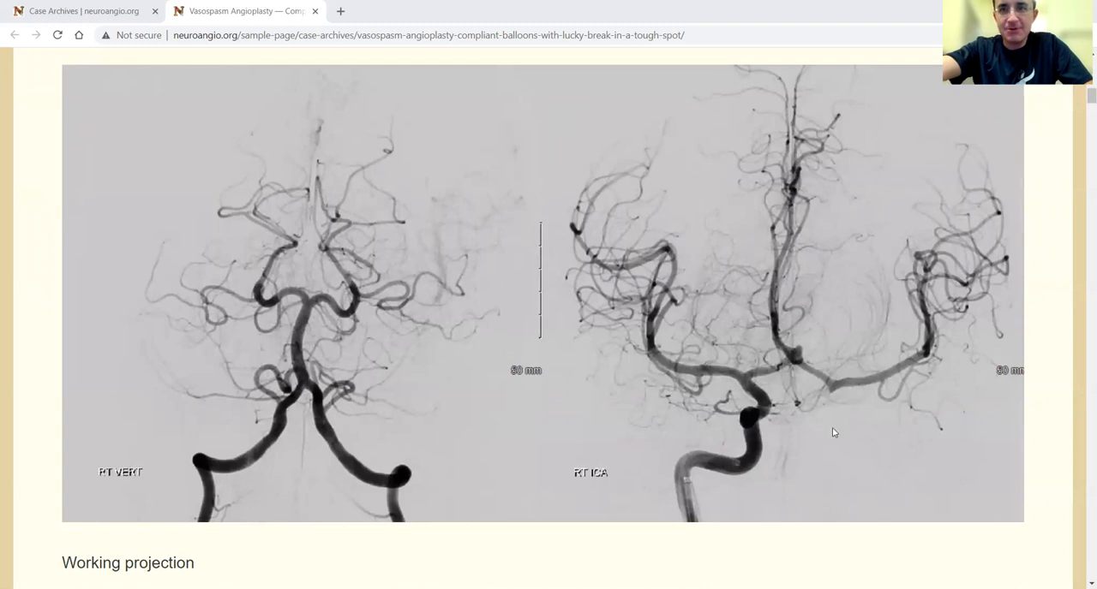
pyautogui.moveTo(833, 425)
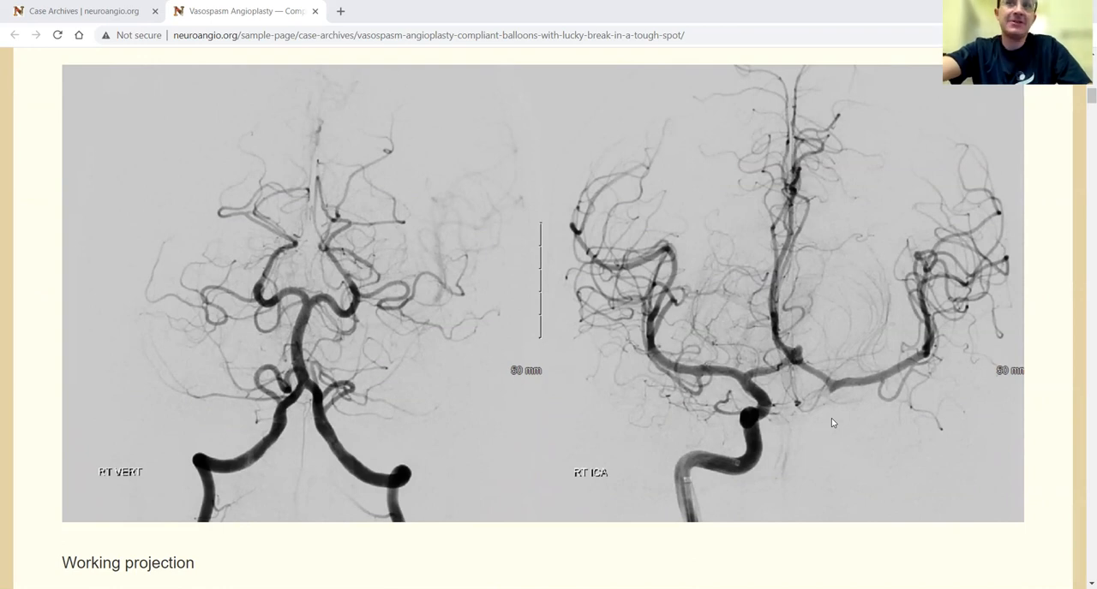
pyautogui.moveTo(833, 420)
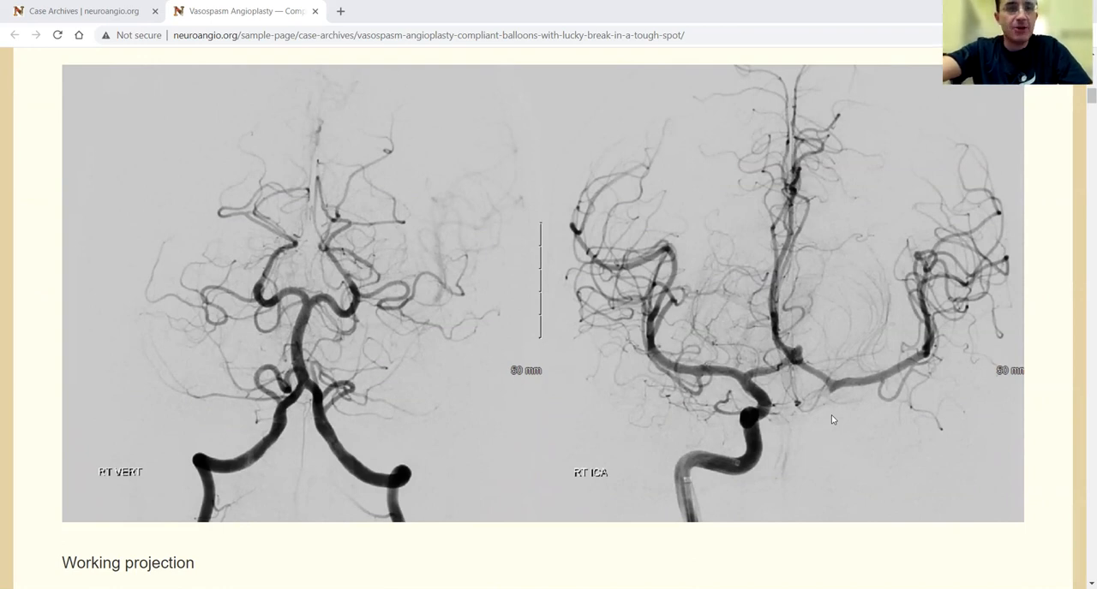
pyautogui.moveTo(950, 350)
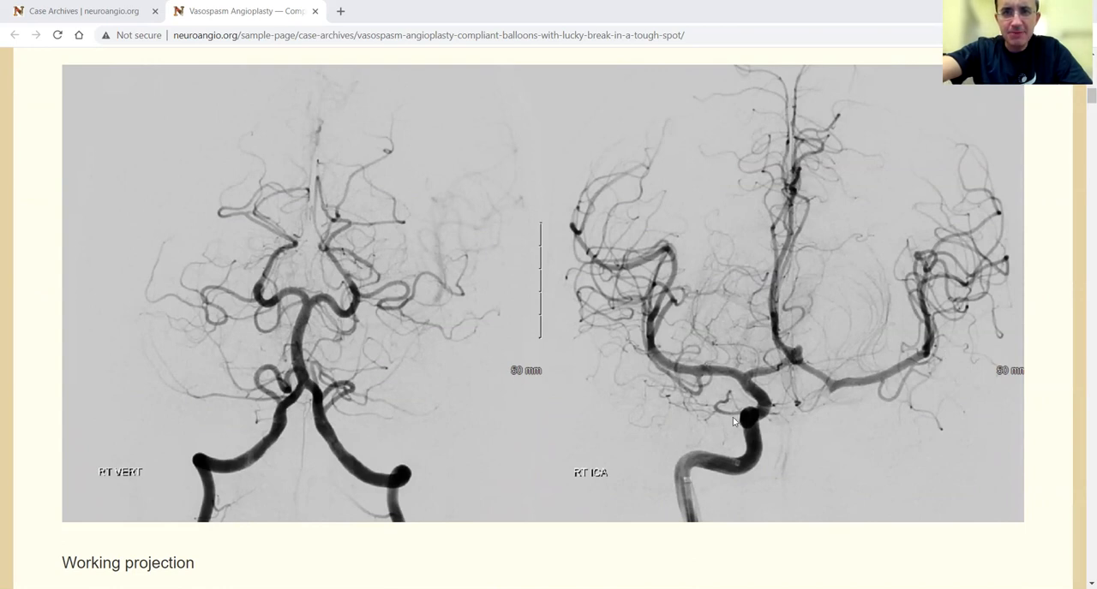
pyautogui.moveTo(805, 432)
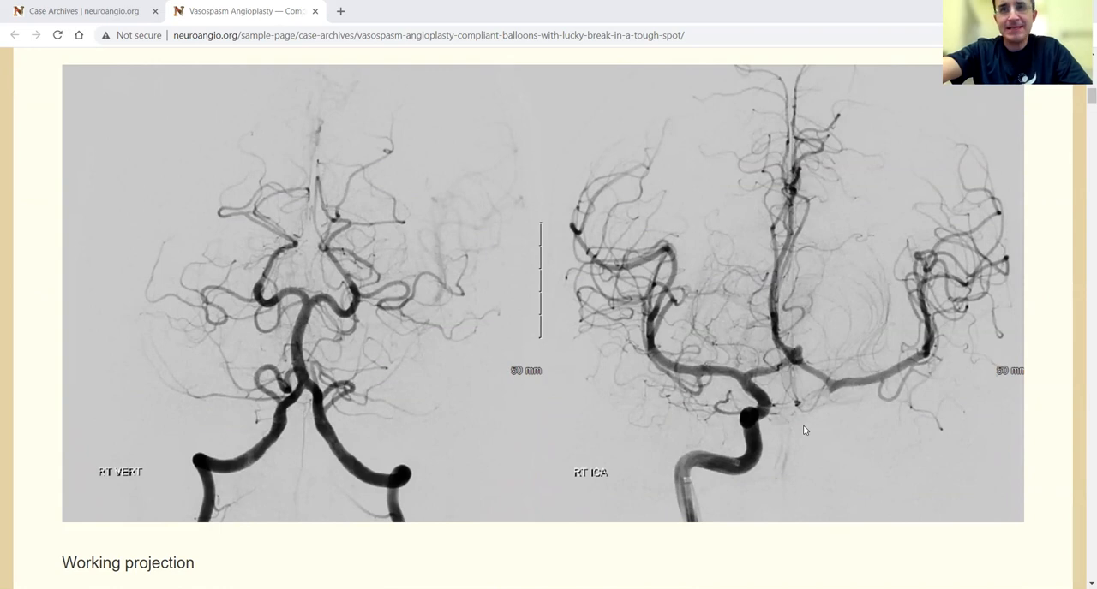
pyautogui.moveTo(432, 428)
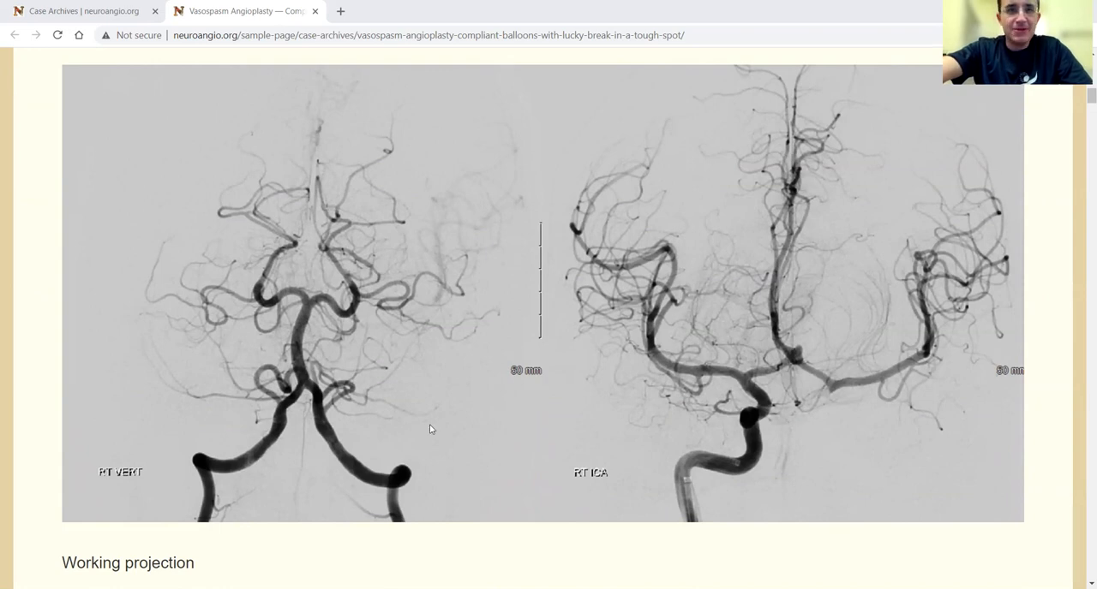
pyautogui.scroll(-3)
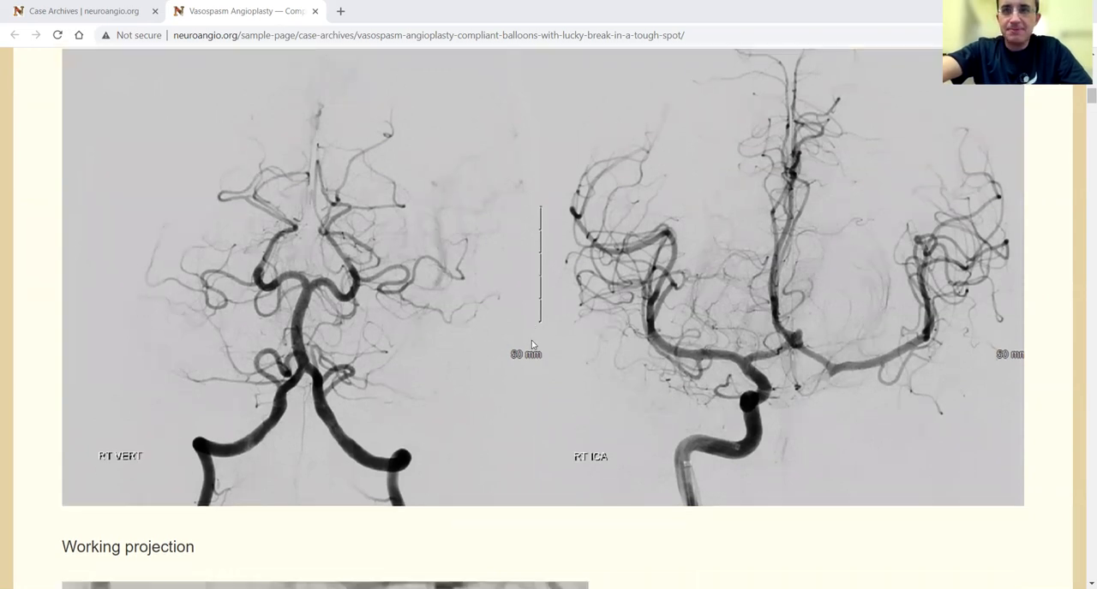
pyautogui.scroll(-3)
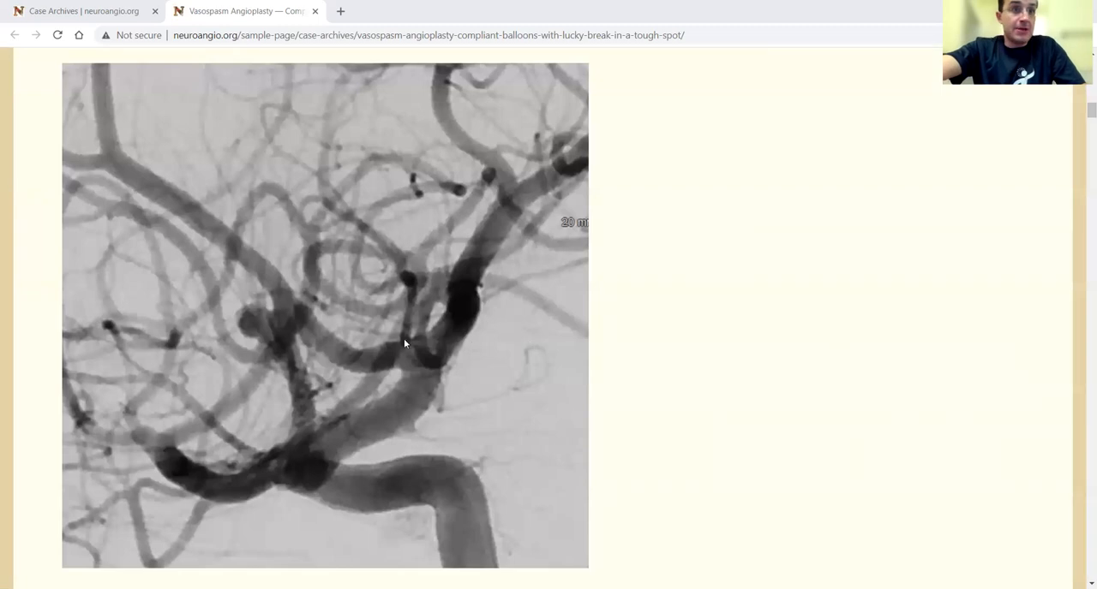
pyautogui.moveTo(326, 358)
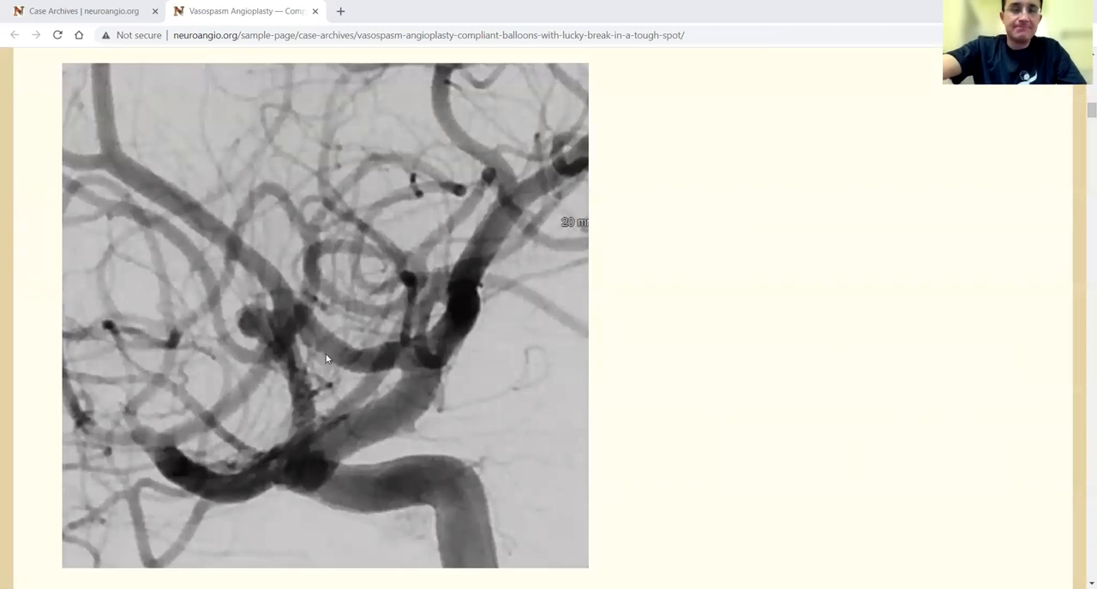
pyautogui.moveTo(327, 353)
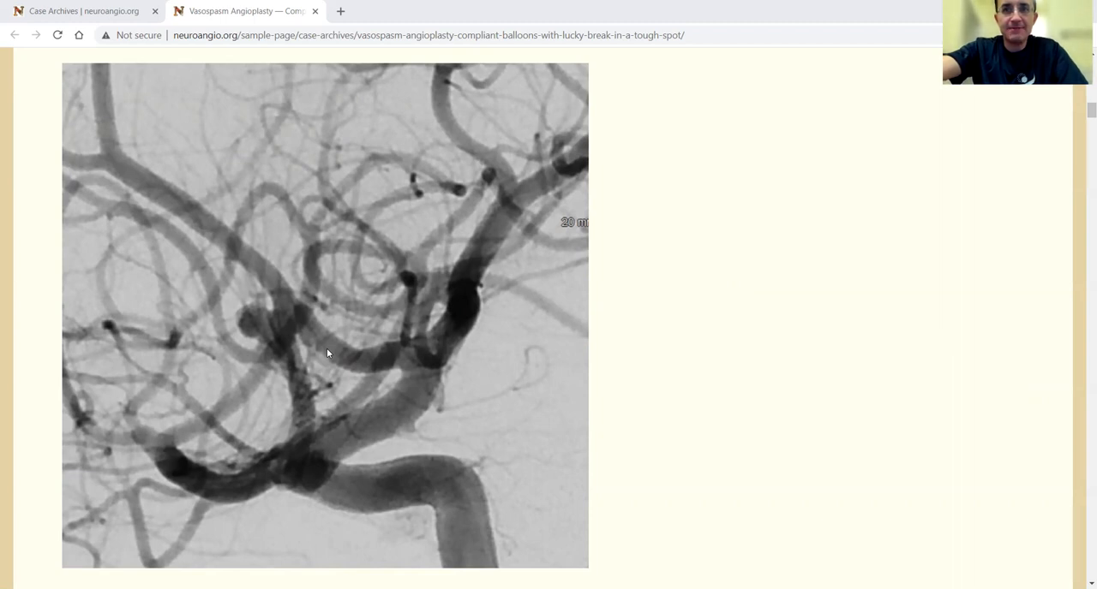
pyautogui.moveTo(298, 360)
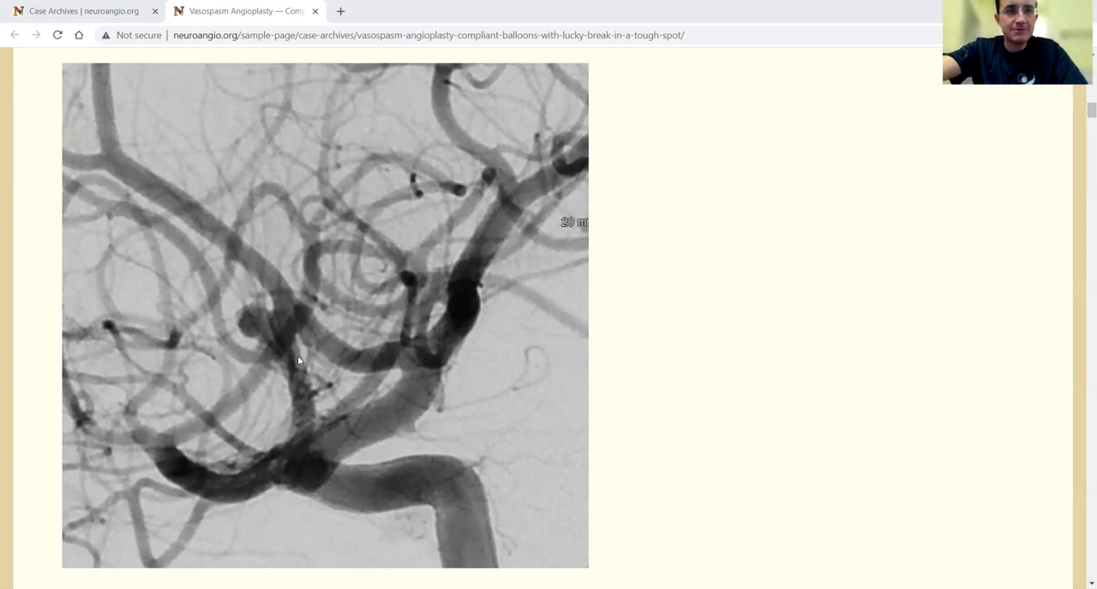
pyautogui.moveTo(490, 356)
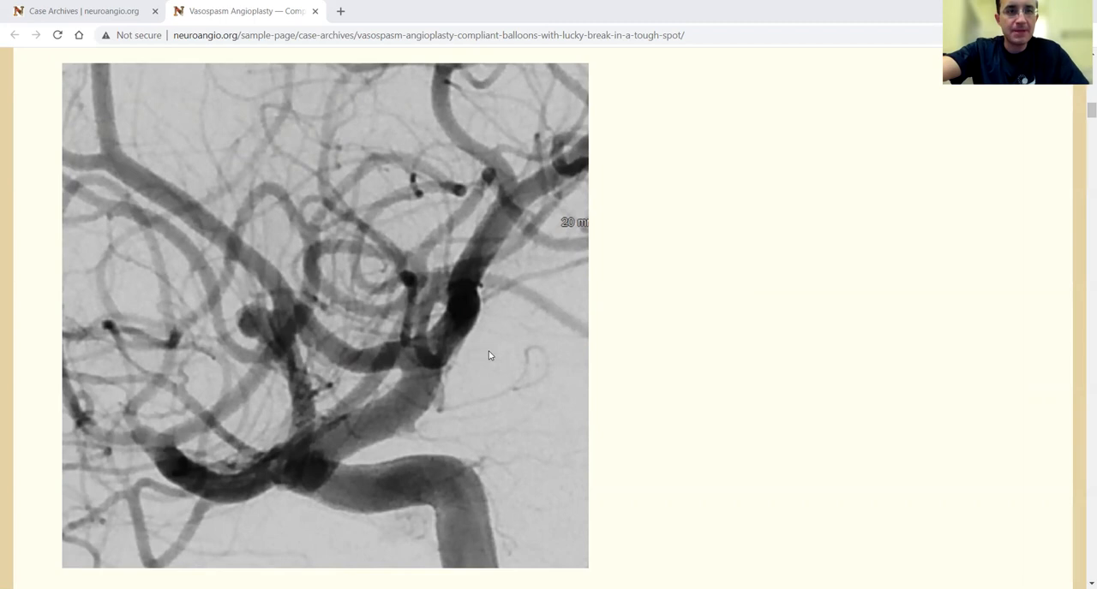
pyautogui.moveTo(523, 293)
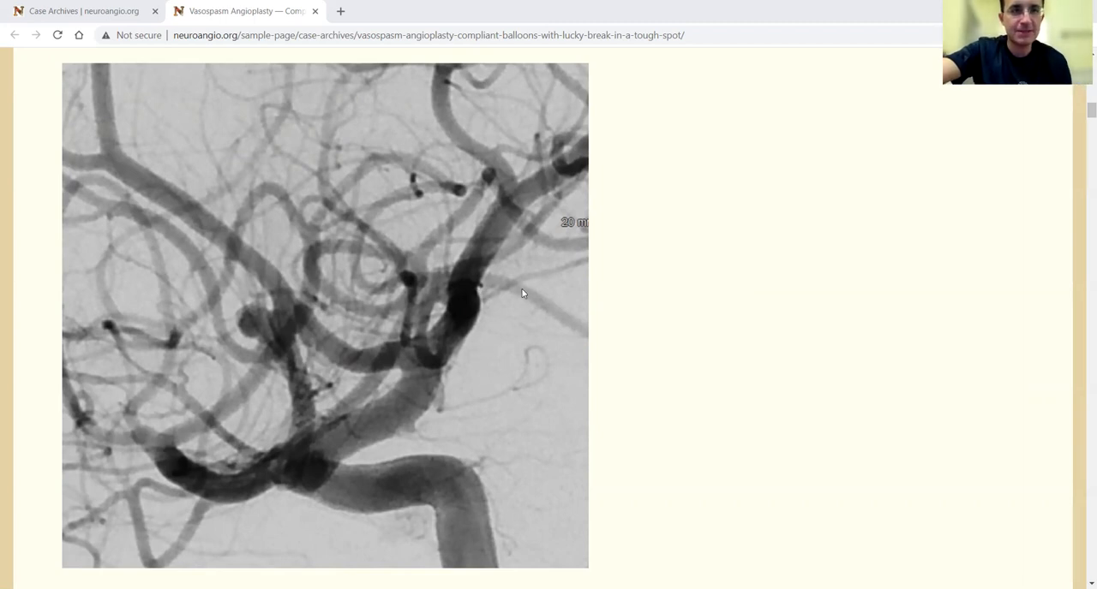
pyautogui.scroll(-3)
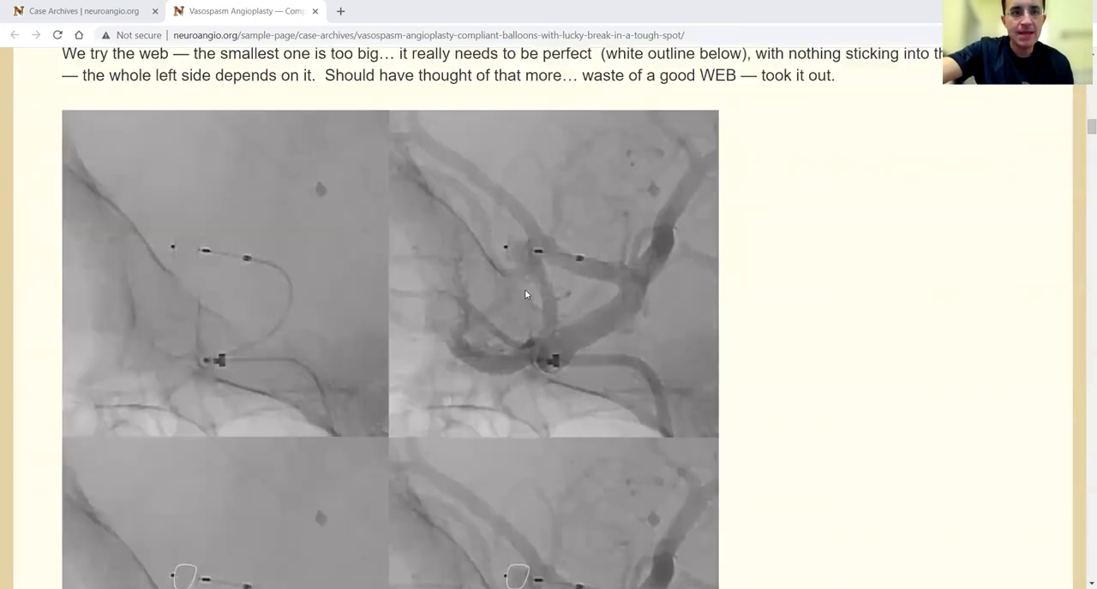
pyautogui.scroll(-3)
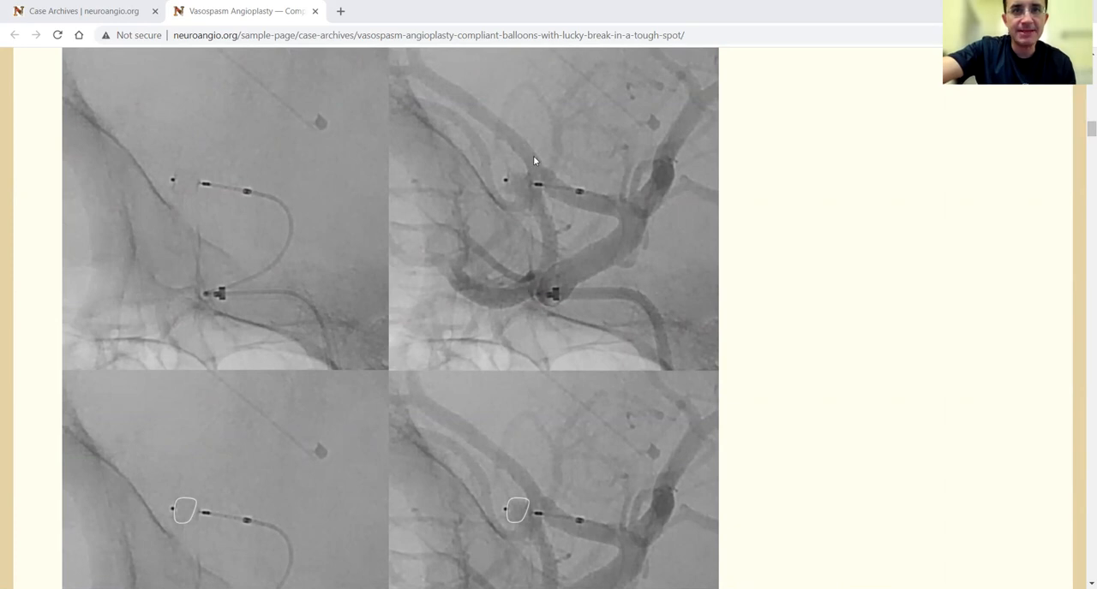
pyautogui.scroll(-3)
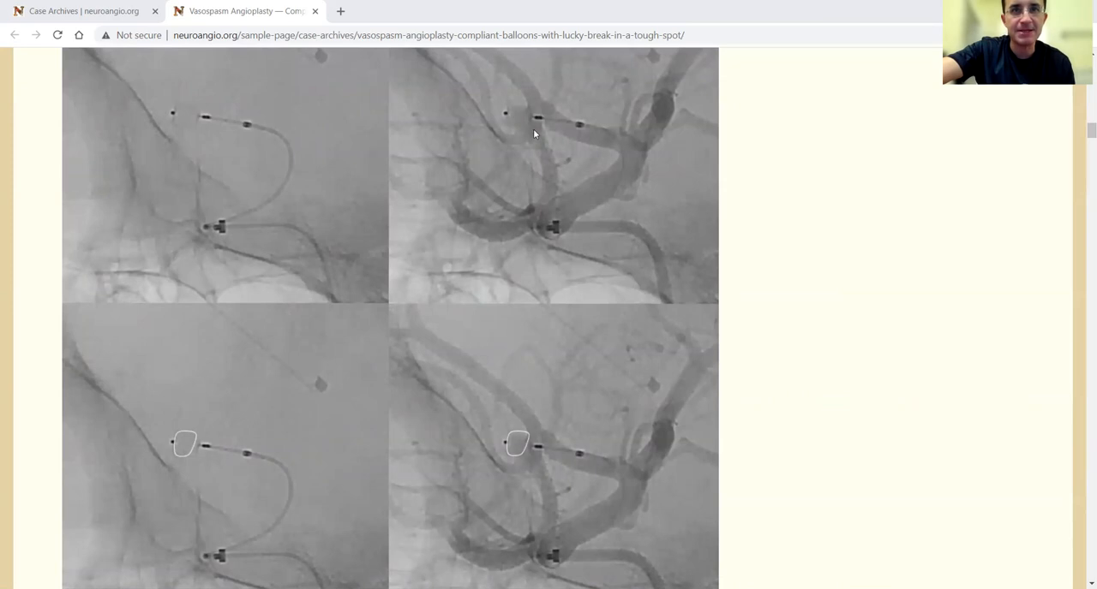
pyautogui.moveTo(171, 486)
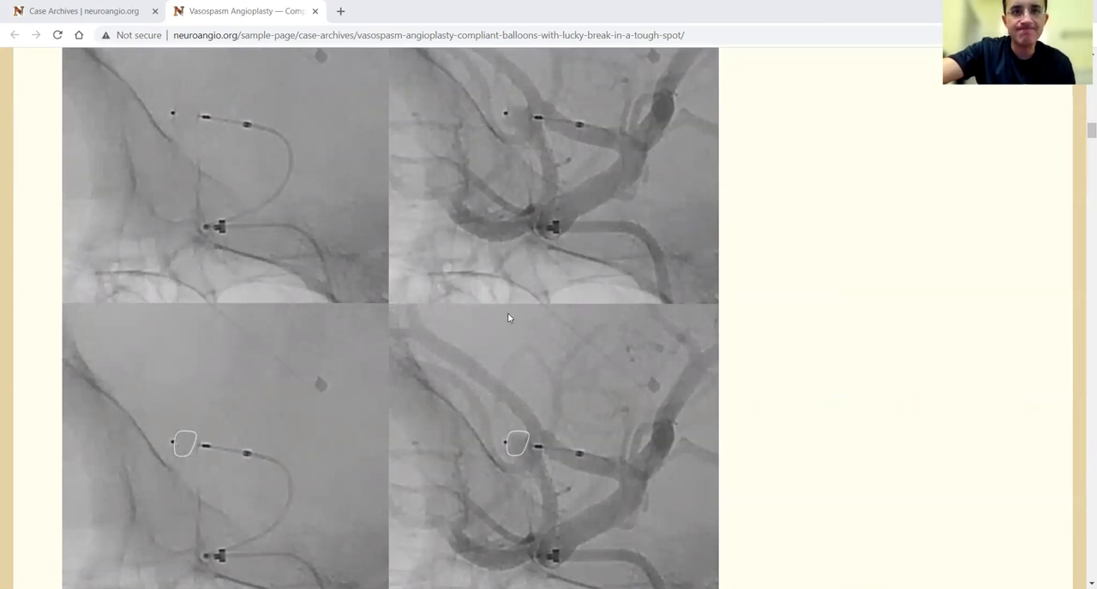
pyautogui.scroll(-3)
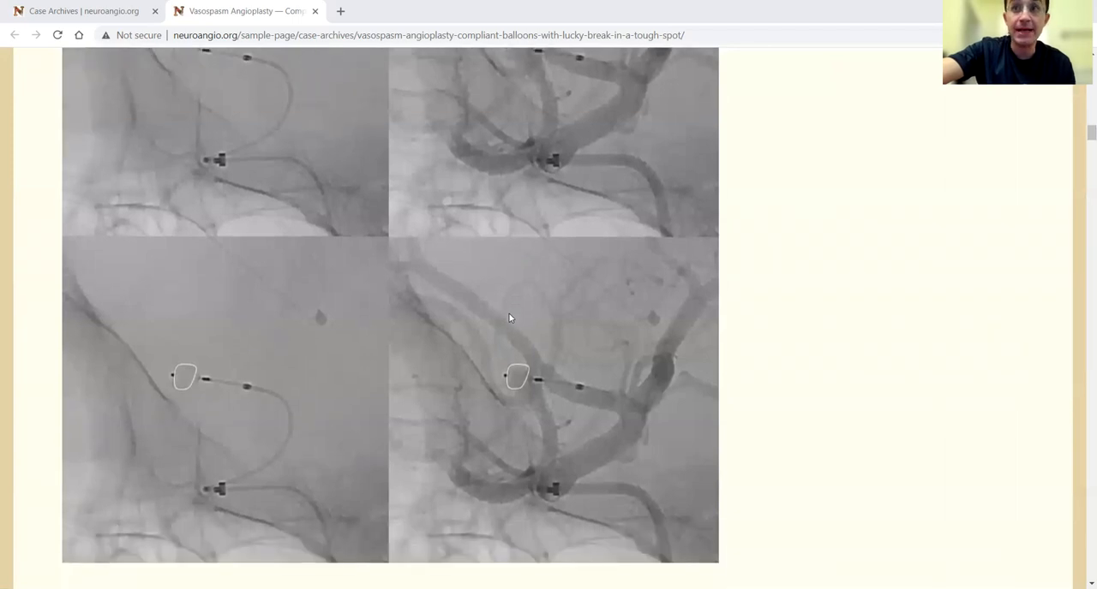
pyautogui.scroll(-3)
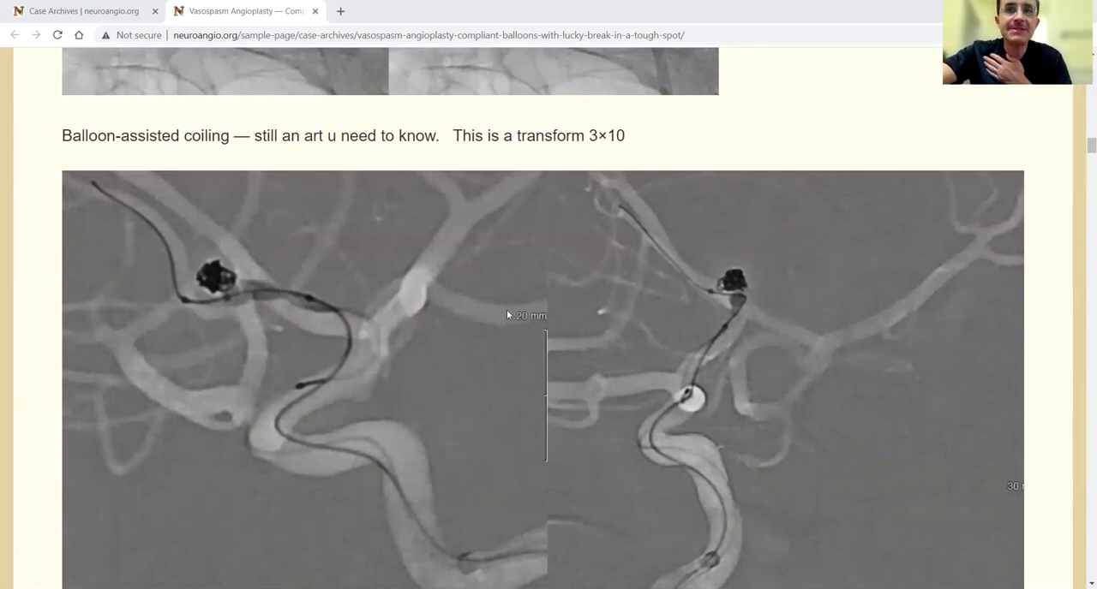
pyautogui.moveTo(490, 319)
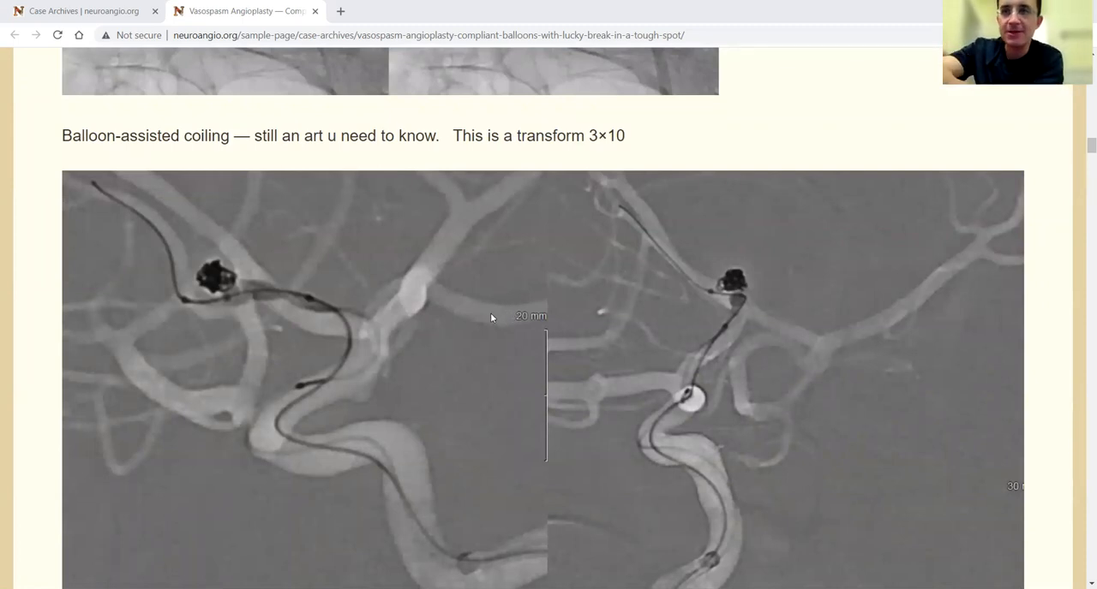
pyautogui.moveTo(503, 326)
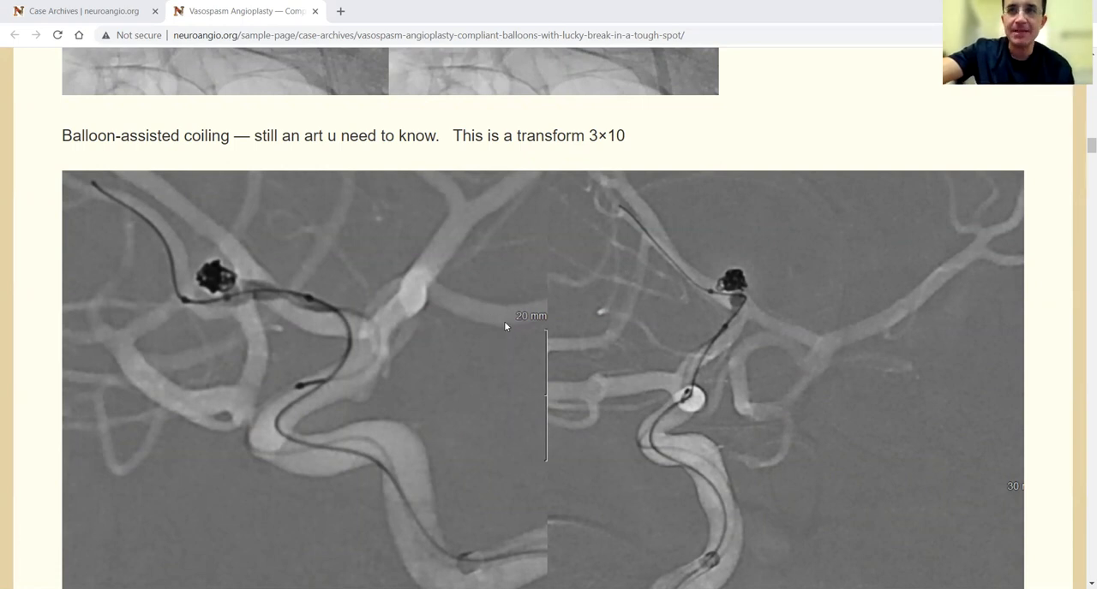
pyautogui.moveTo(514, 295)
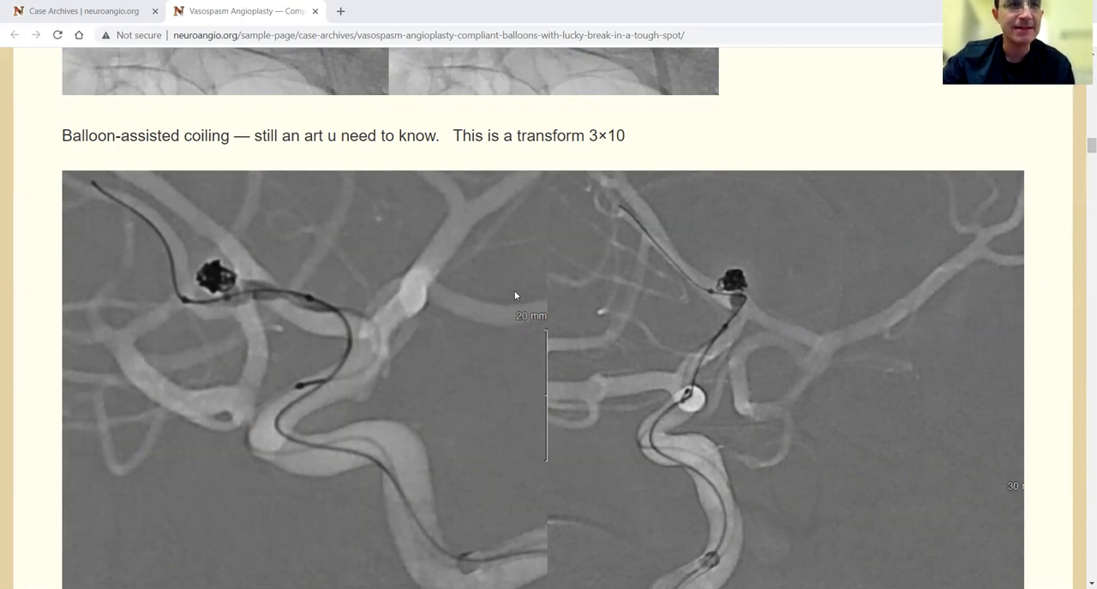
pyautogui.moveTo(323, 334)
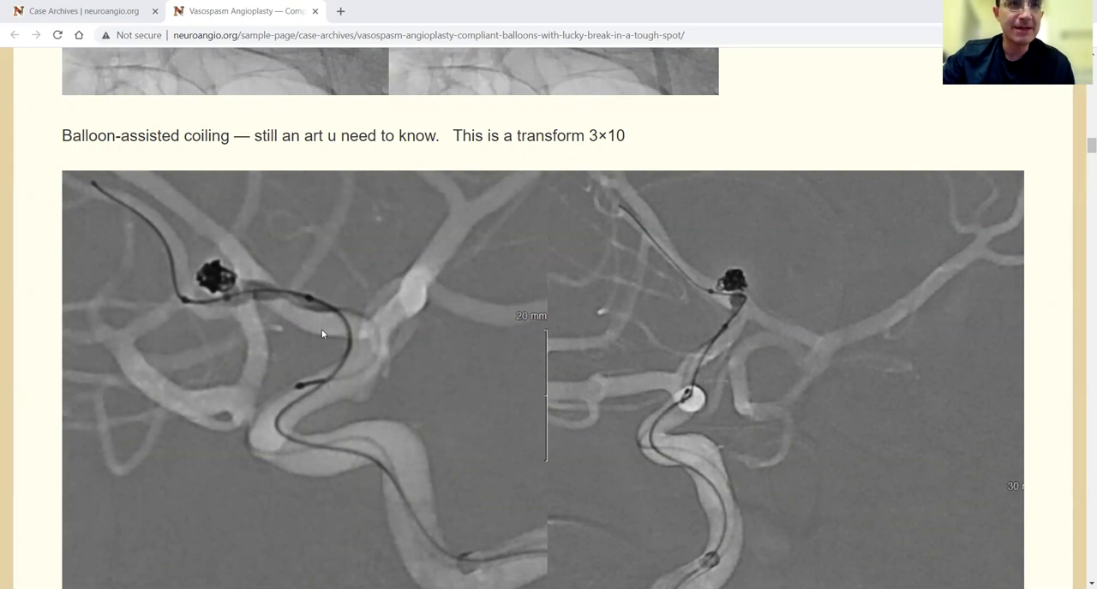
pyautogui.moveTo(333, 261)
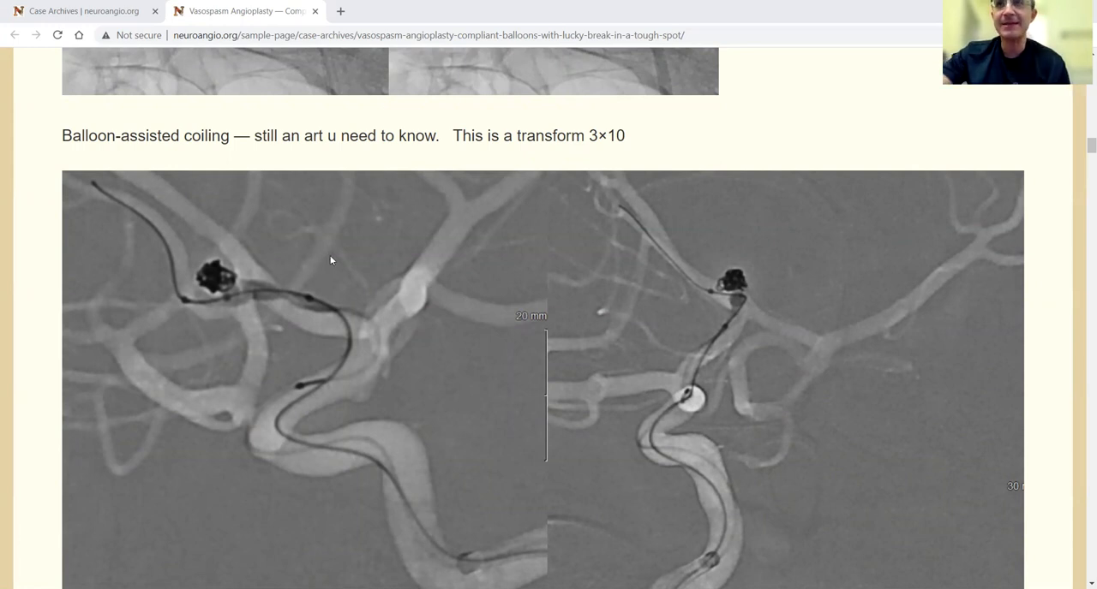
pyautogui.moveTo(627, 271)
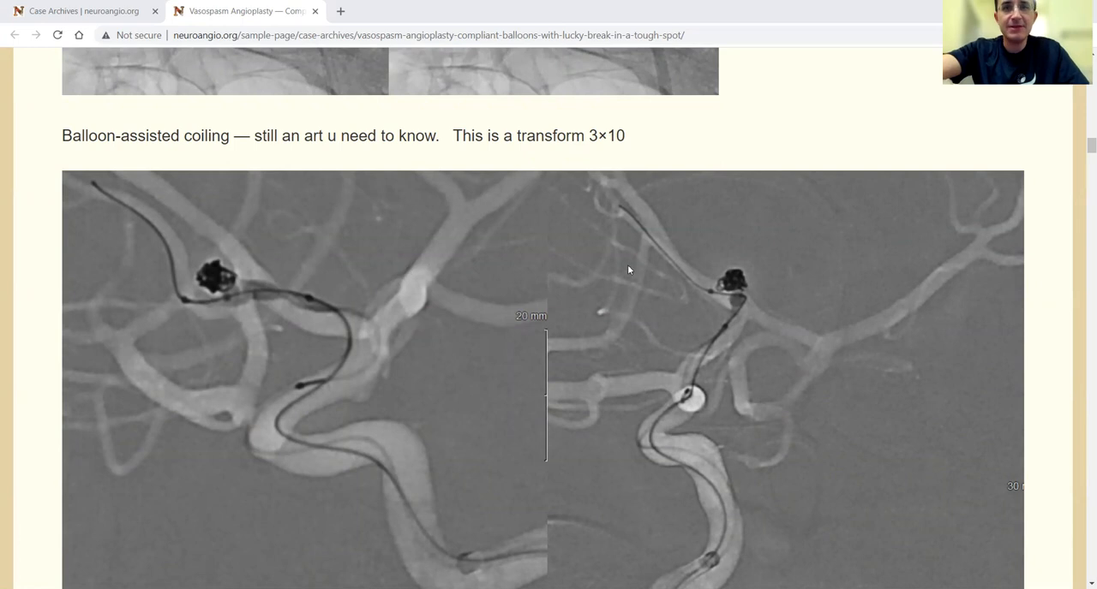
pyautogui.moveTo(324, 267)
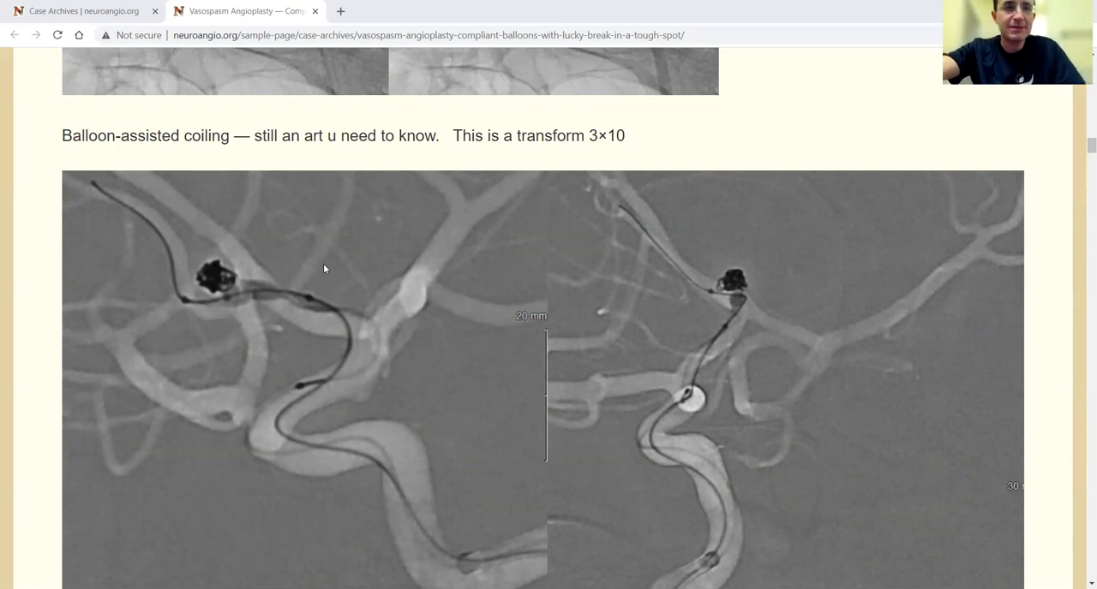
pyautogui.moveTo(336, 274)
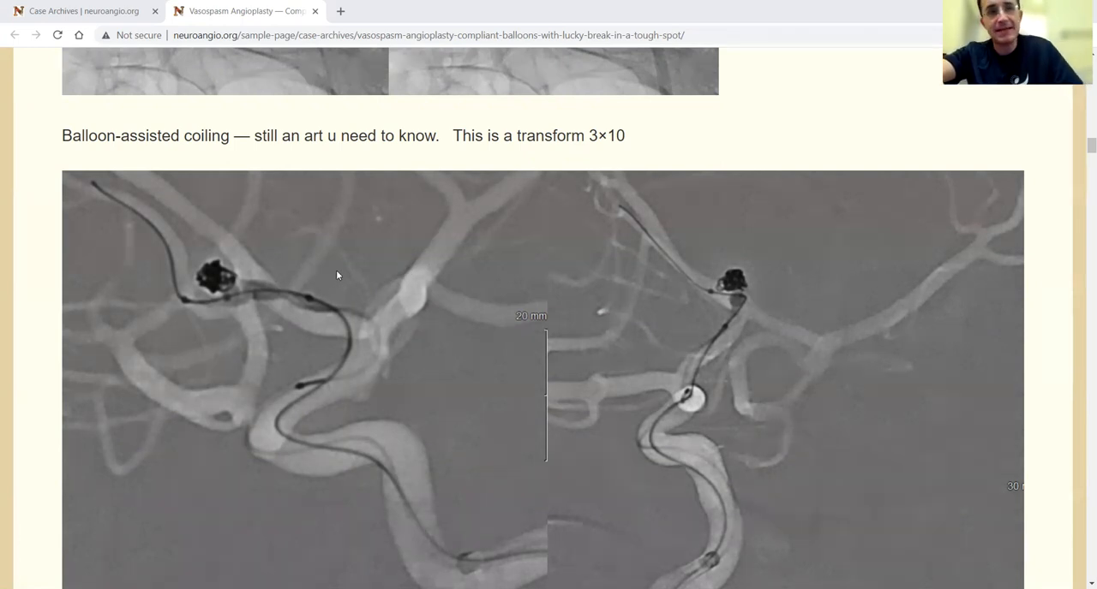
pyautogui.moveTo(350, 222)
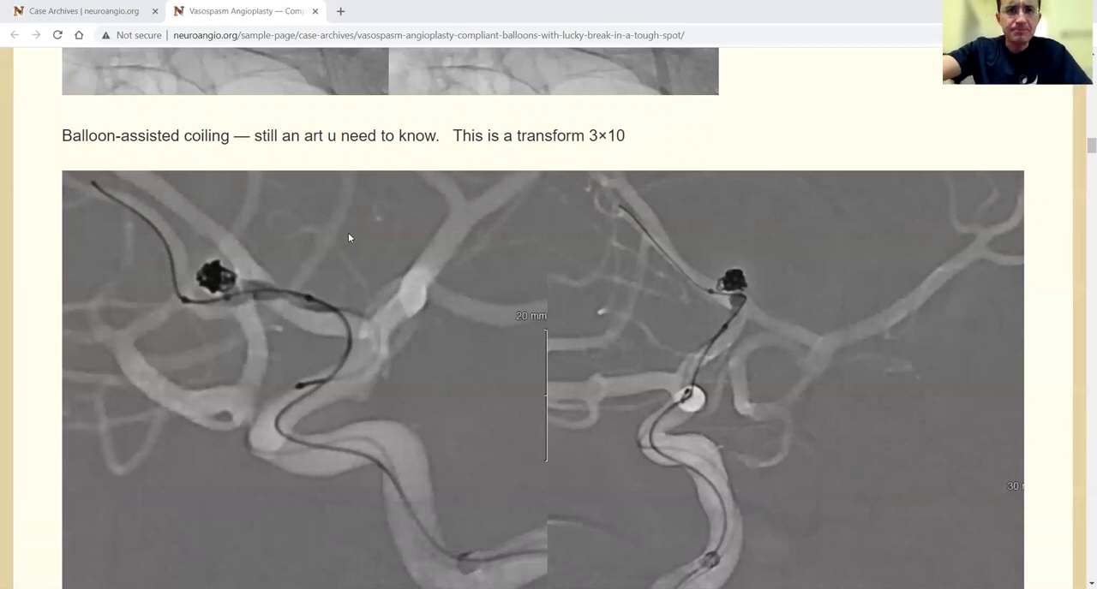
pyautogui.moveTo(764, 290)
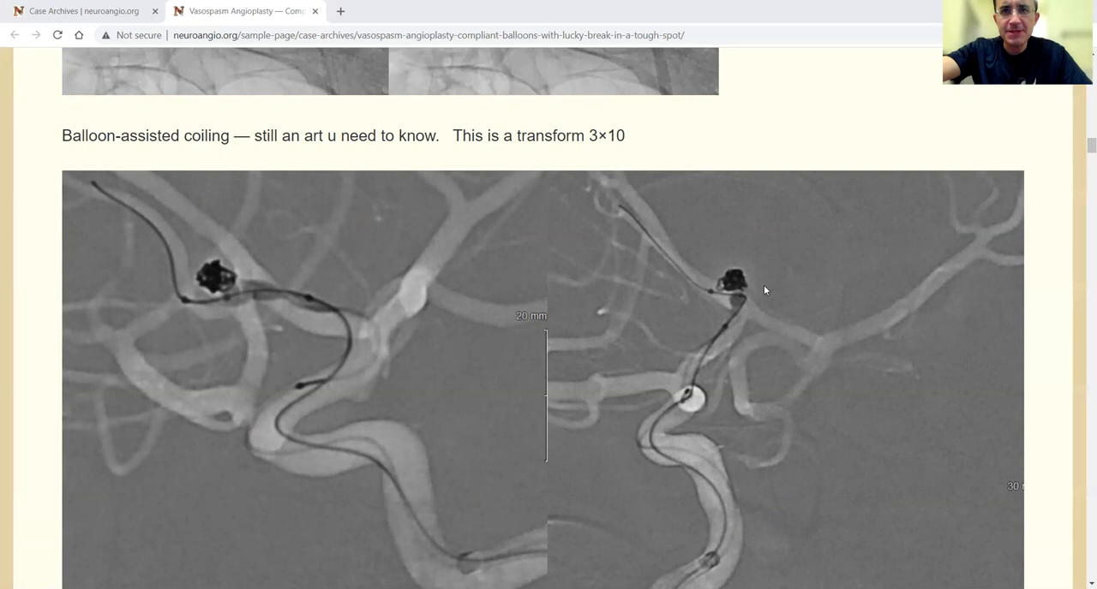
pyautogui.moveTo(739, 277)
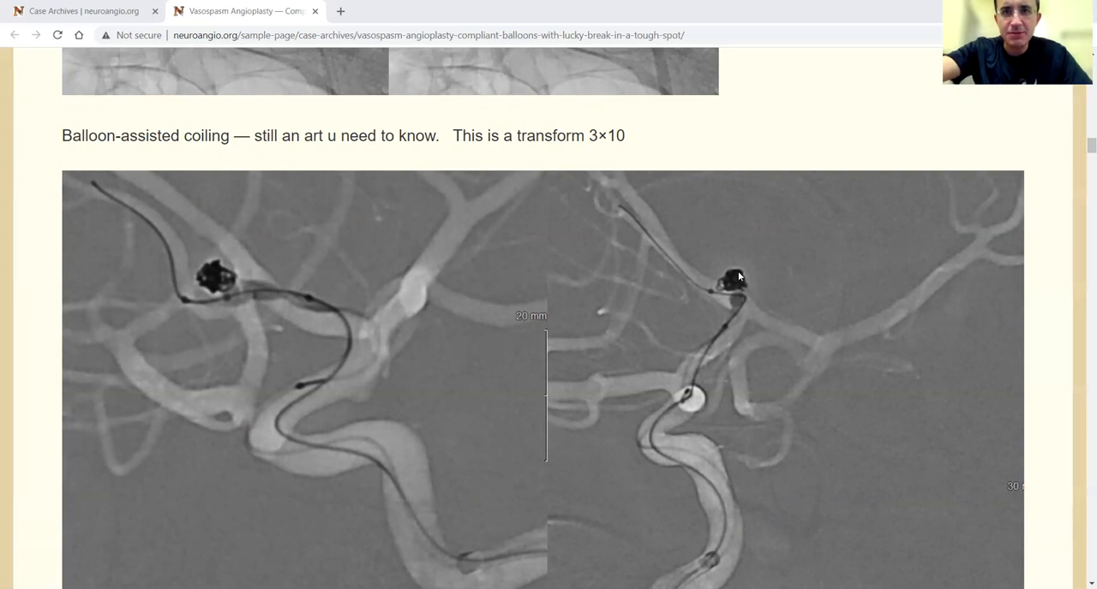
pyautogui.moveTo(744, 294)
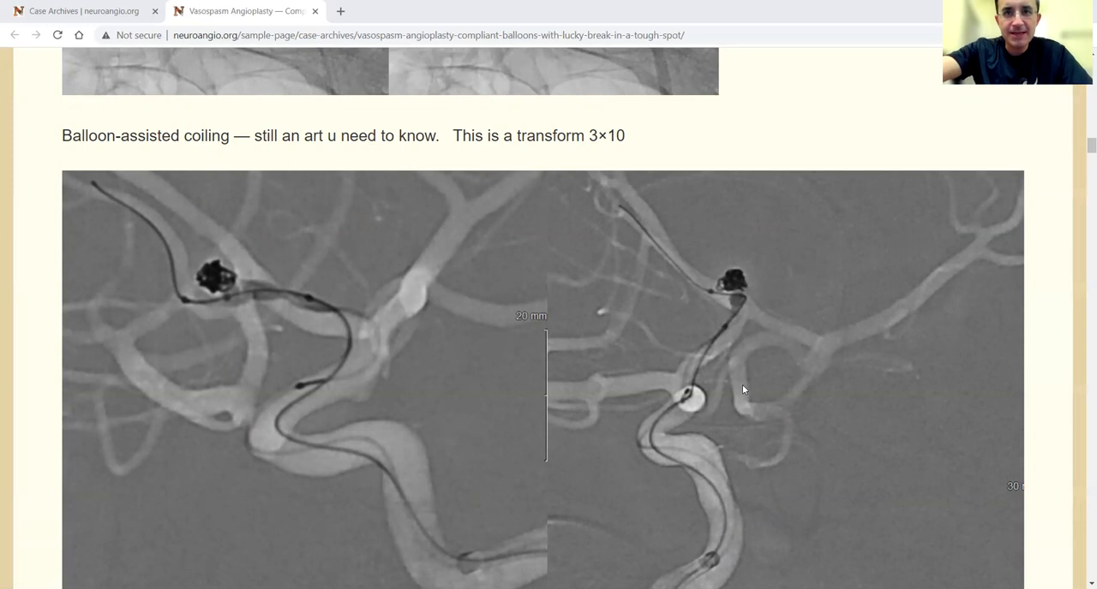
pyautogui.scroll(-3)
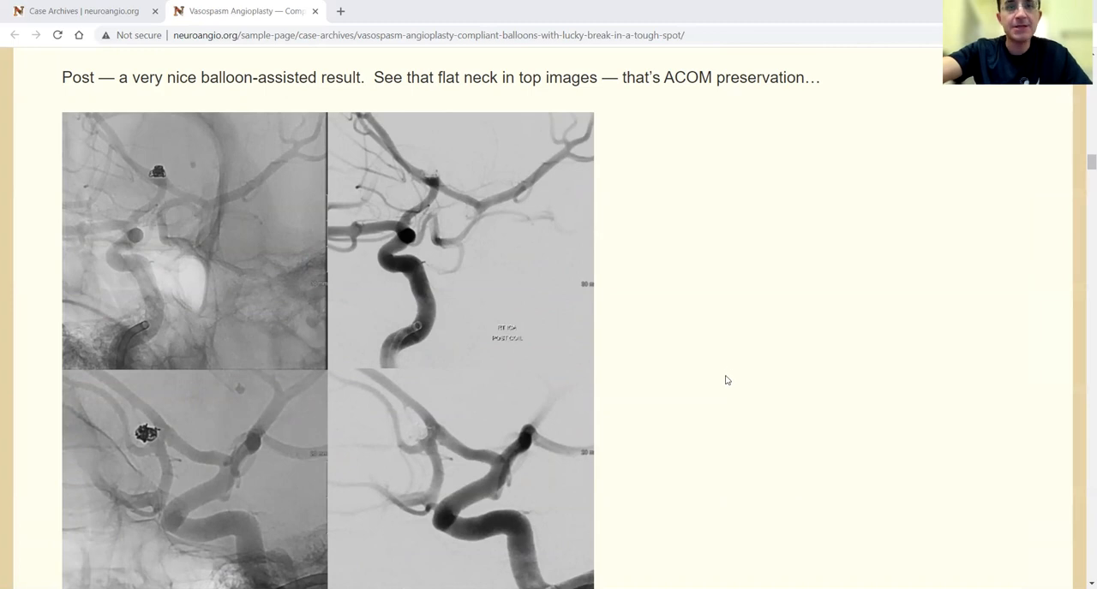
pyautogui.scroll(-3)
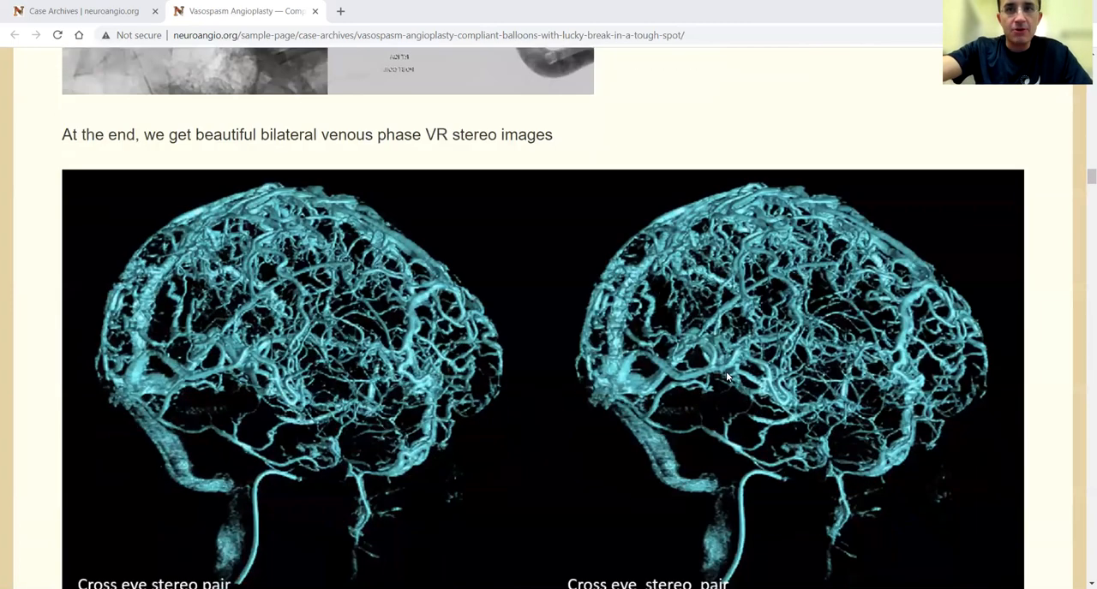
pyautogui.scroll(-3)
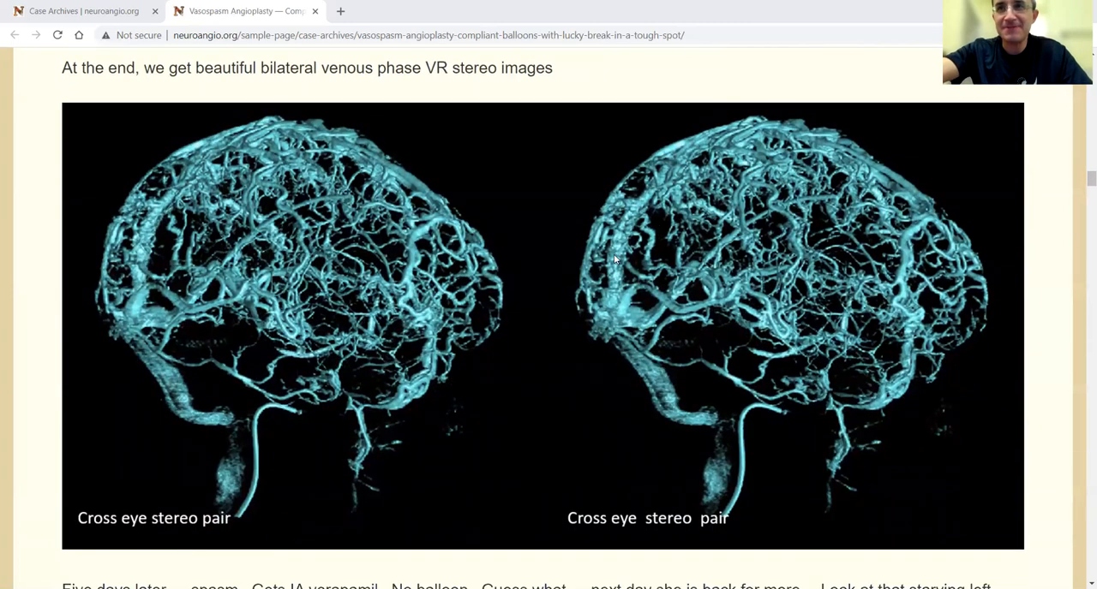
pyautogui.moveTo(570, 176)
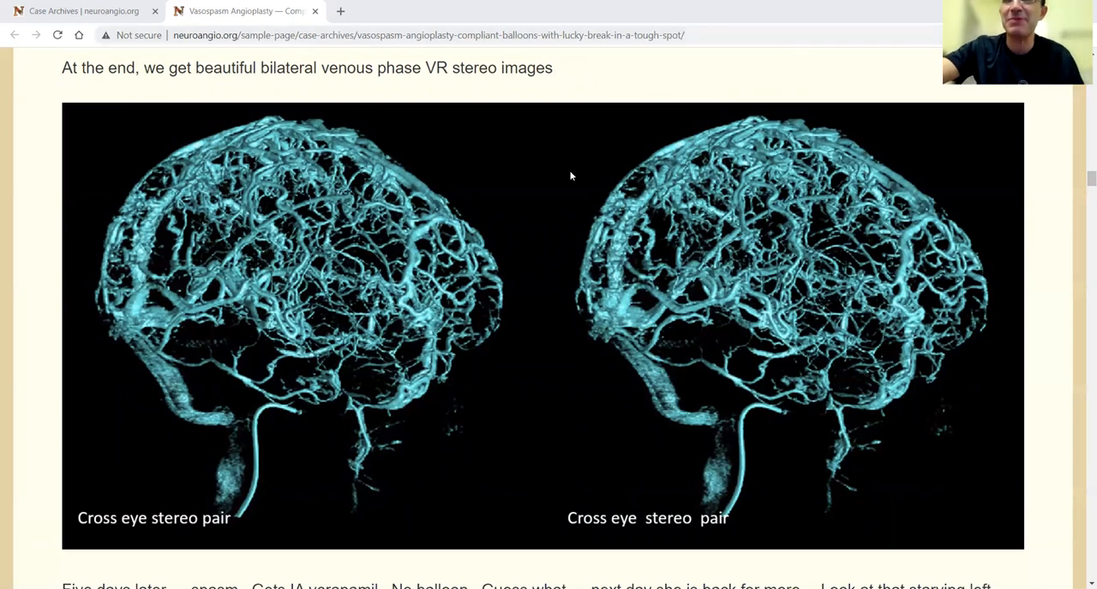
pyautogui.moveTo(942, 506)
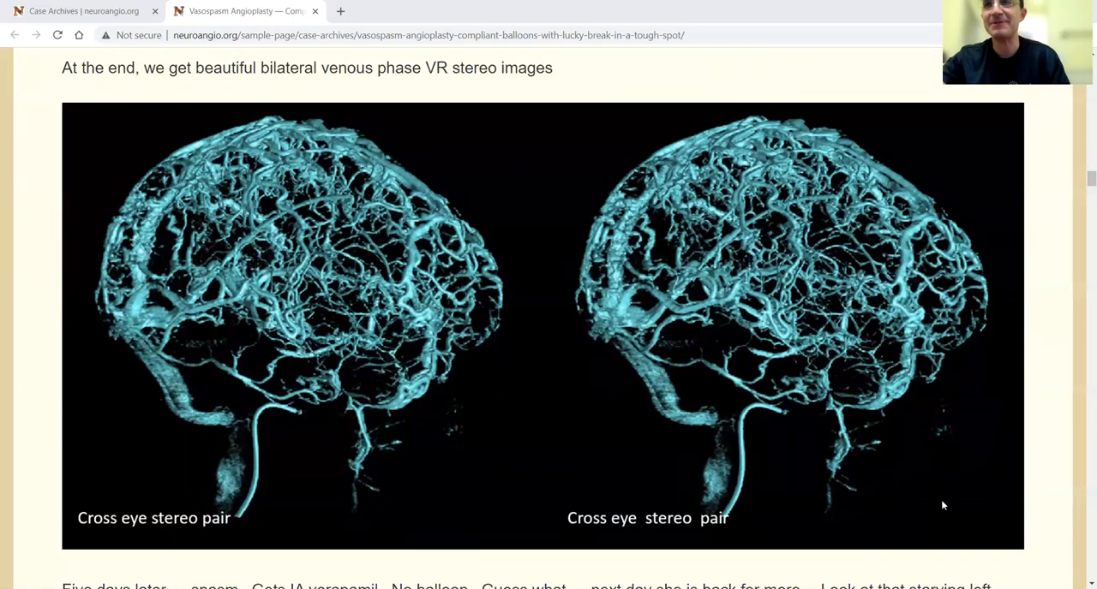
pyautogui.moveTo(932, 471)
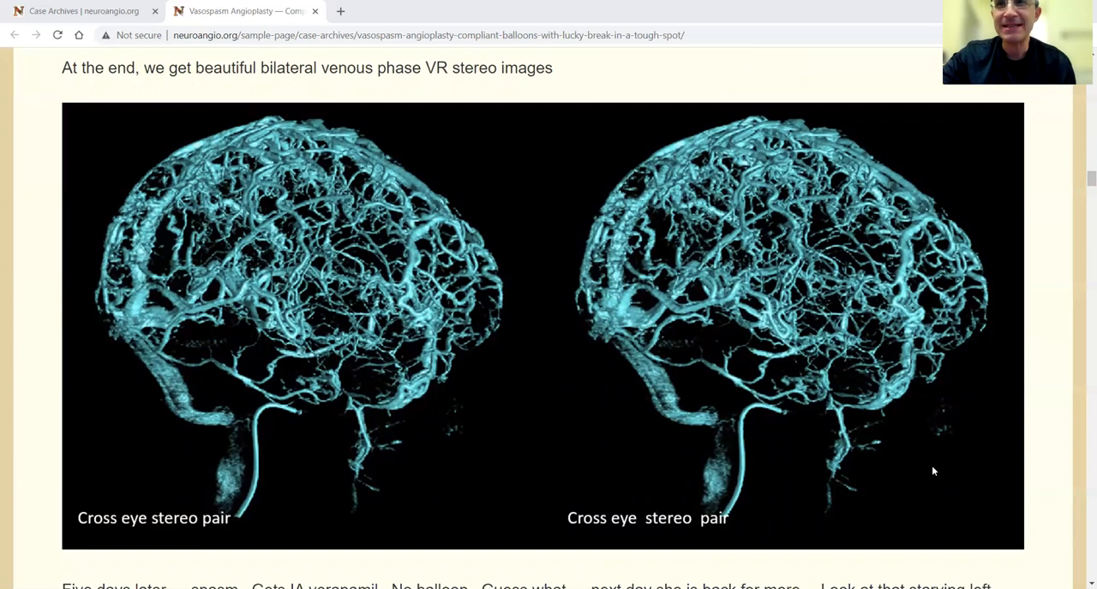
pyautogui.moveTo(926, 463)
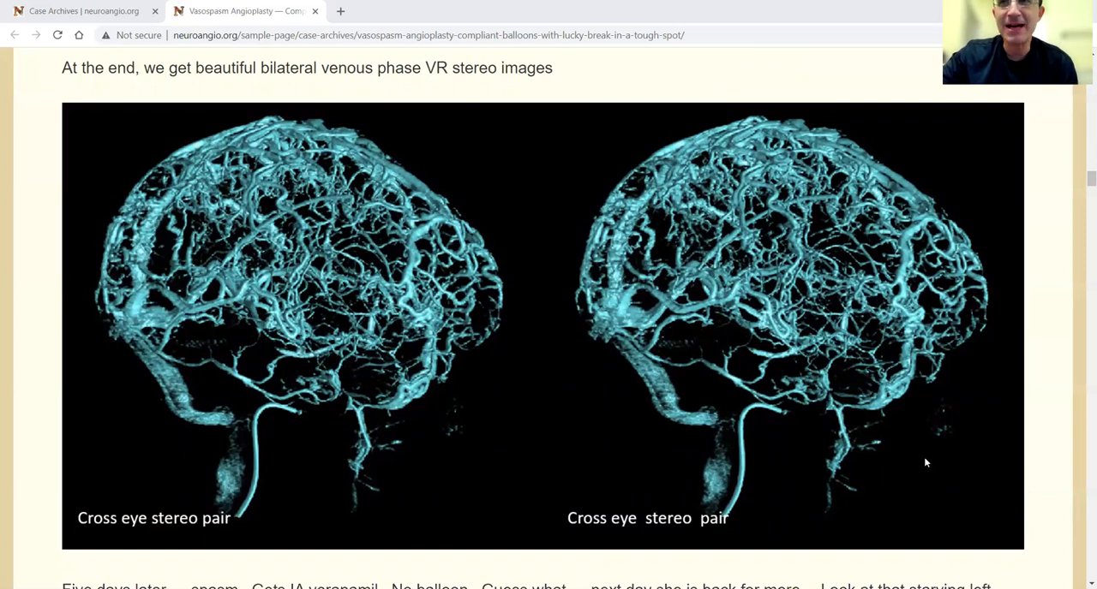
pyautogui.scroll(-3)
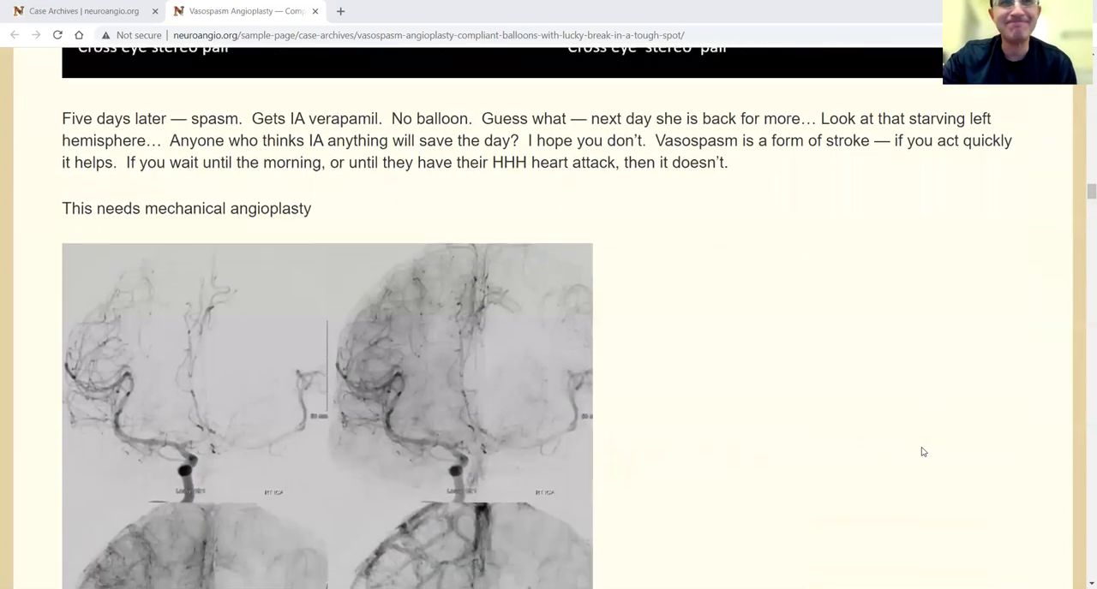
pyautogui.scroll(-3)
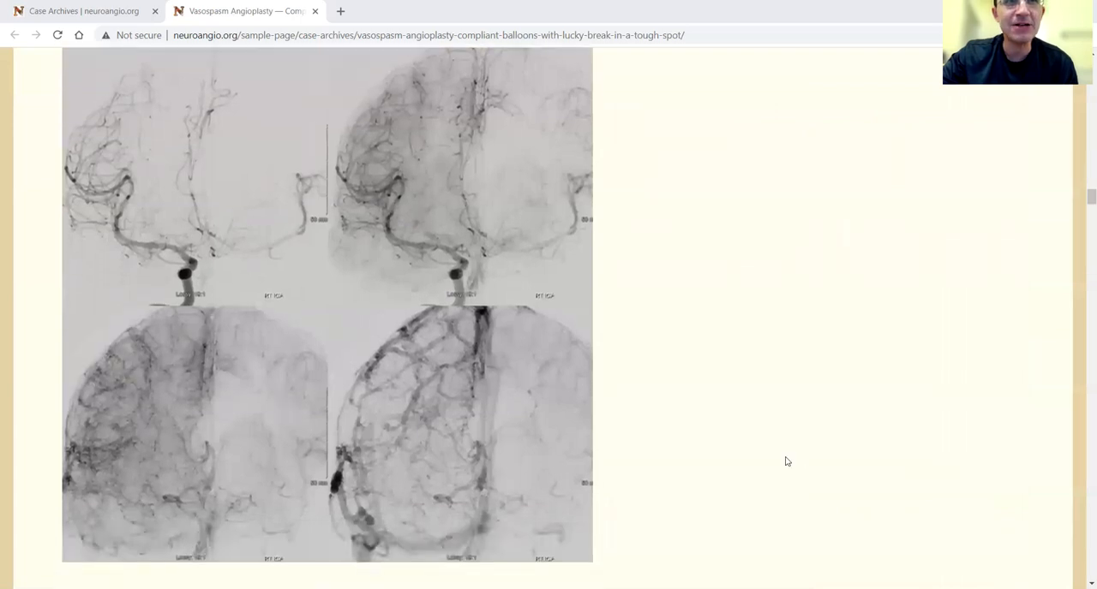
pyautogui.moveTo(773, 344)
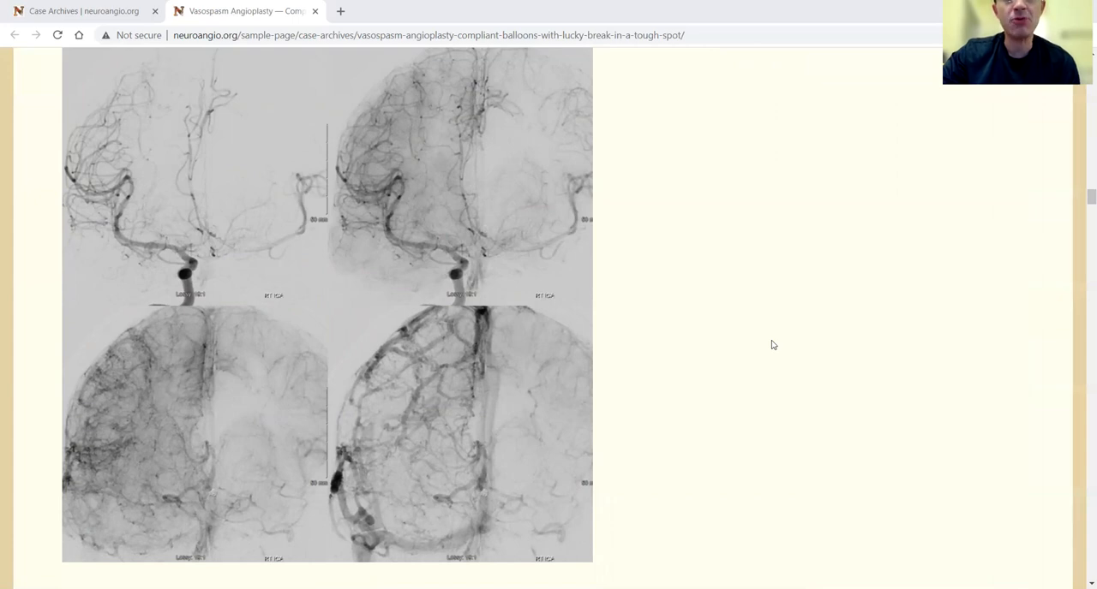
pyautogui.moveTo(814, 272)
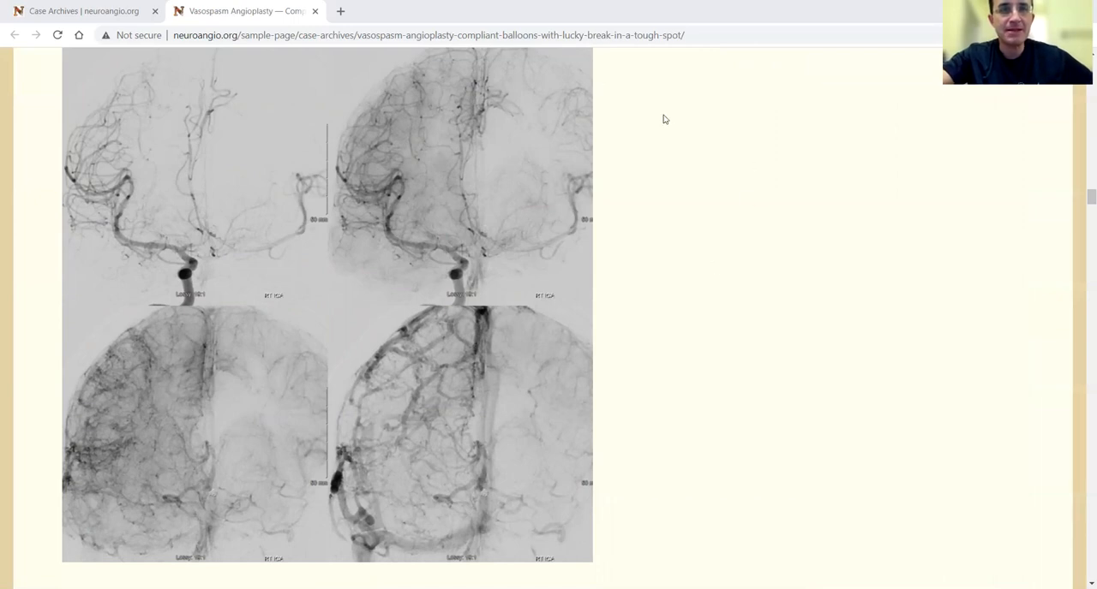
pyautogui.moveTo(744, 194)
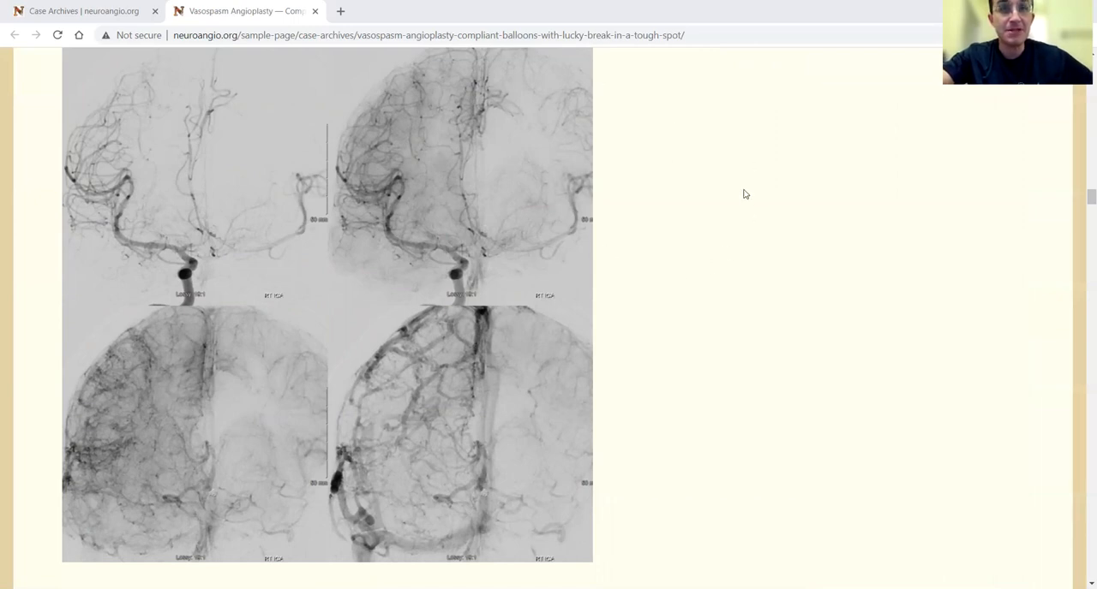
pyautogui.moveTo(600, 501)
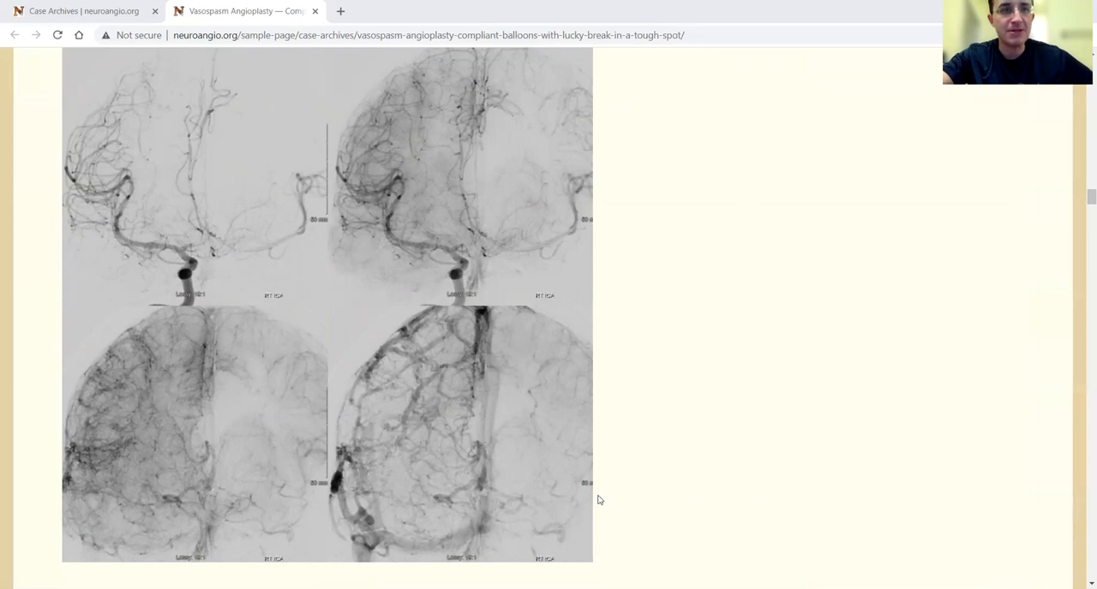
pyautogui.moveTo(603, 490)
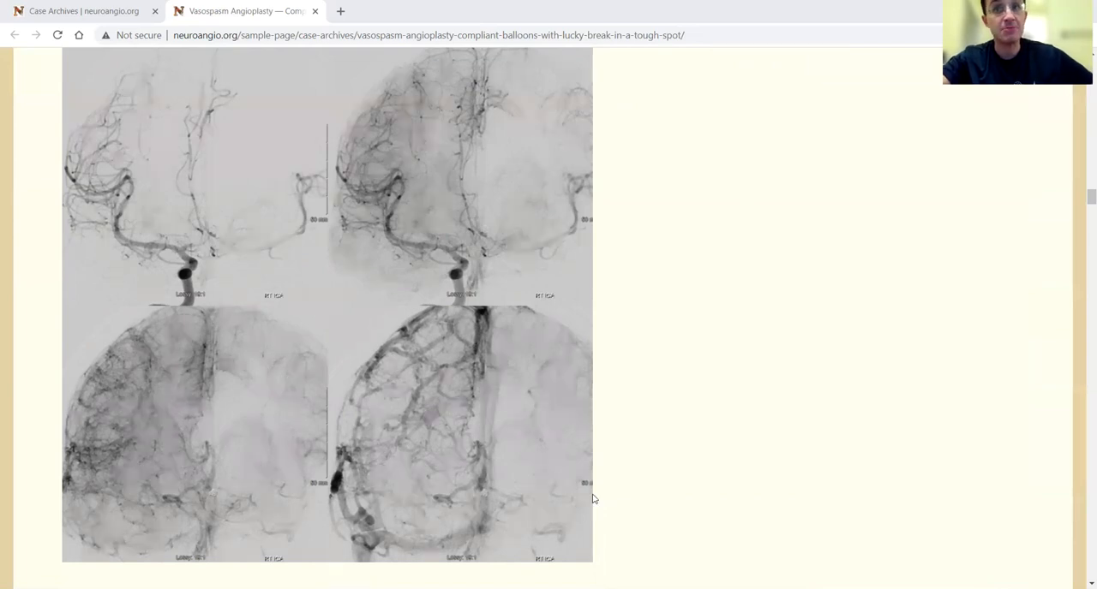
pyautogui.moveTo(584, 521)
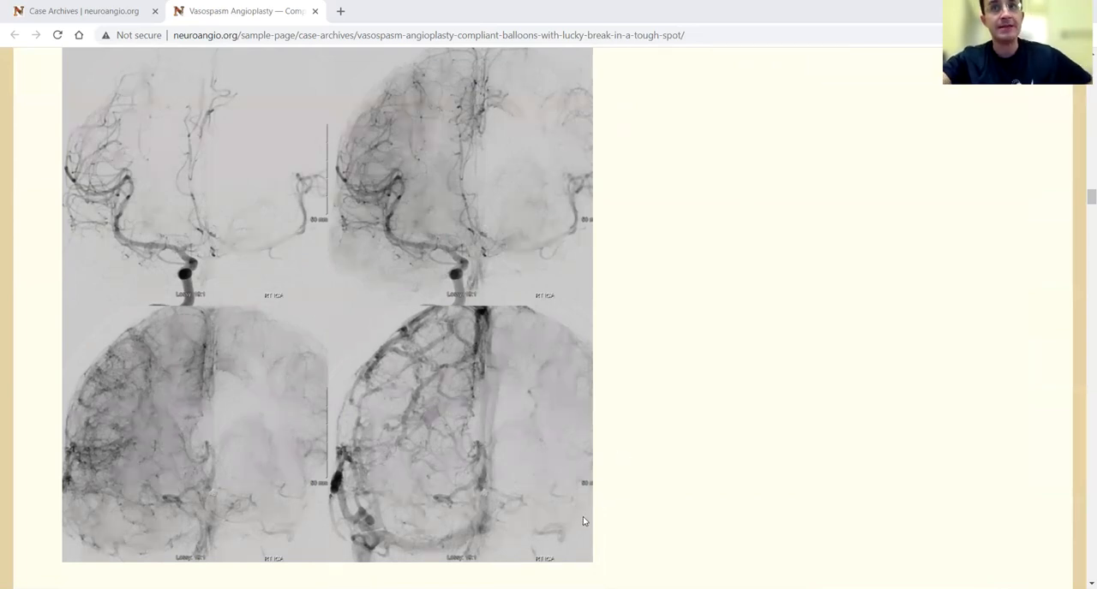
pyautogui.moveTo(624, 409)
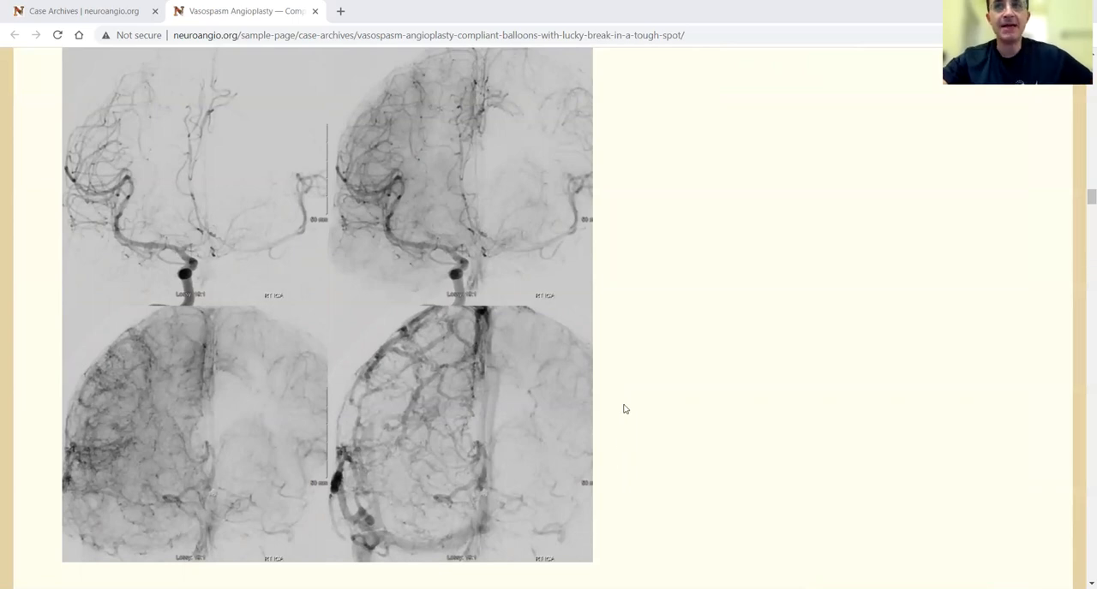
pyautogui.moveTo(628, 394)
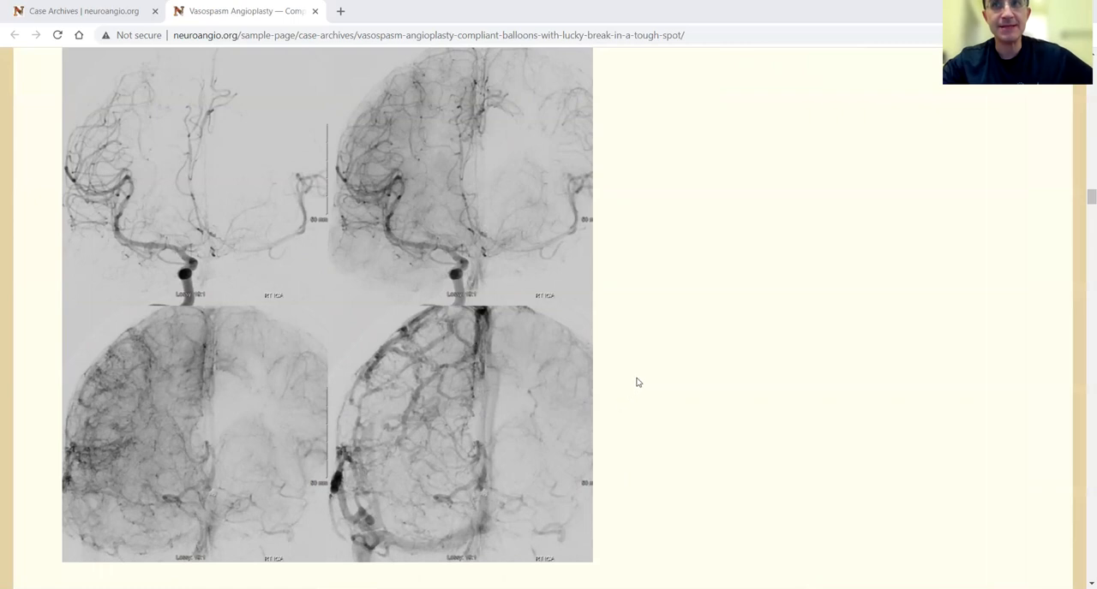
pyautogui.moveTo(622, 394)
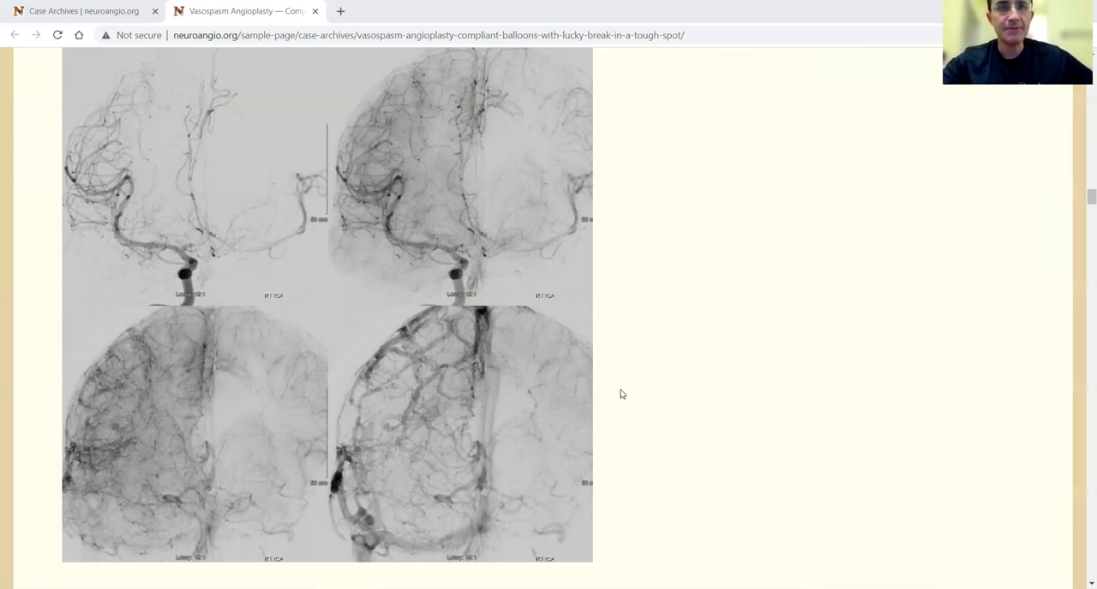
pyautogui.moveTo(600, 397)
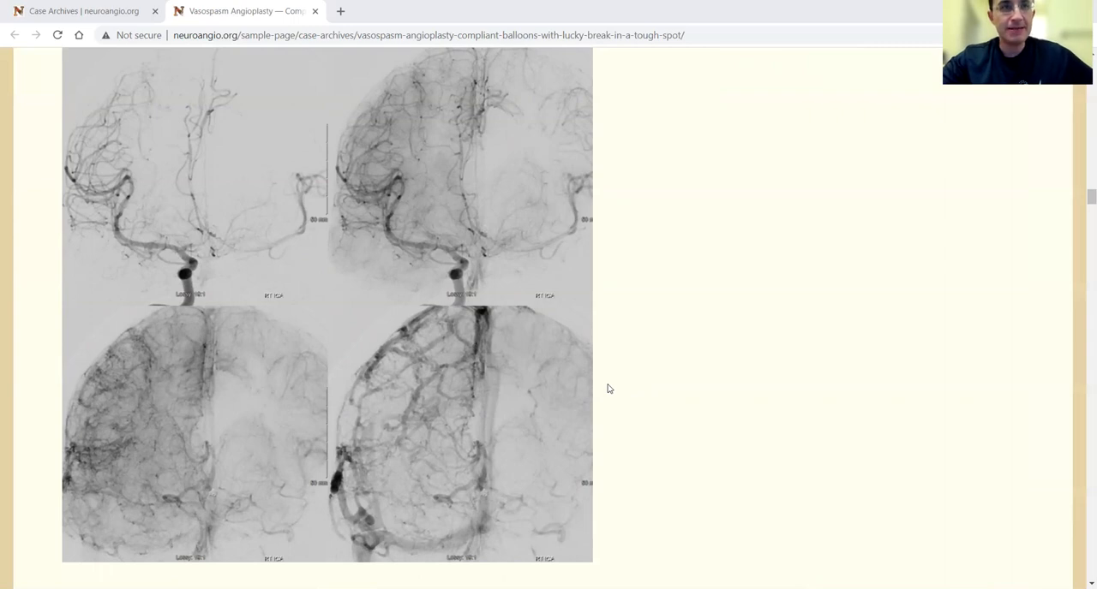
pyautogui.moveTo(686, 325)
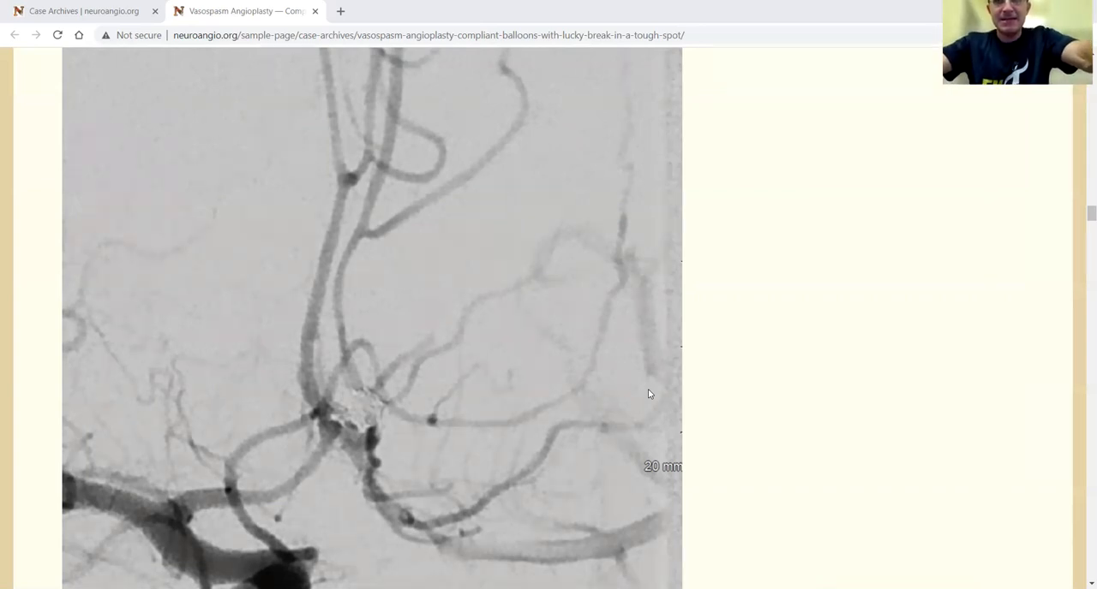
pyautogui.moveTo(652, 390)
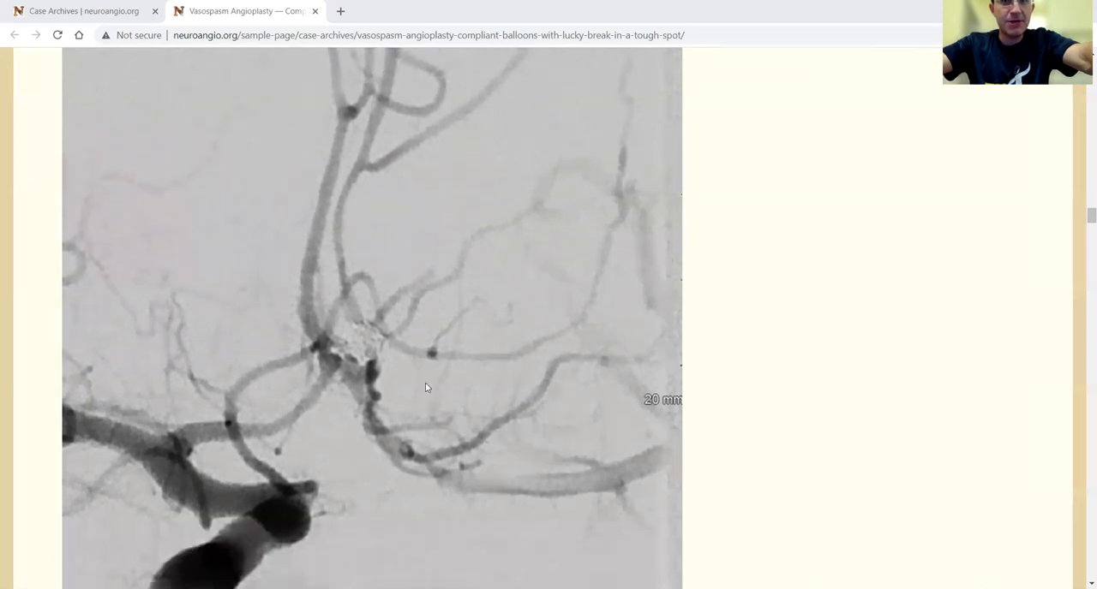
pyautogui.moveTo(438, 374)
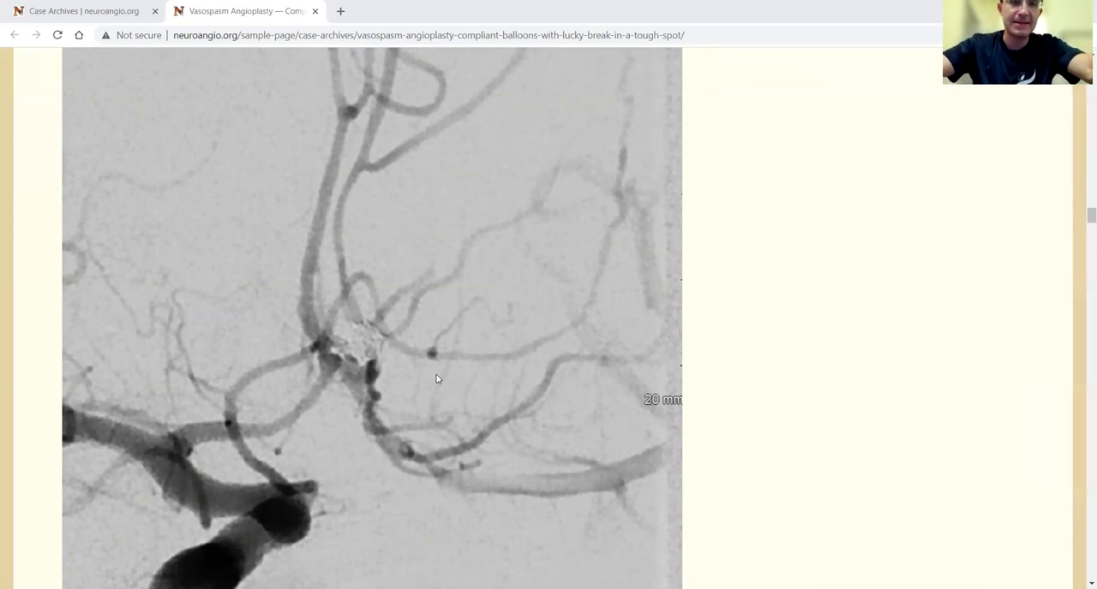
pyautogui.moveTo(388, 476)
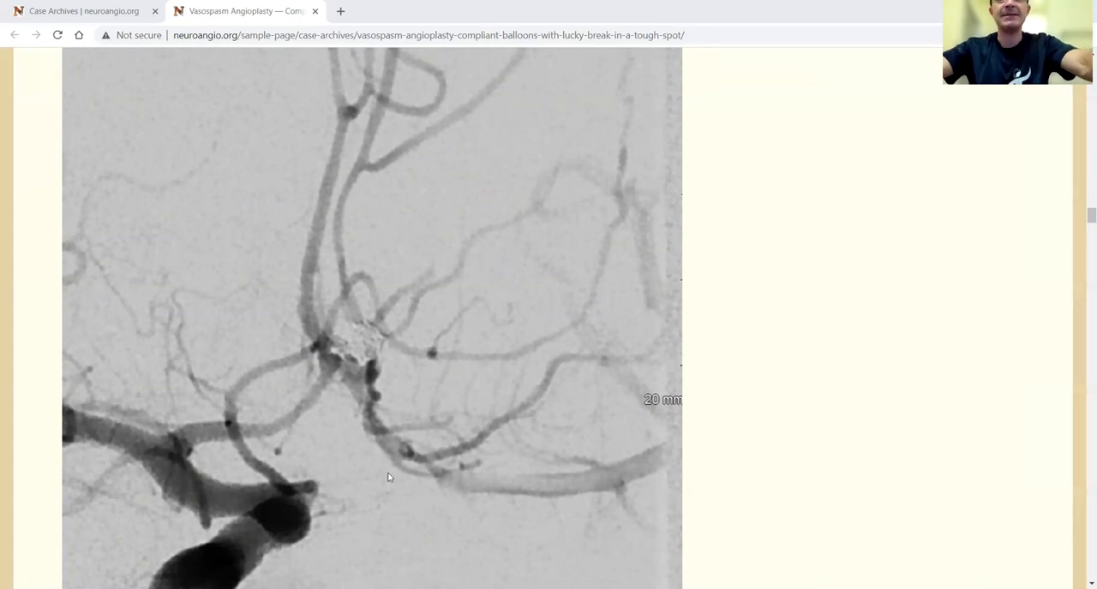
pyautogui.moveTo(264, 348)
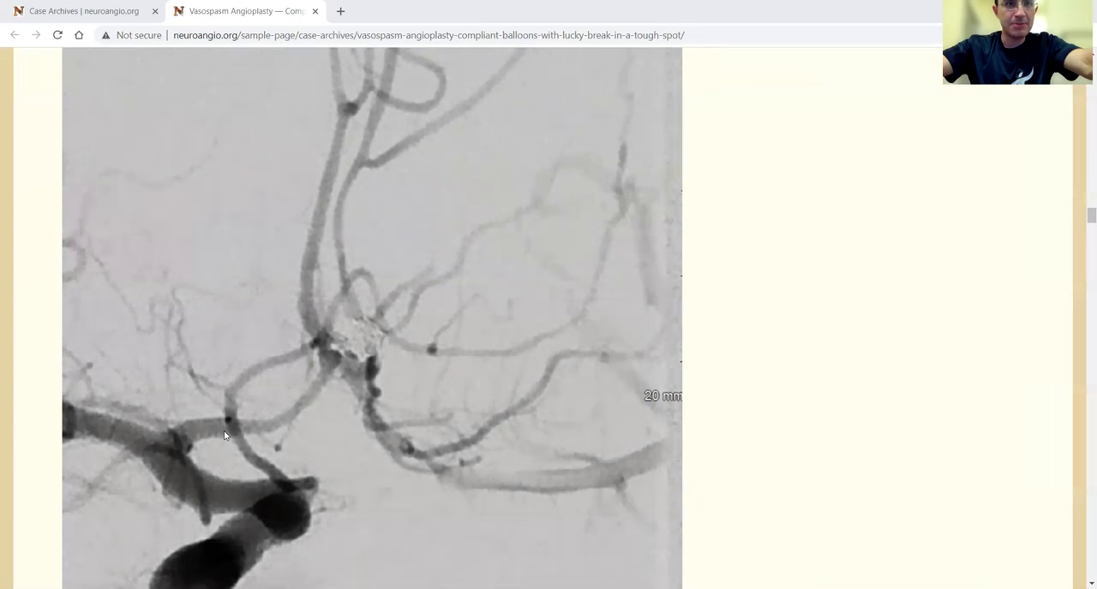
pyautogui.scroll(-3)
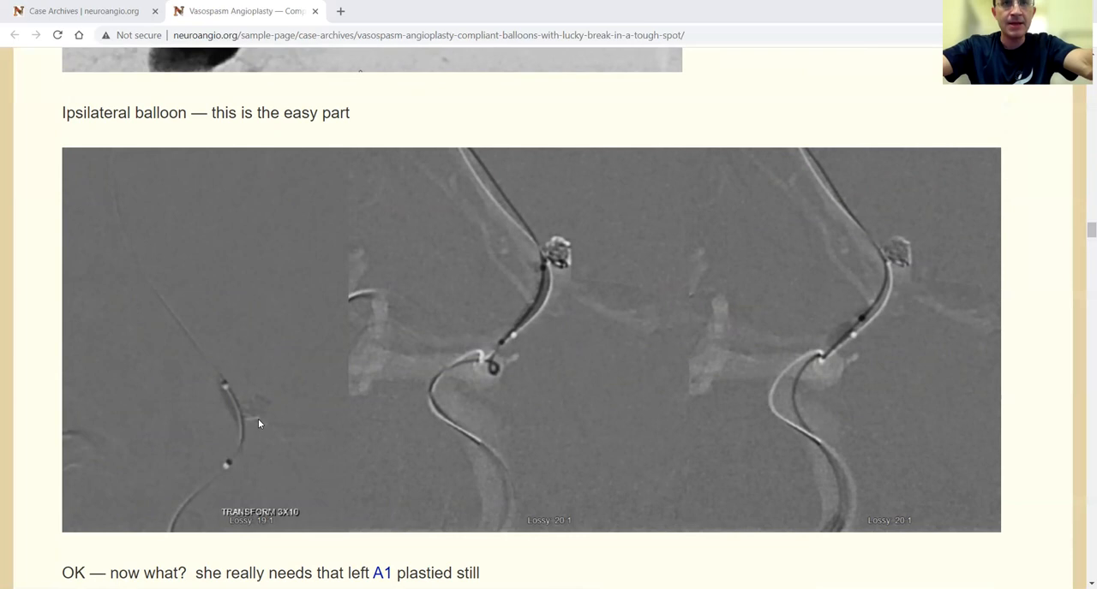
pyautogui.moveTo(500, 368)
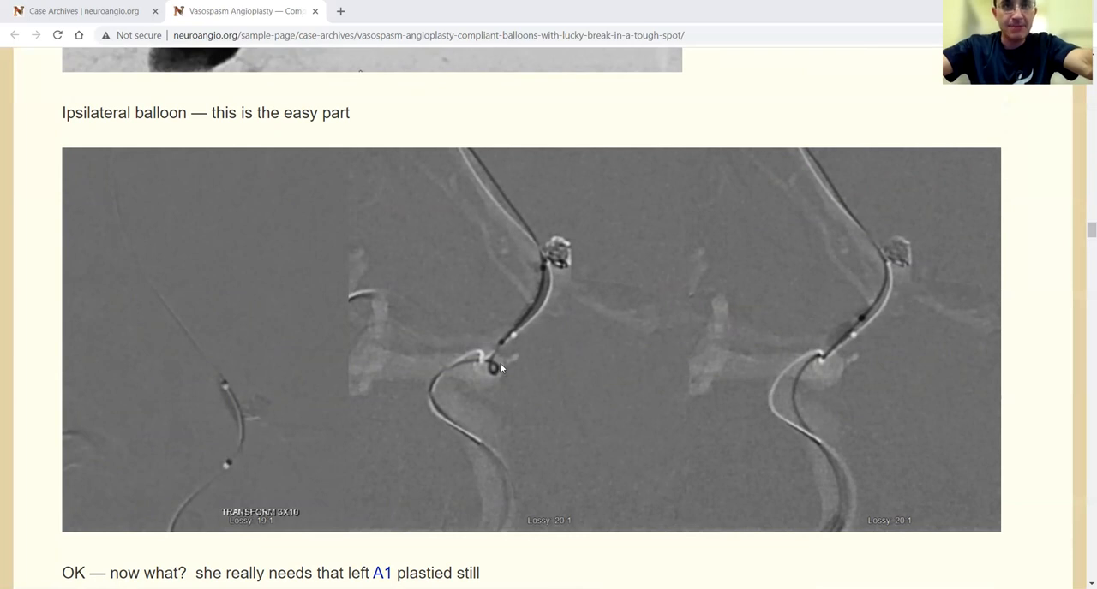
pyautogui.scroll(-3)
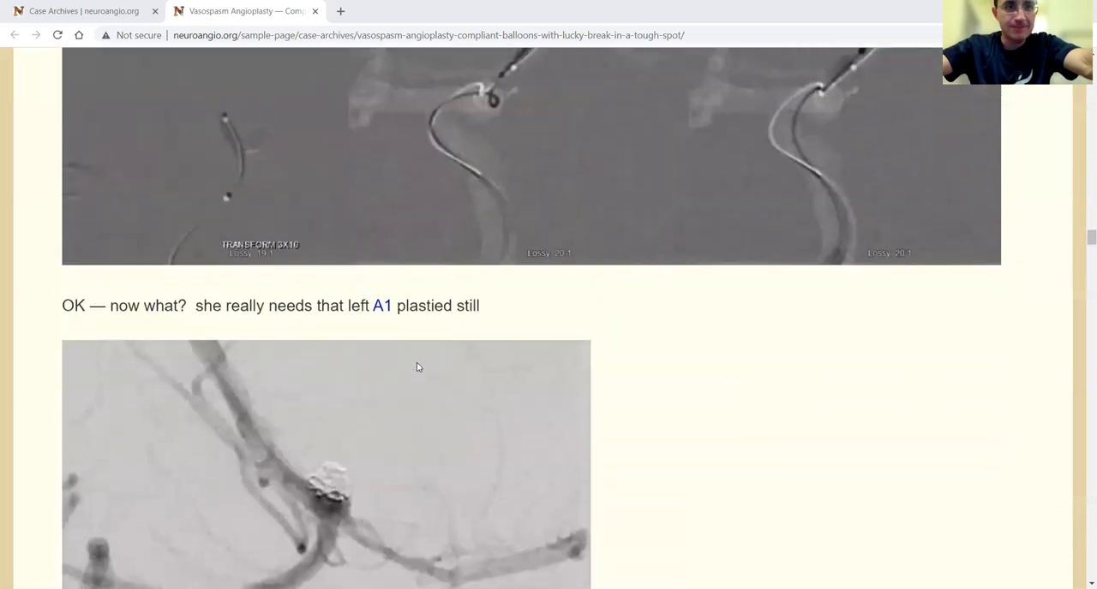
pyautogui.scroll(-3)
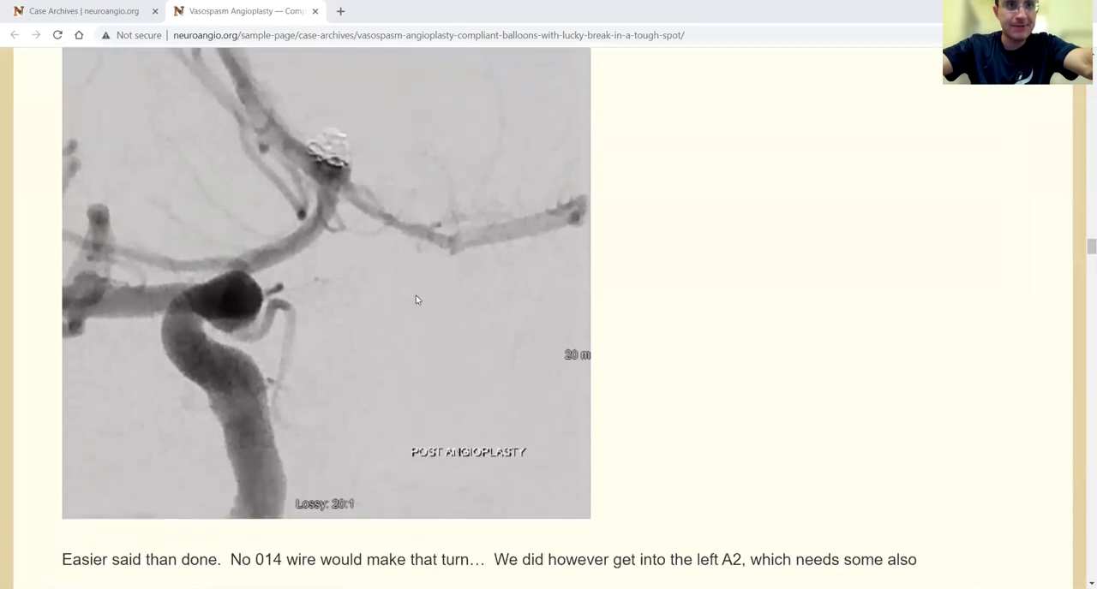
pyautogui.moveTo(370, 147)
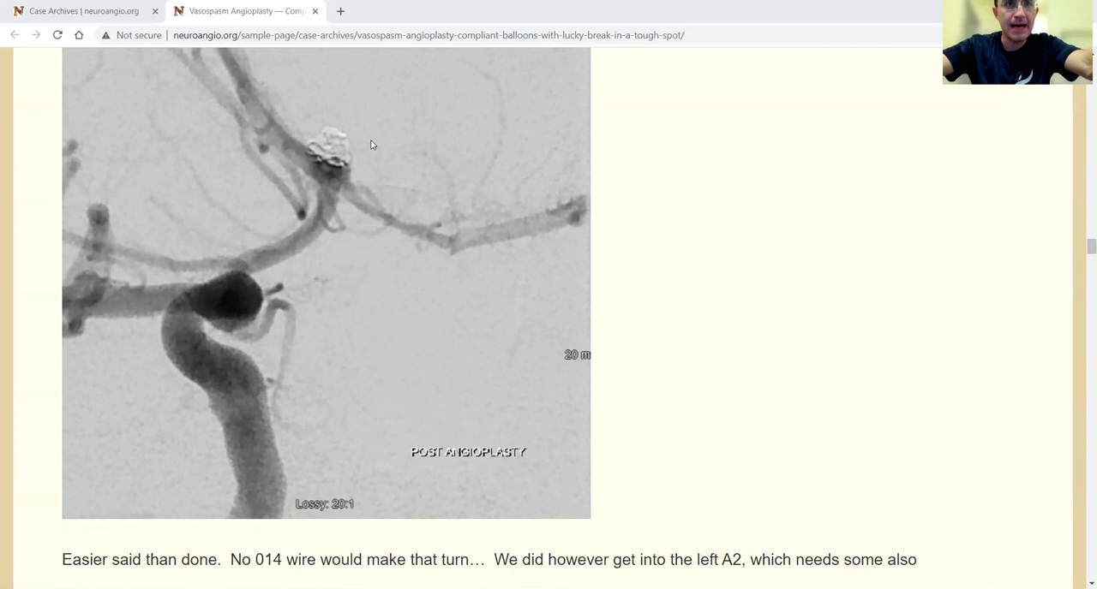
pyautogui.moveTo(387, 130)
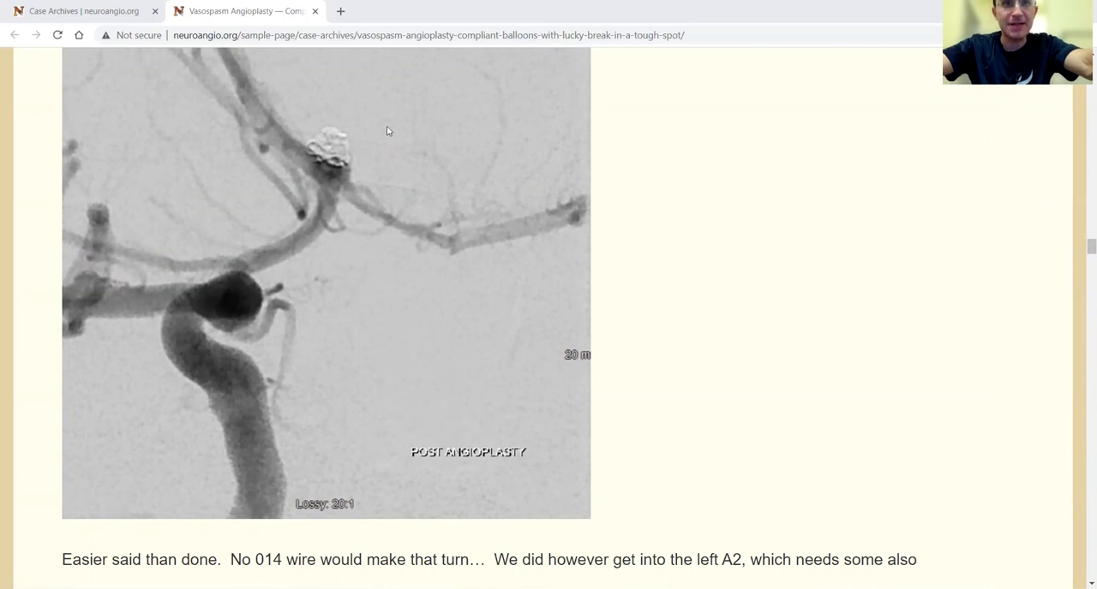
pyautogui.moveTo(600, 213)
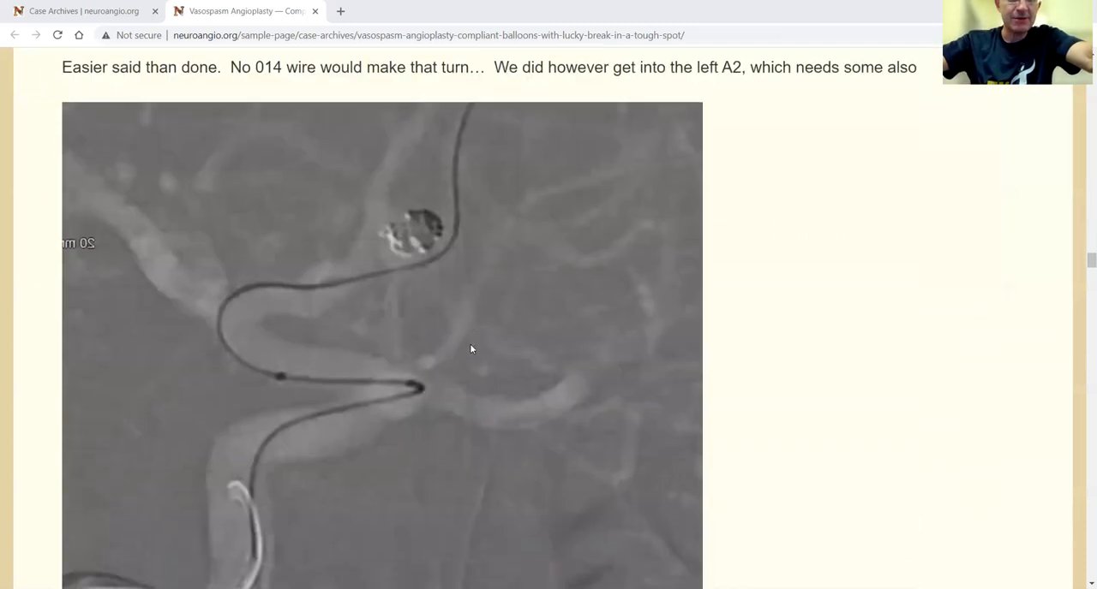
pyautogui.scroll(-3)
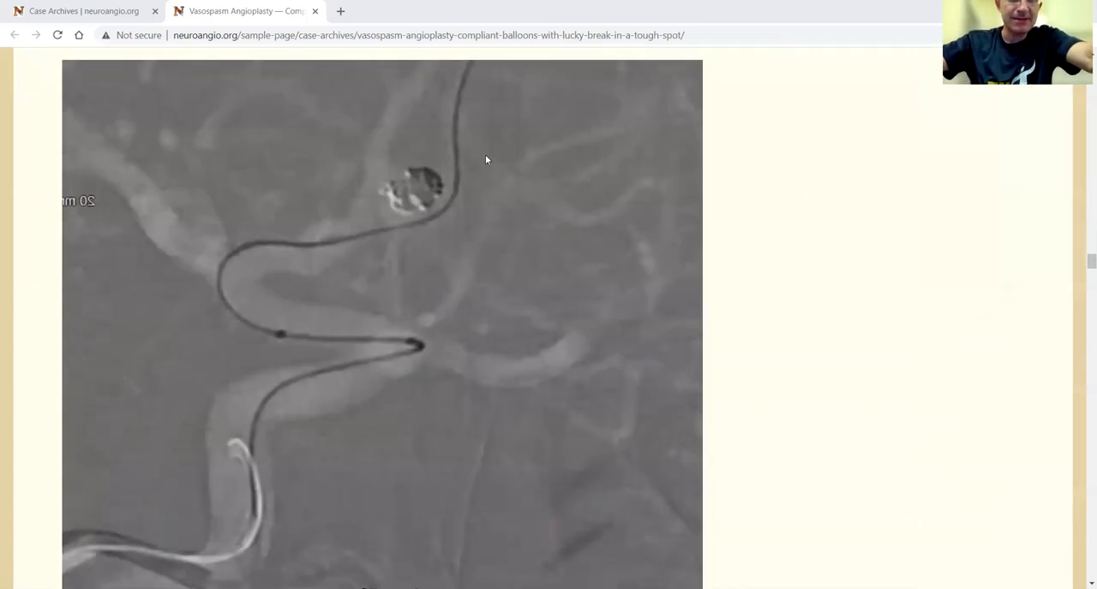
pyautogui.moveTo(651, 249)
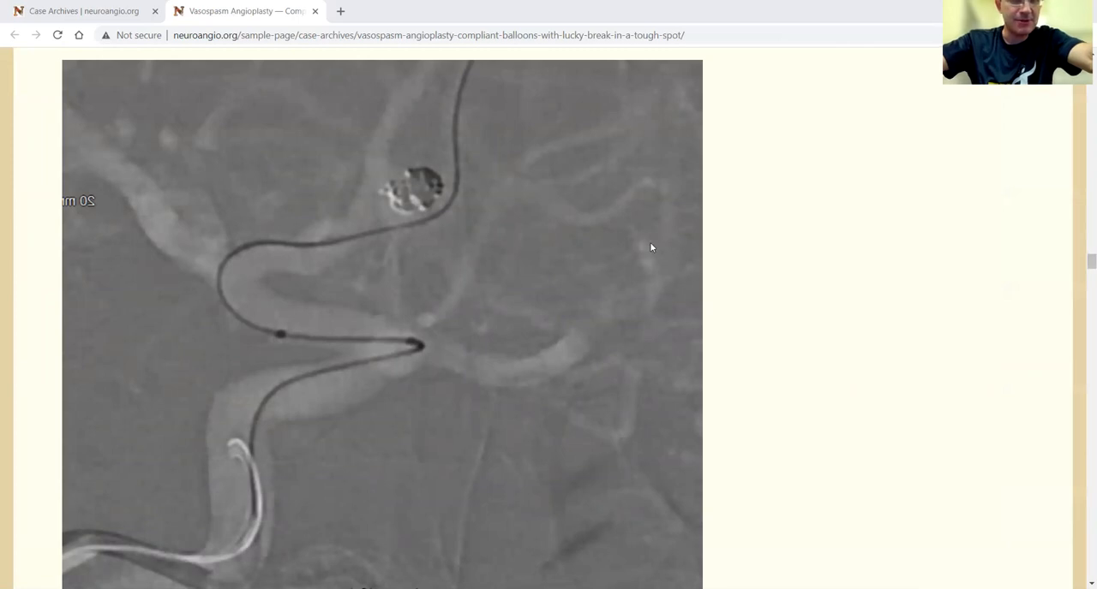
pyautogui.moveTo(559, 381)
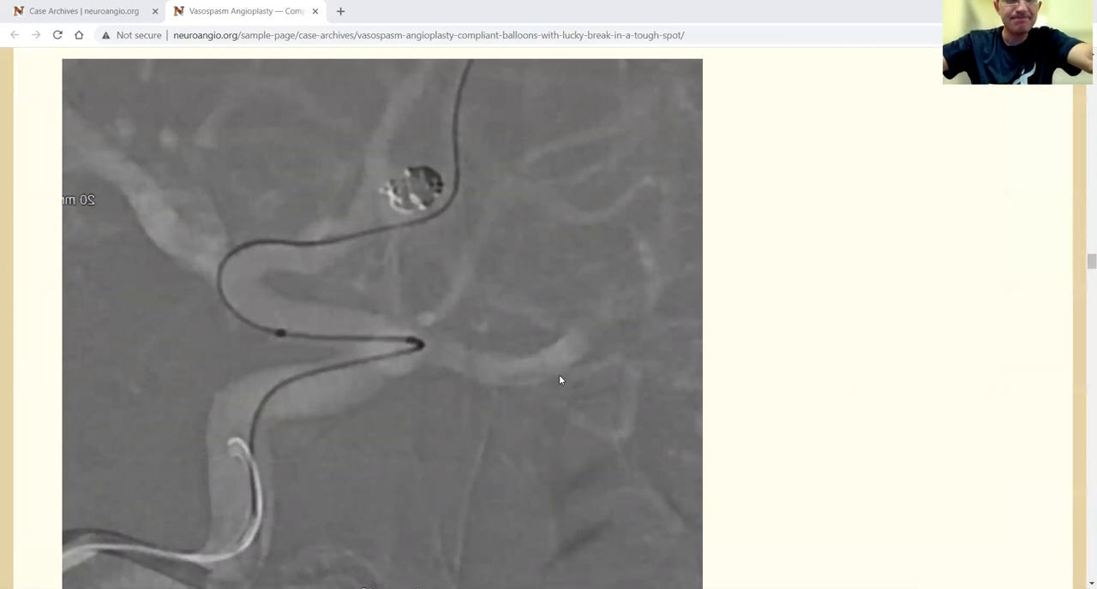
pyautogui.scroll(-3)
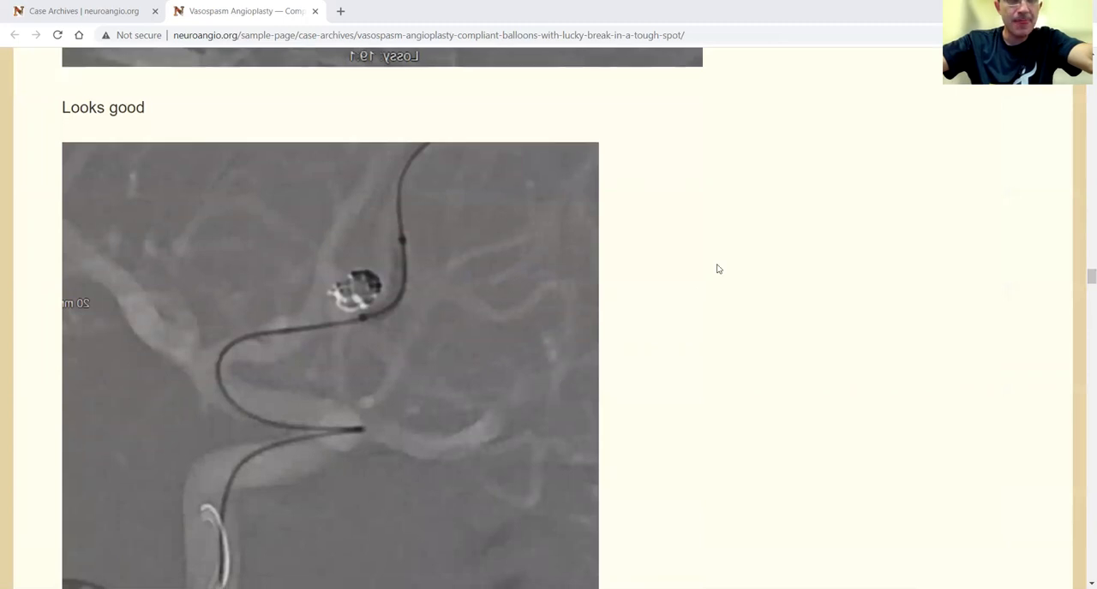
pyautogui.scroll(-3)
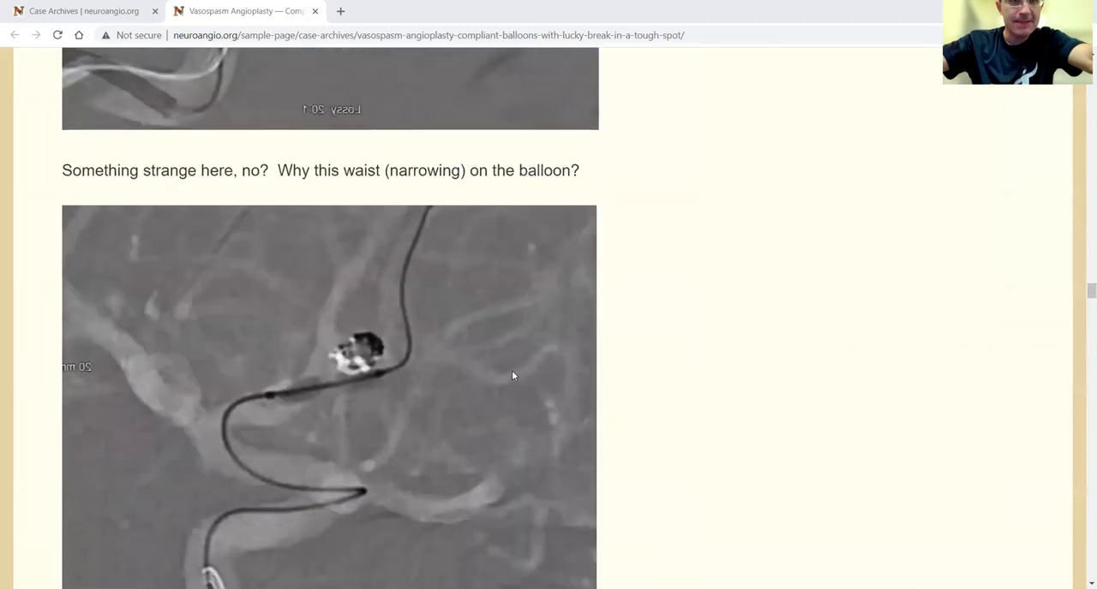
pyautogui.scroll(-3)
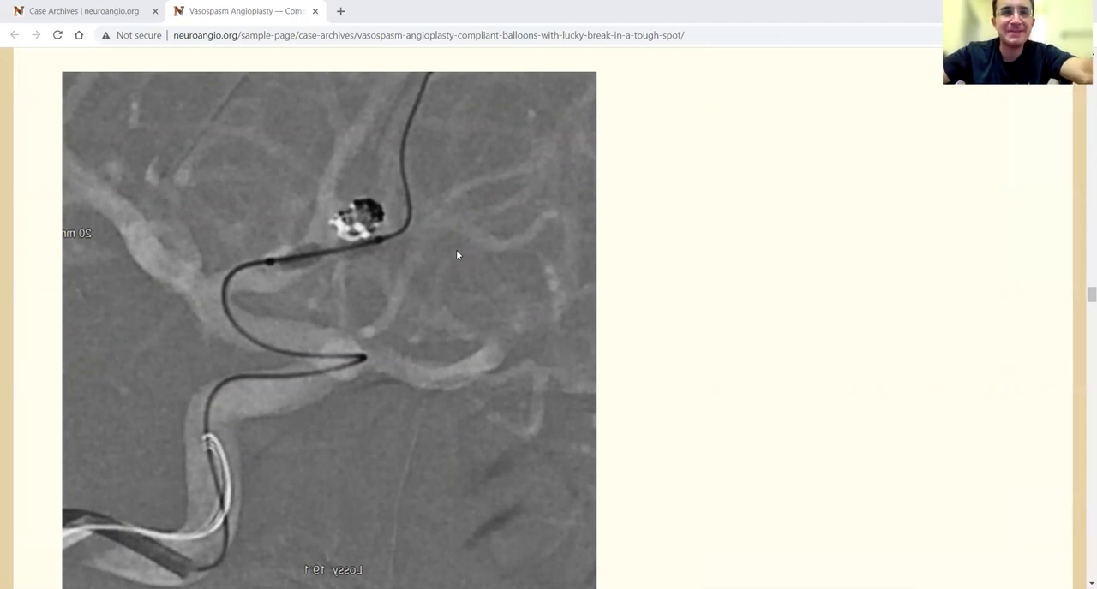
pyautogui.moveTo(343, 209)
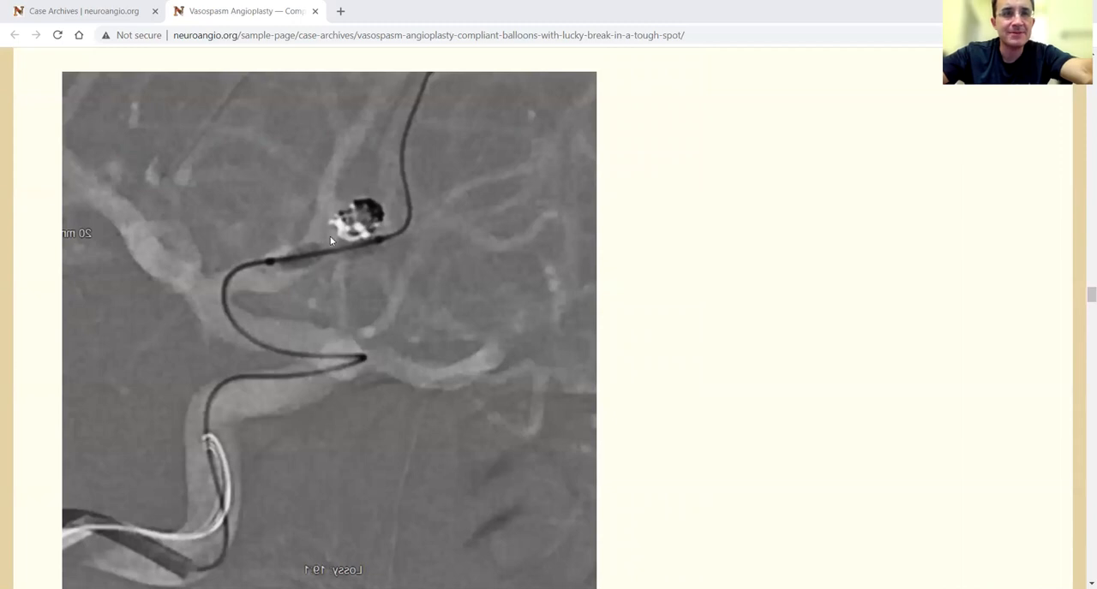
pyautogui.moveTo(370, 368)
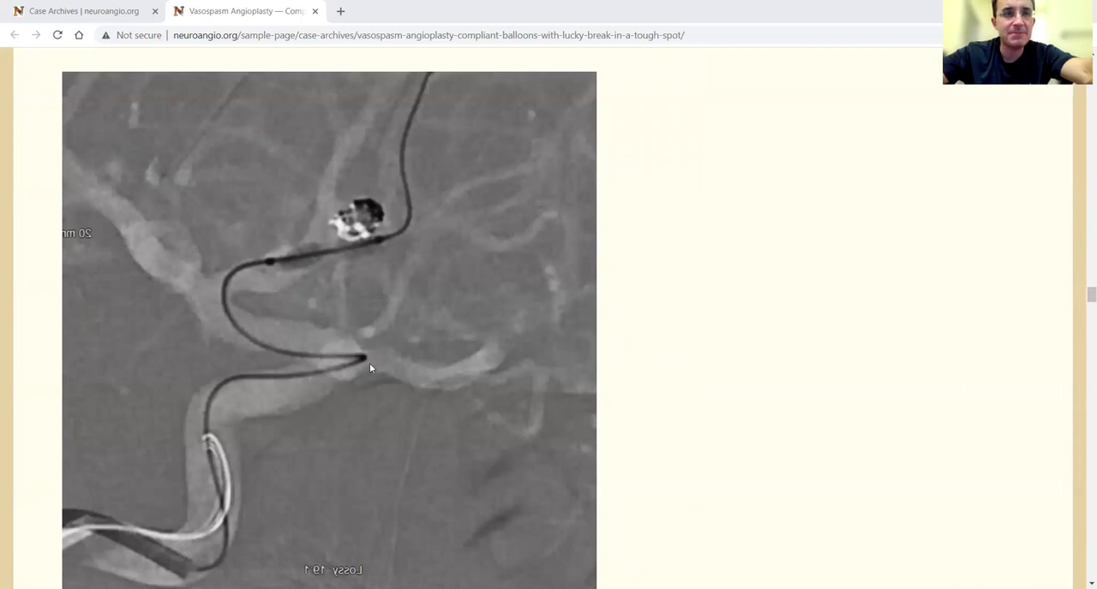
pyautogui.scroll(-3)
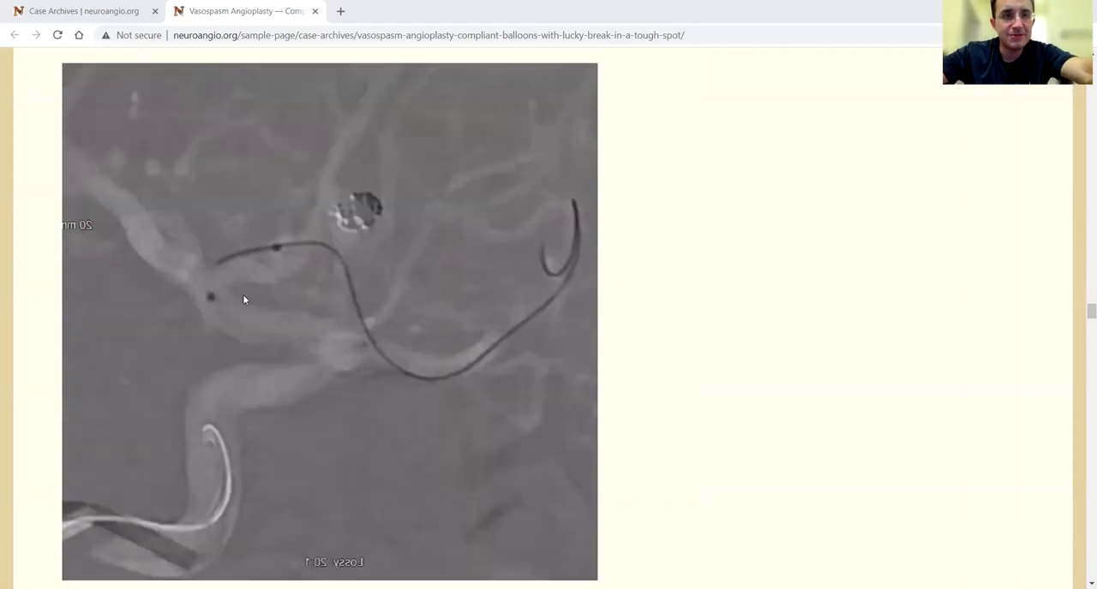
pyautogui.moveTo(576, 270)
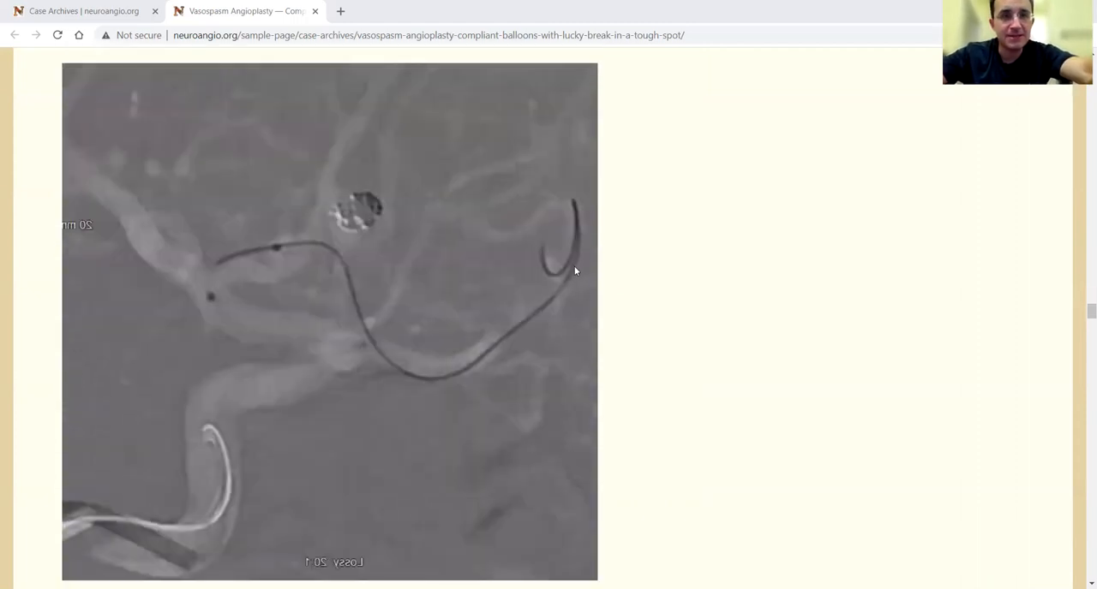
pyautogui.scroll(-3)
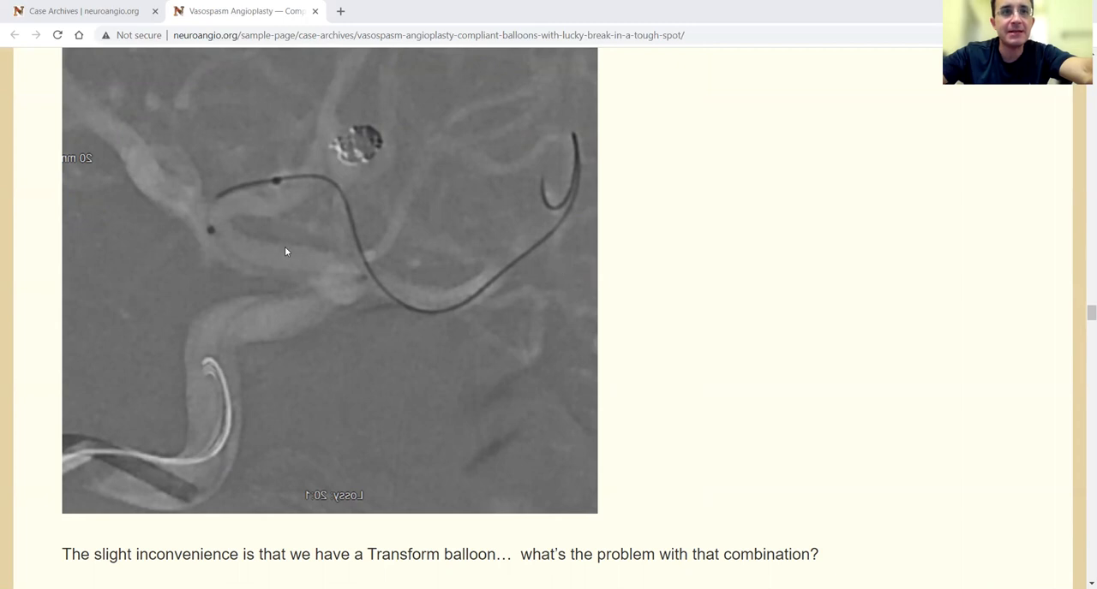
pyautogui.moveTo(558, 156)
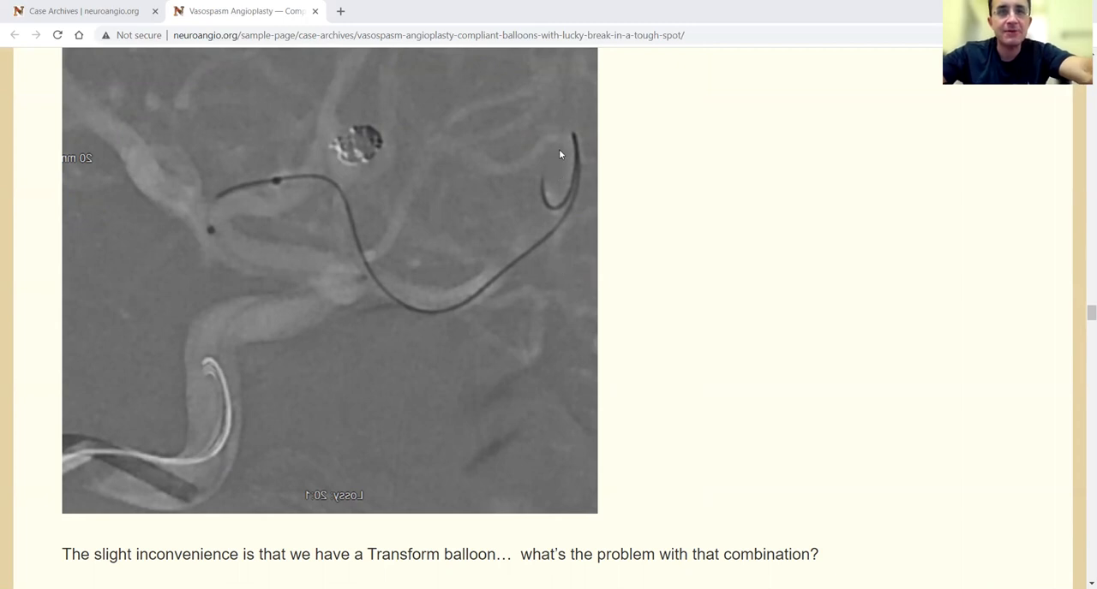
pyautogui.moveTo(562, 144)
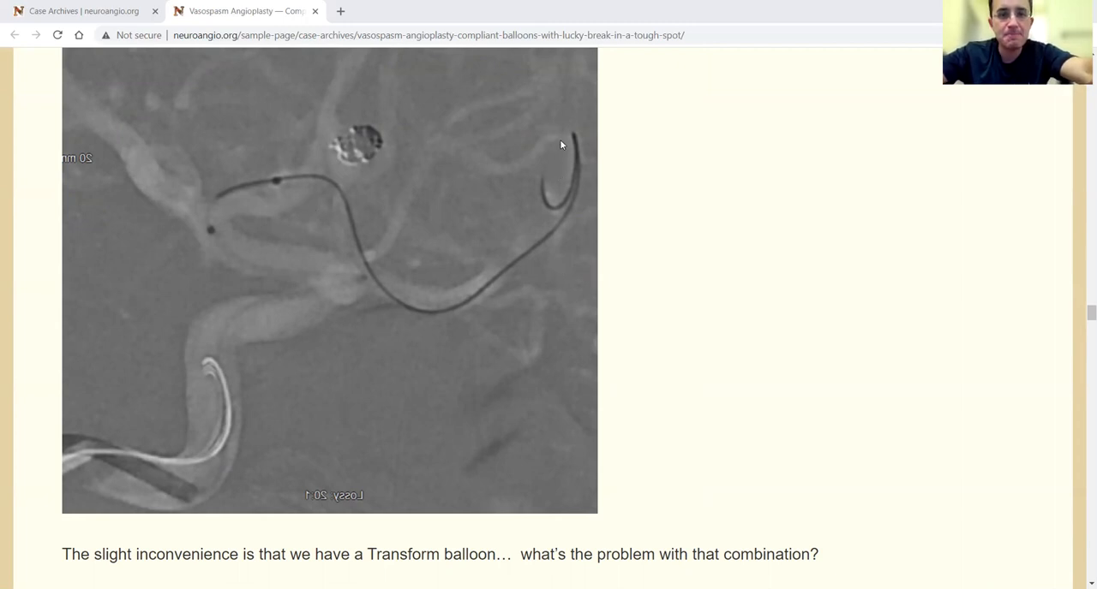
pyautogui.scroll(-3)
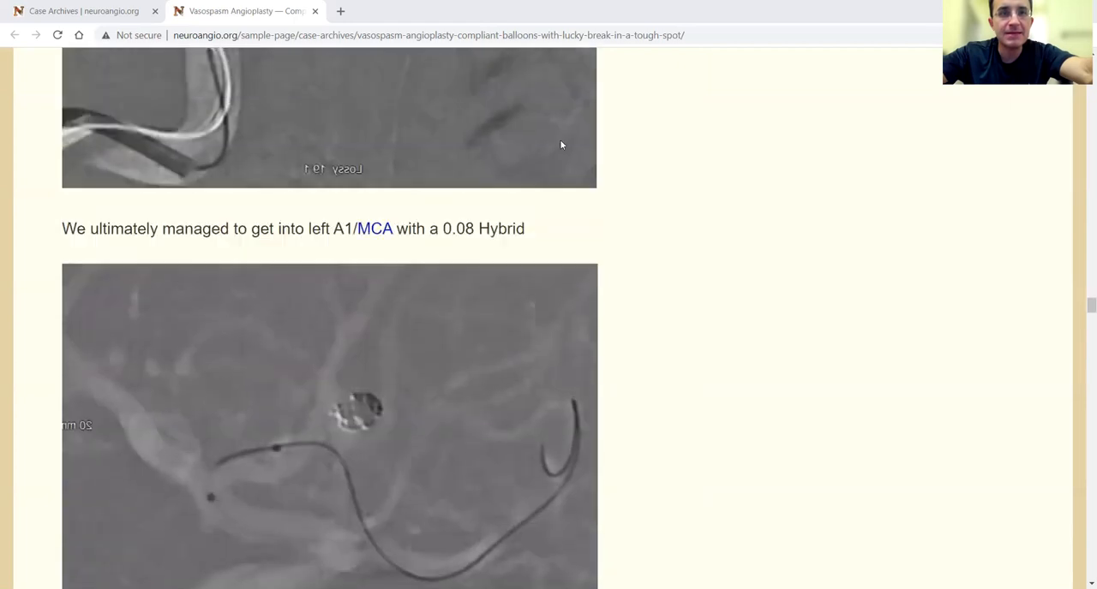
pyautogui.scroll(-3)
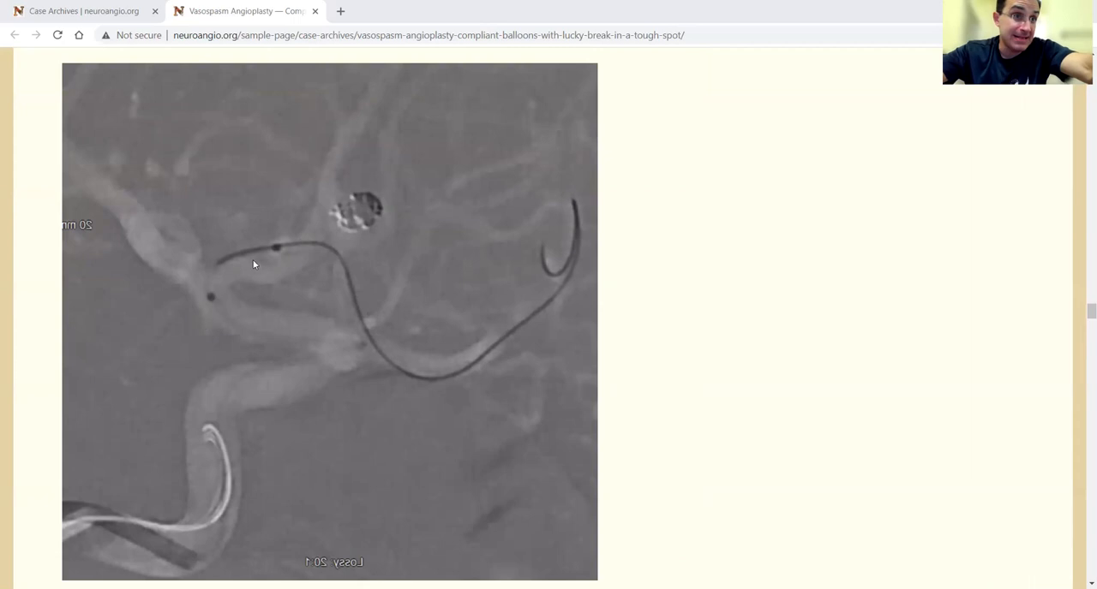
pyautogui.moveTo(301, 319)
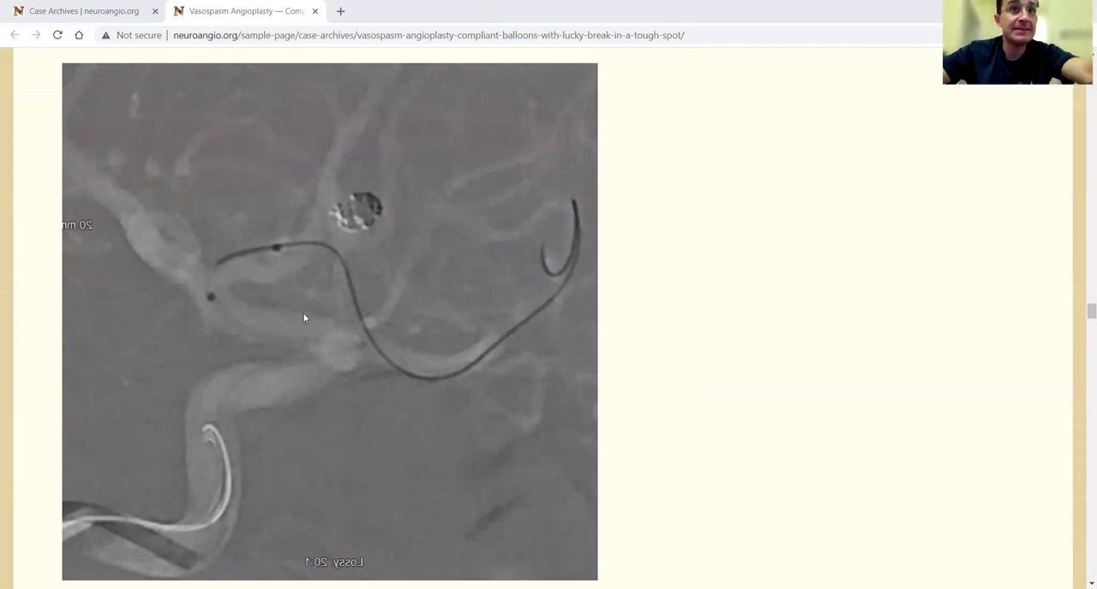
pyautogui.moveTo(322, 305)
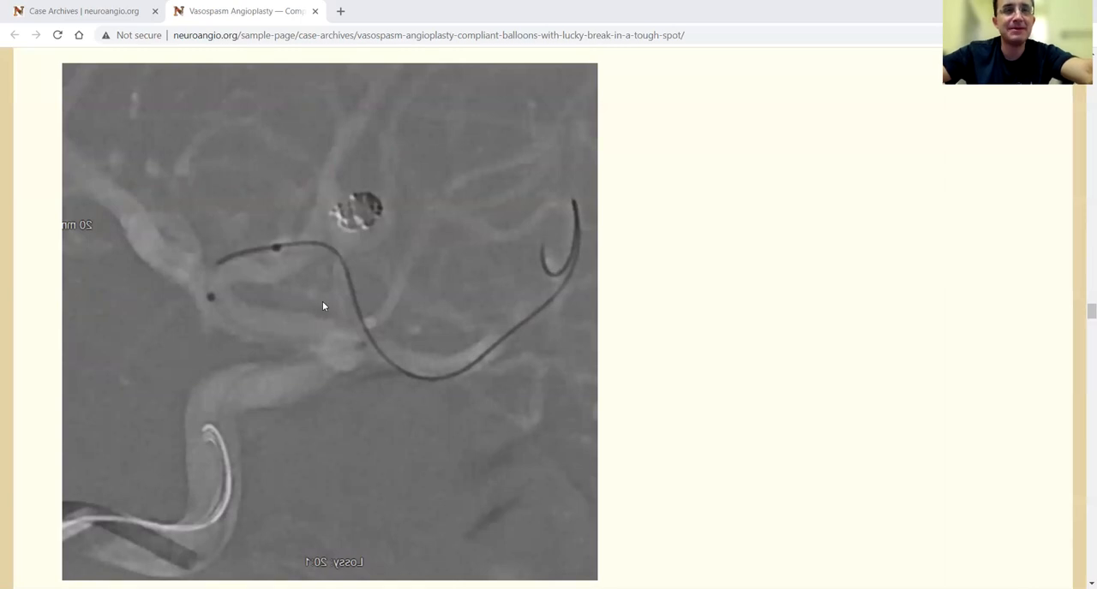
pyautogui.moveTo(315, 328)
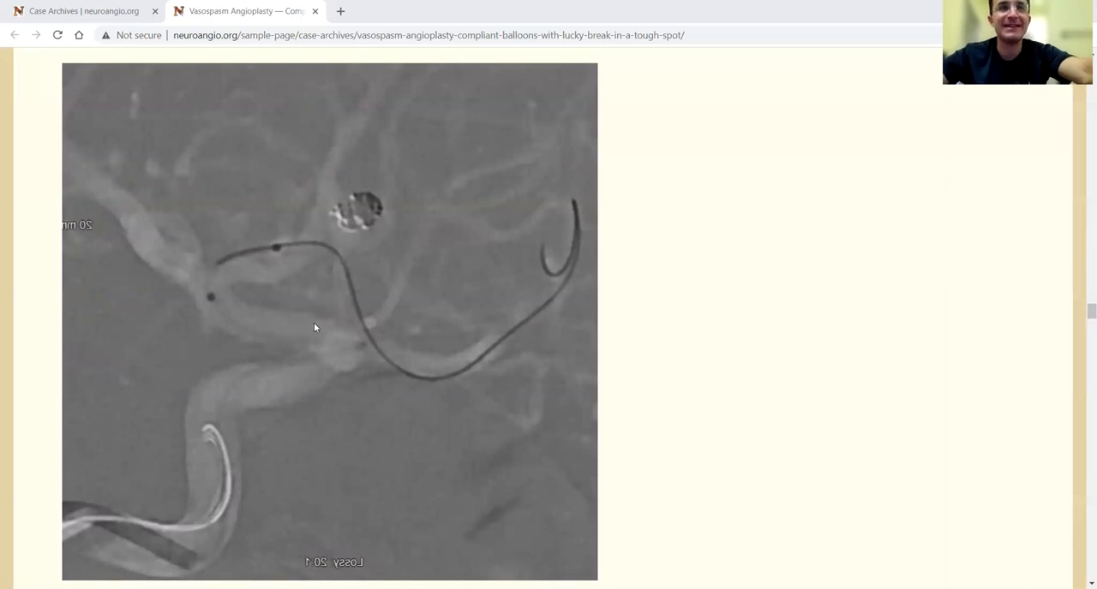
pyautogui.scroll(-3)
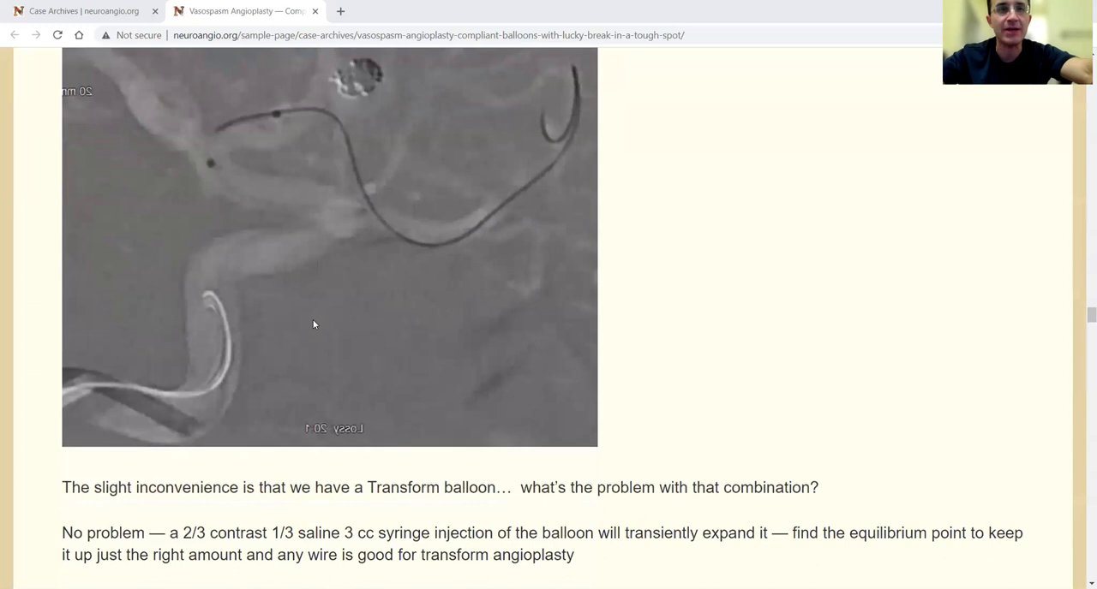
pyautogui.moveTo(325, 288)
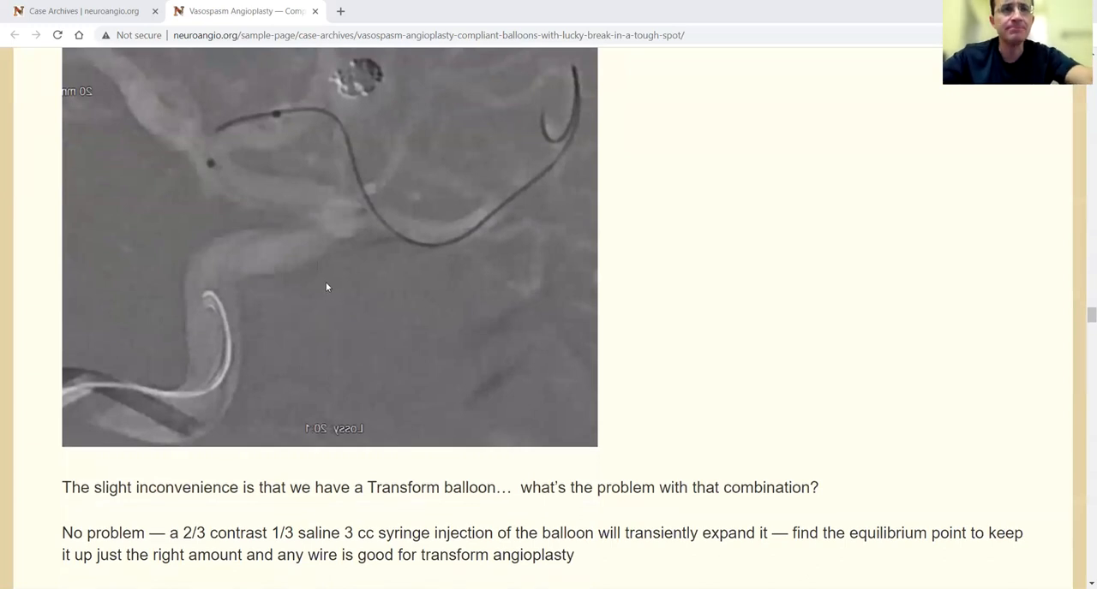
pyautogui.scroll(-3)
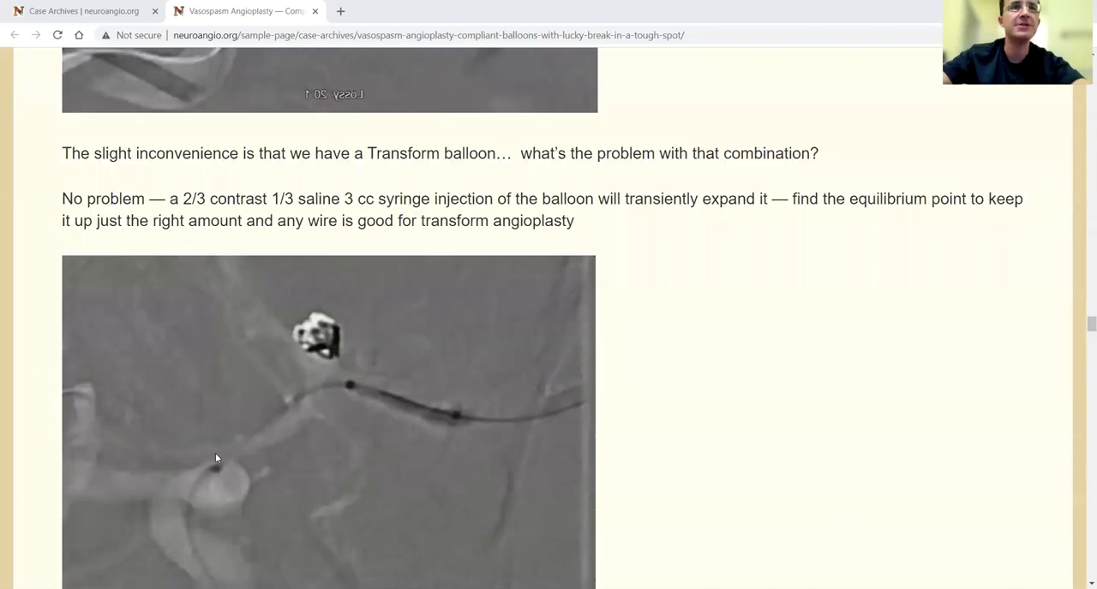
pyautogui.scroll(-3)
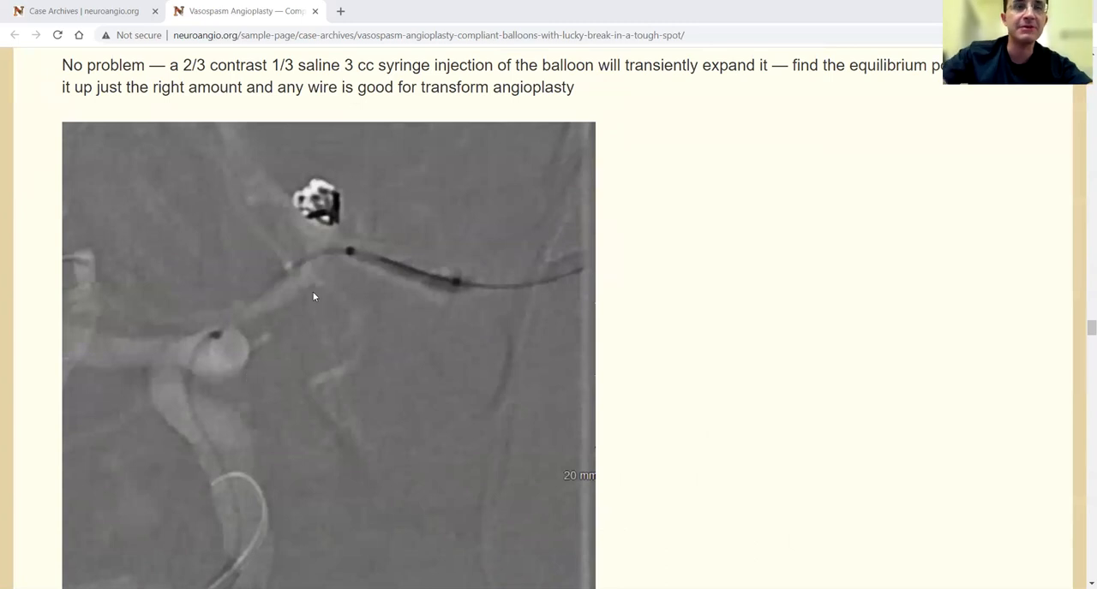
pyautogui.moveTo(307, 281)
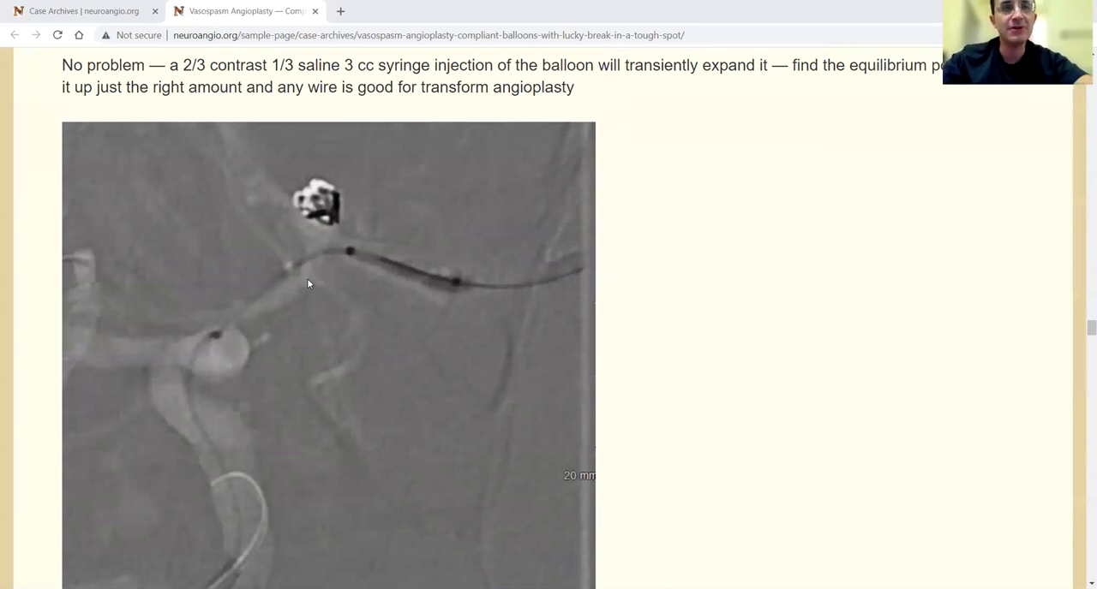
pyautogui.scroll(-3)
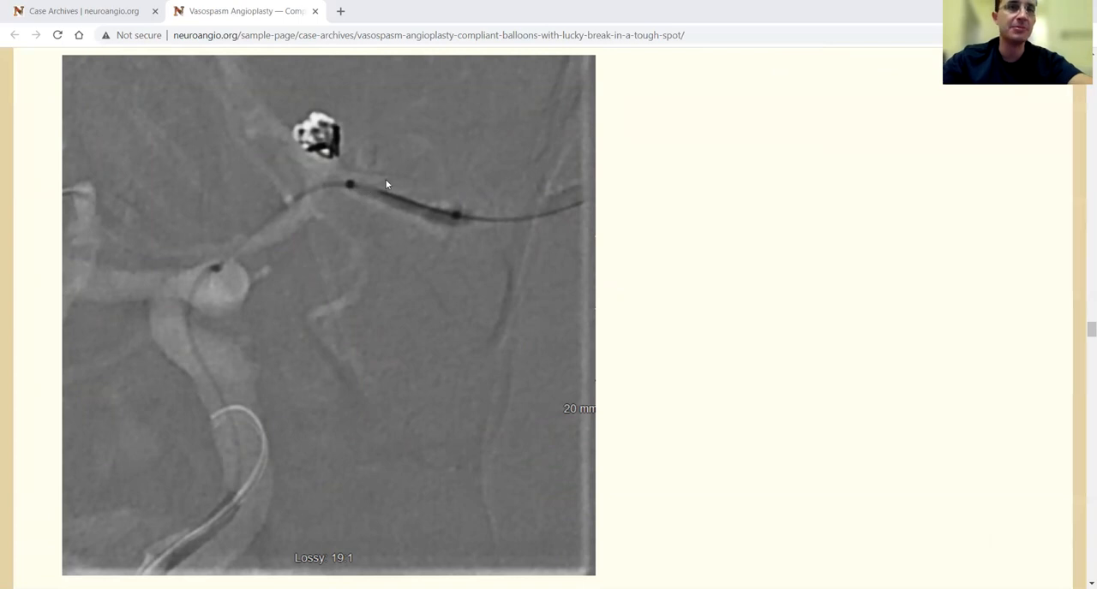
pyautogui.moveTo(442, 186)
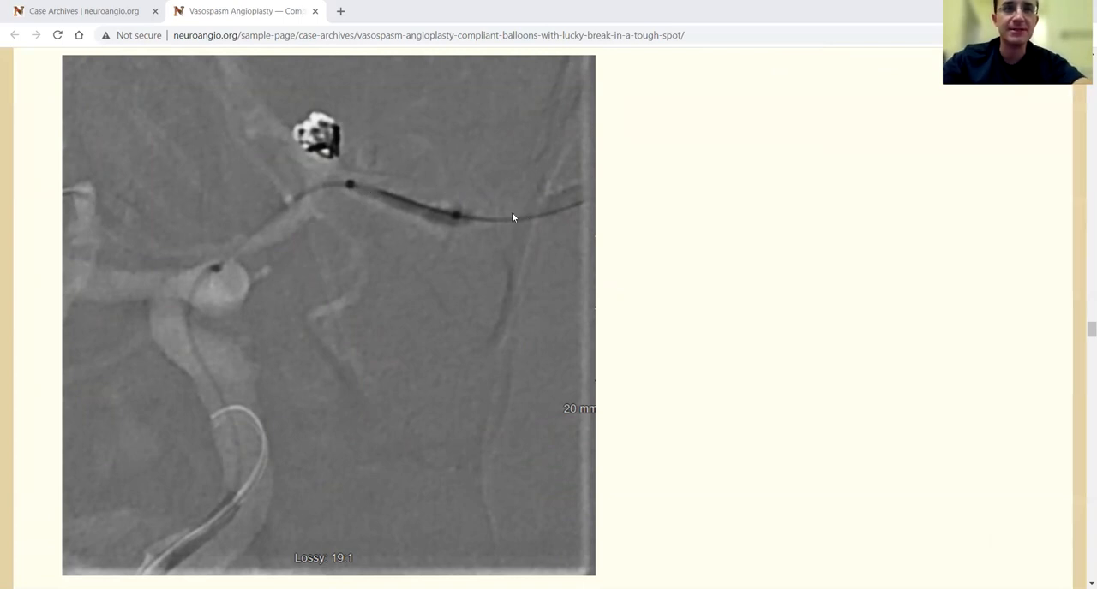
pyautogui.moveTo(550, 272)
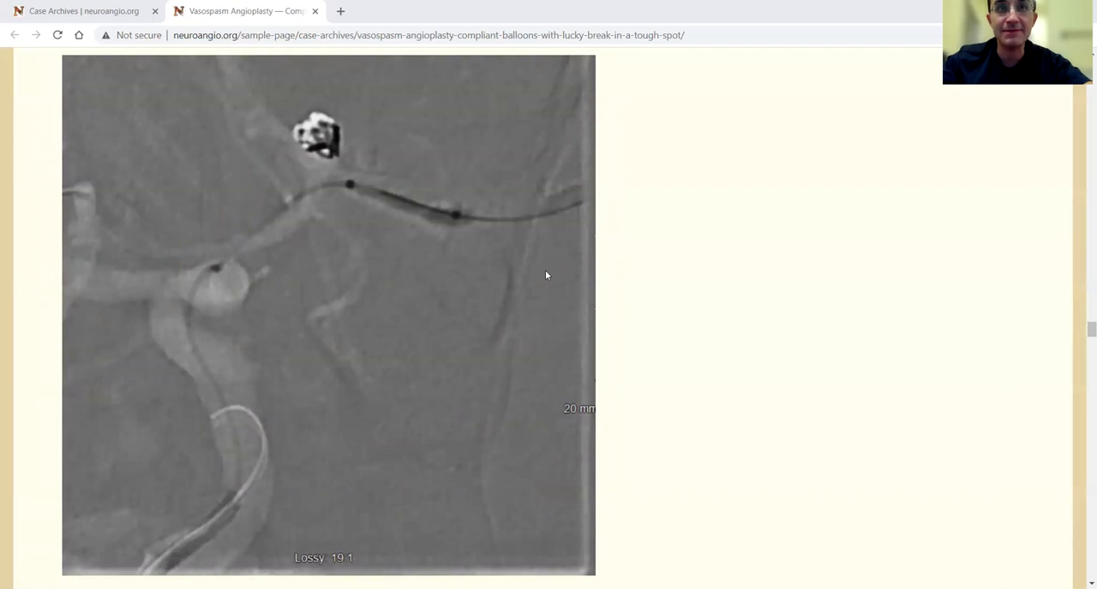
pyautogui.moveTo(548, 272)
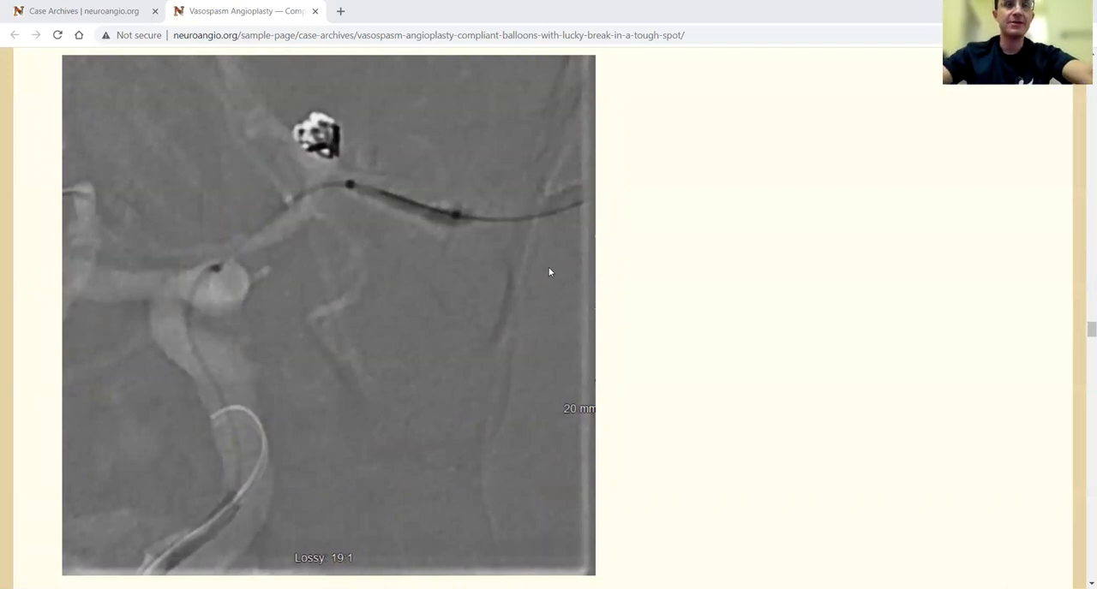
pyautogui.moveTo(545, 287)
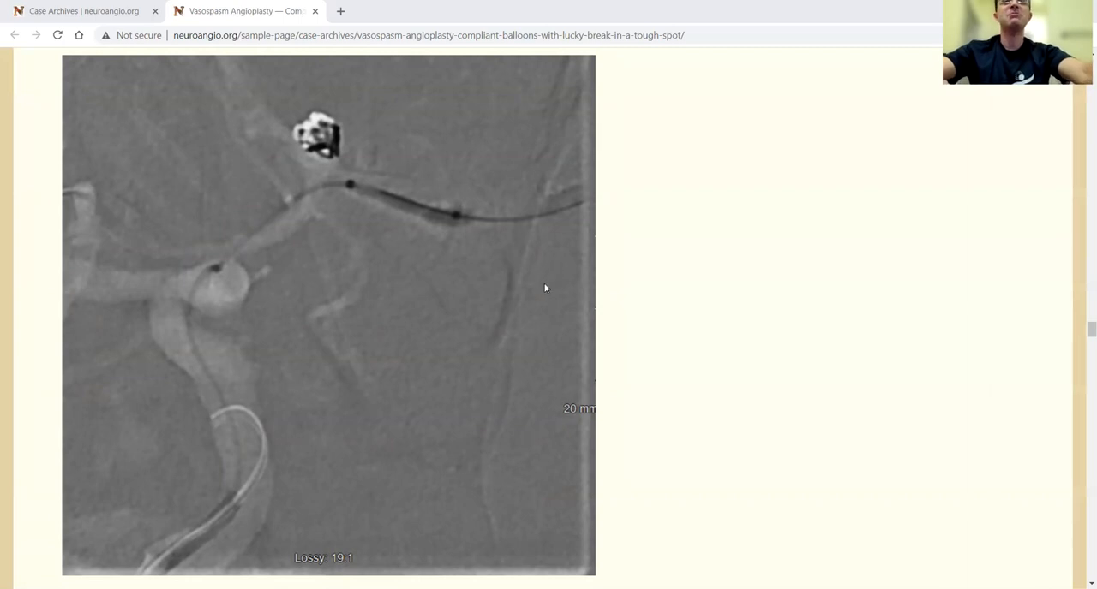
pyautogui.moveTo(562, 272)
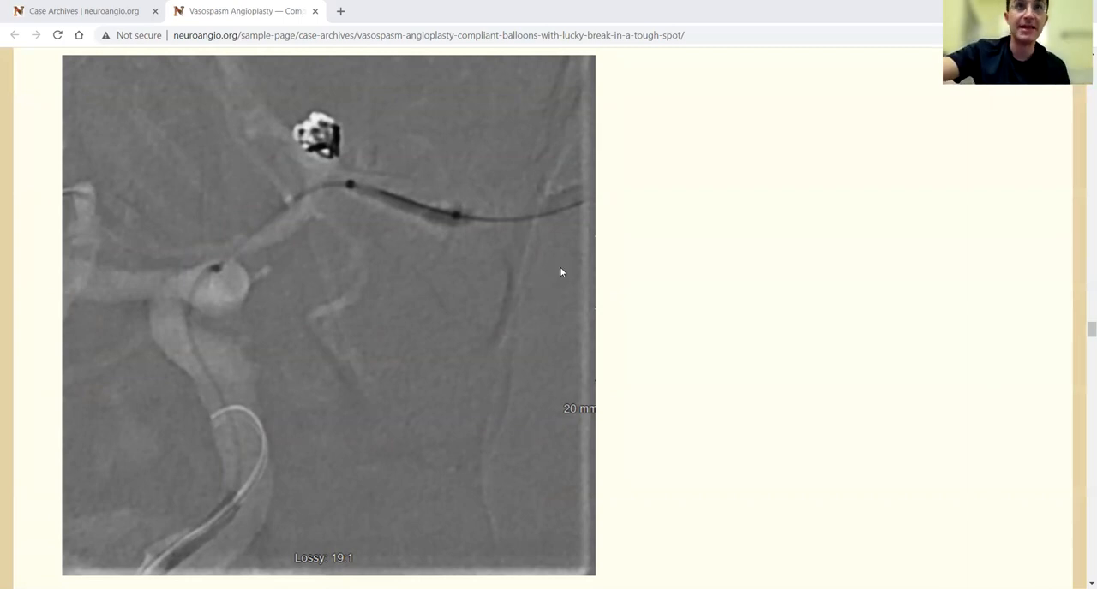
pyautogui.moveTo(522, 254)
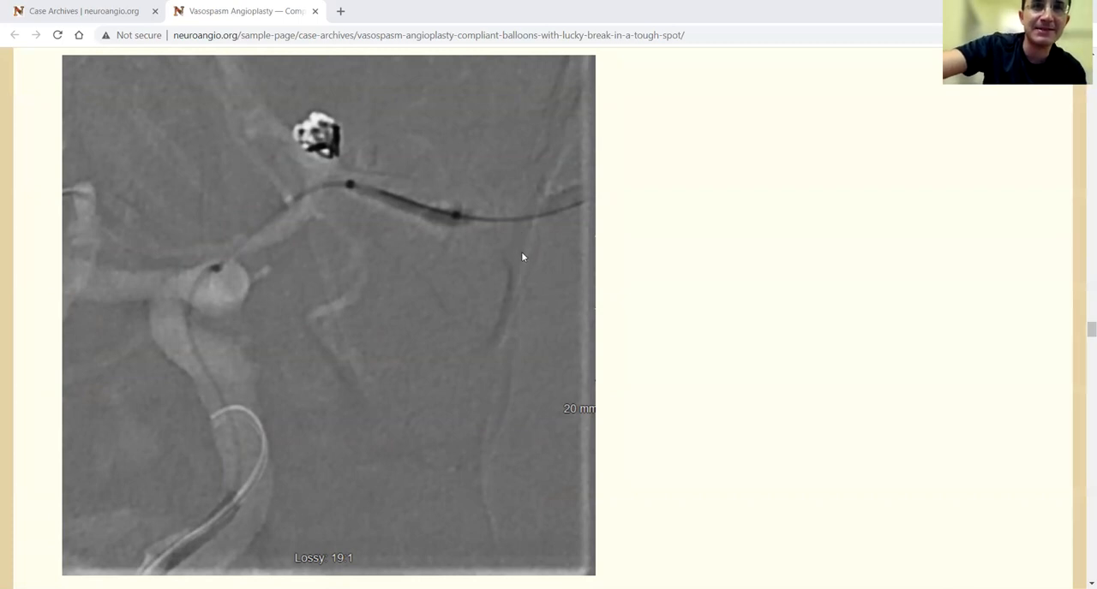
pyautogui.moveTo(538, 305)
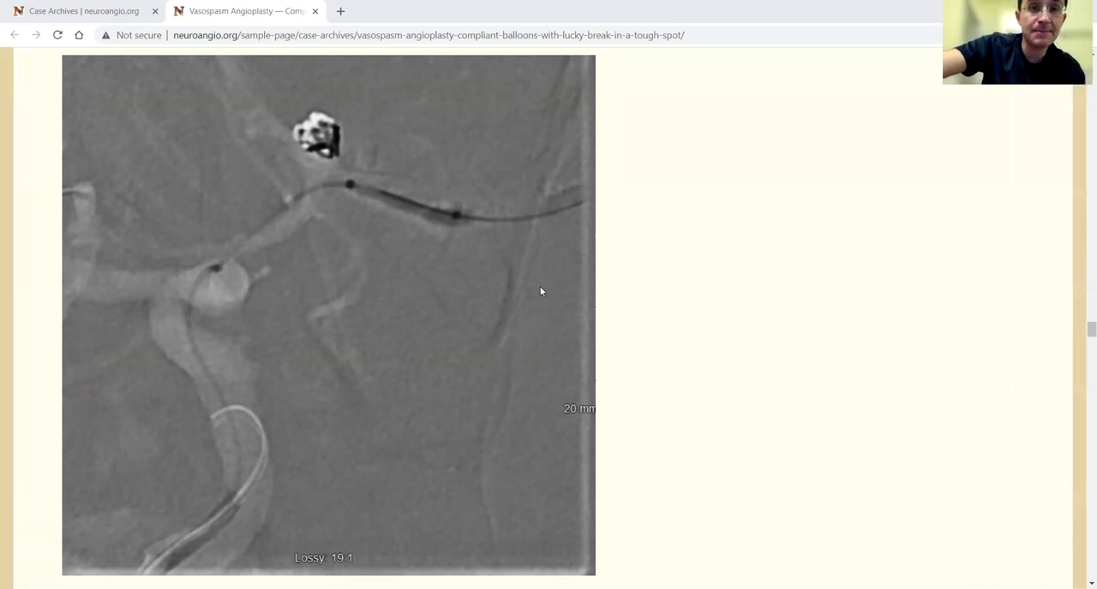
pyautogui.moveTo(552, 240)
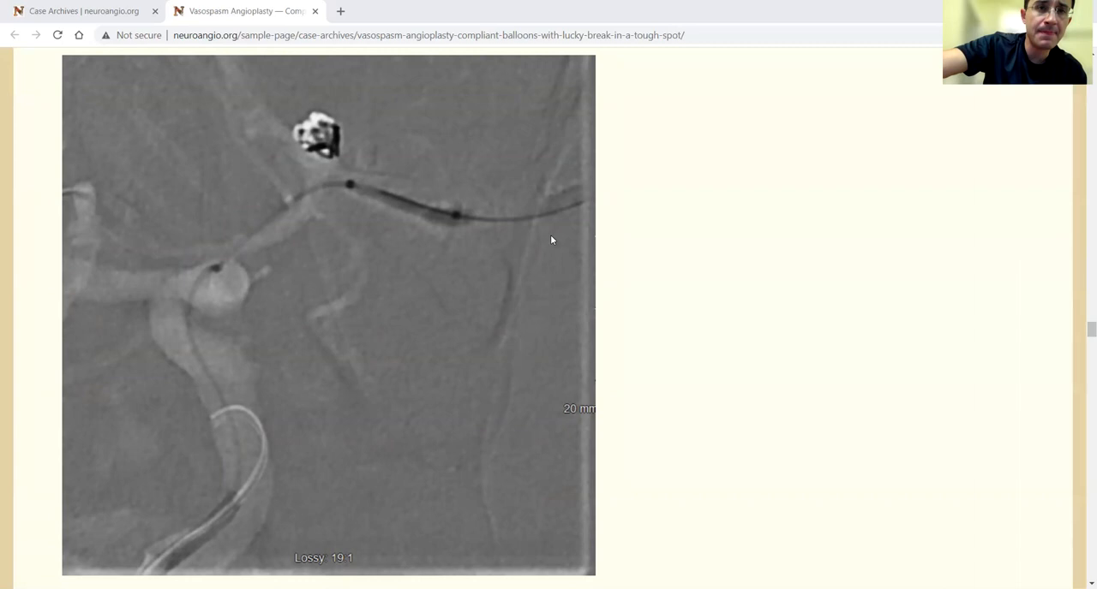
pyautogui.moveTo(713, 351)
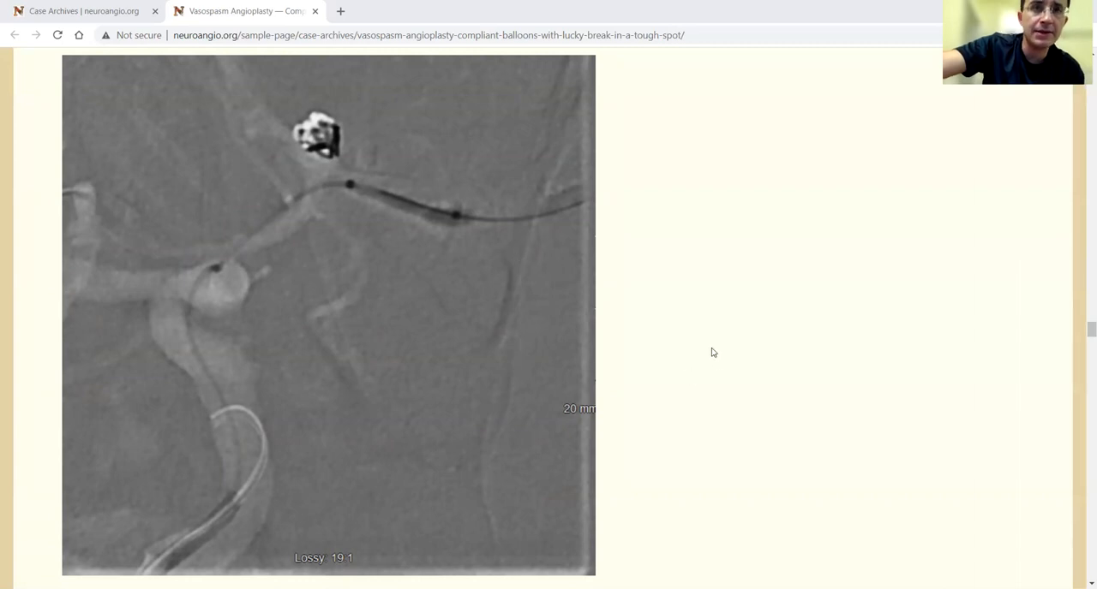
pyautogui.scroll(-3)
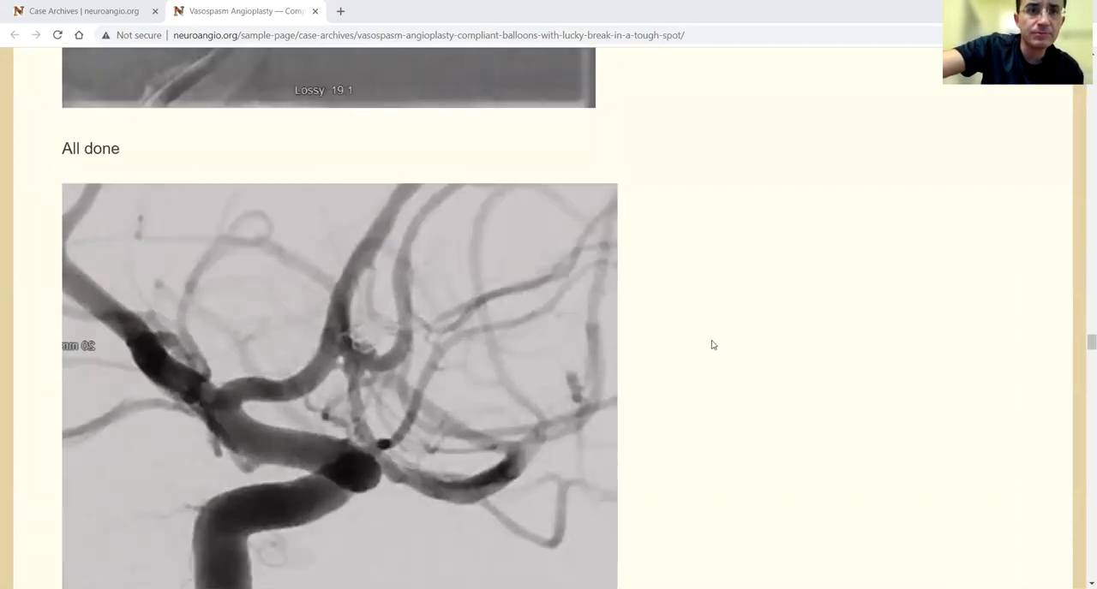
pyautogui.scroll(-3)
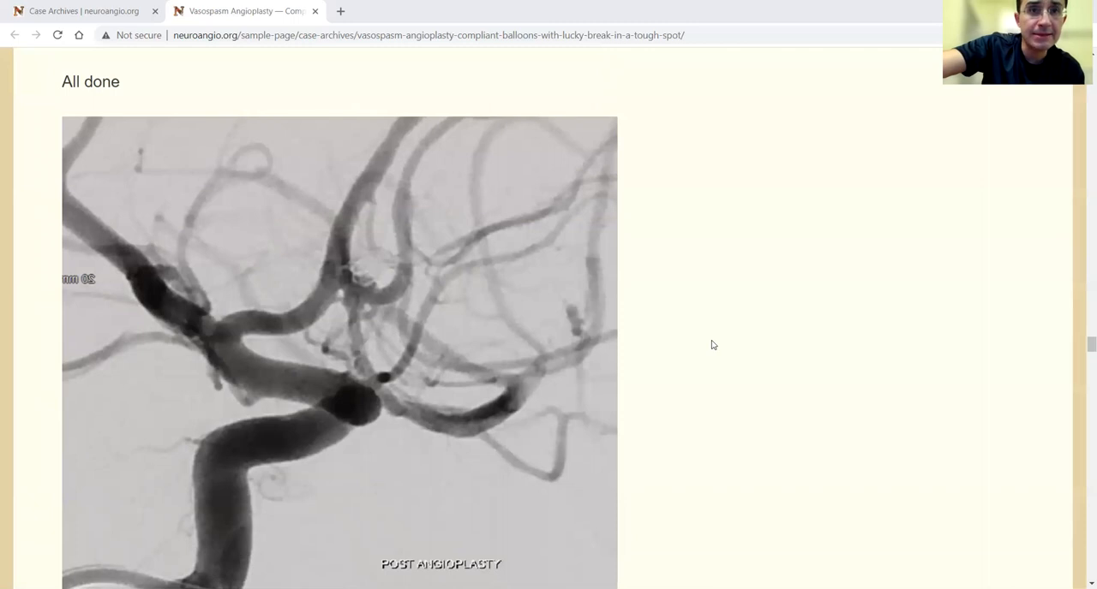
pyautogui.moveTo(504, 391)
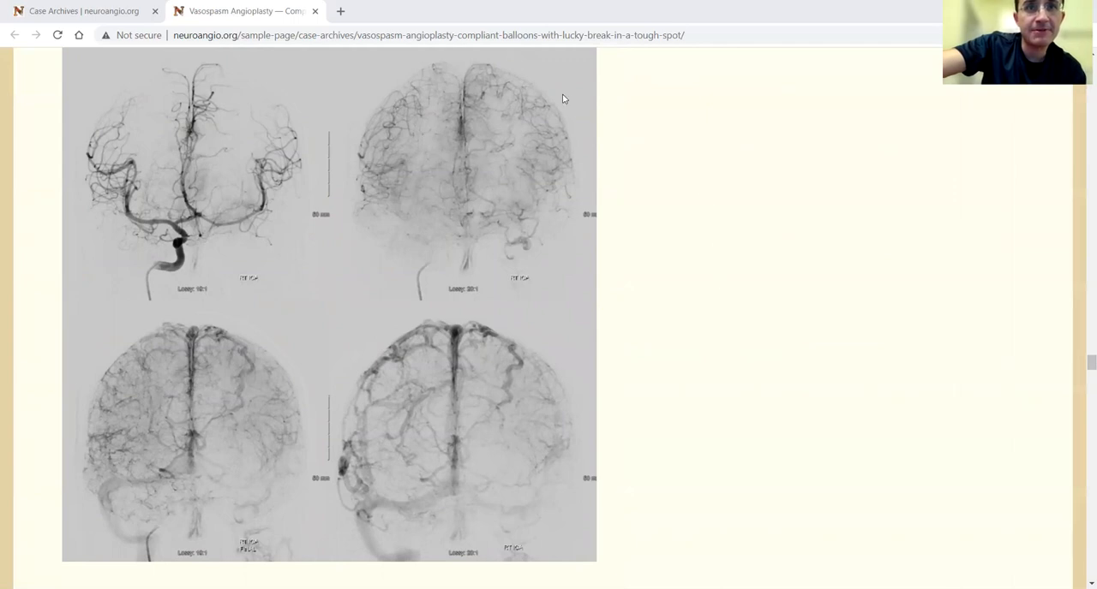
pyautogui.moveTo(558, 347)
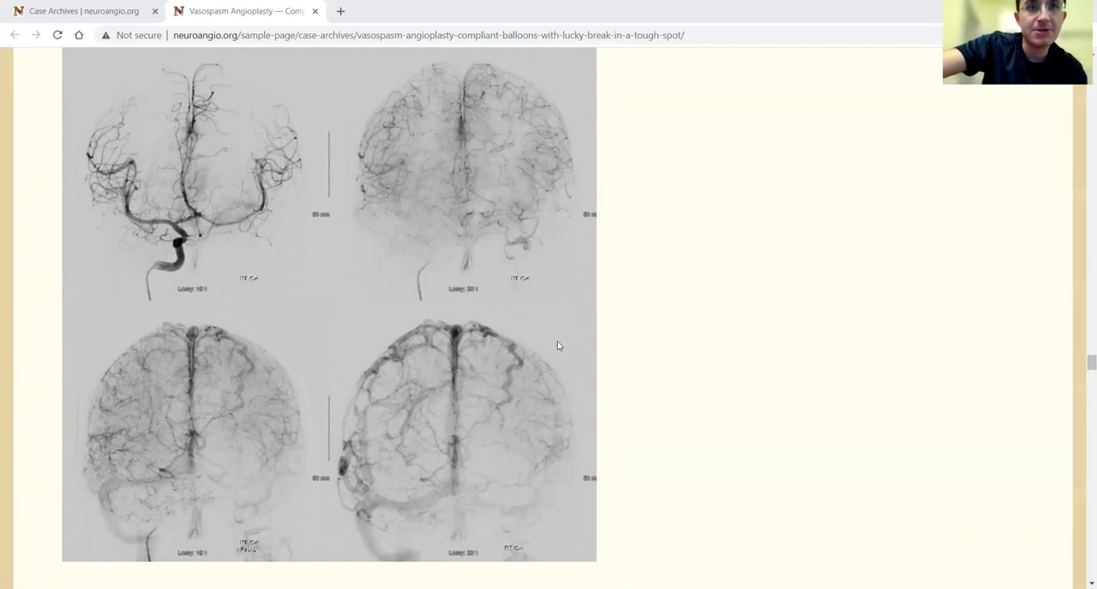
pyautogui.moveTo(542, 418)
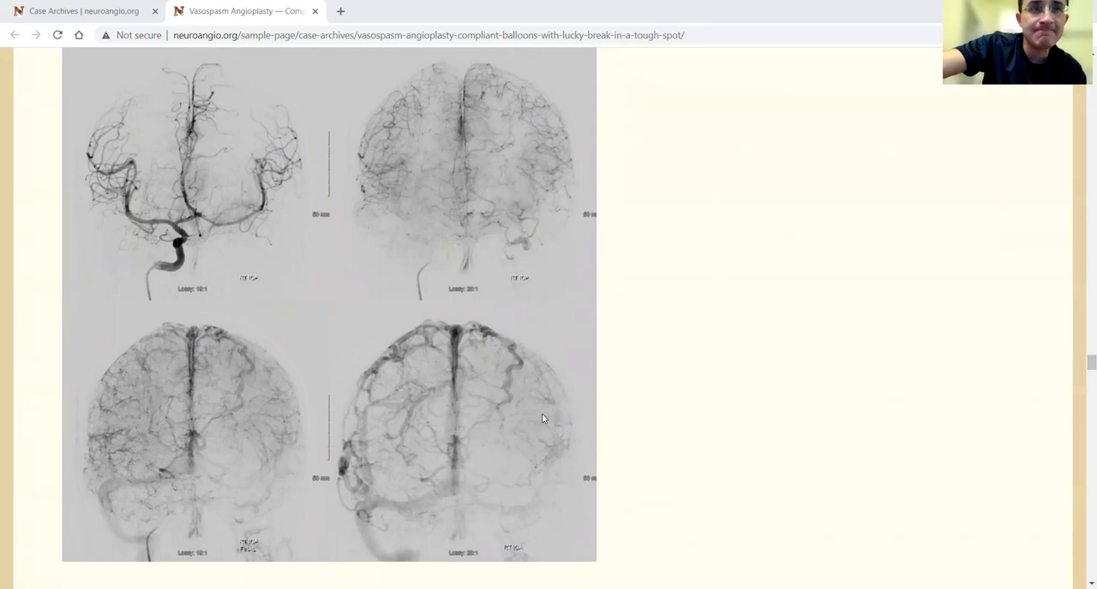
pyautogui.moveTo(569, 393)
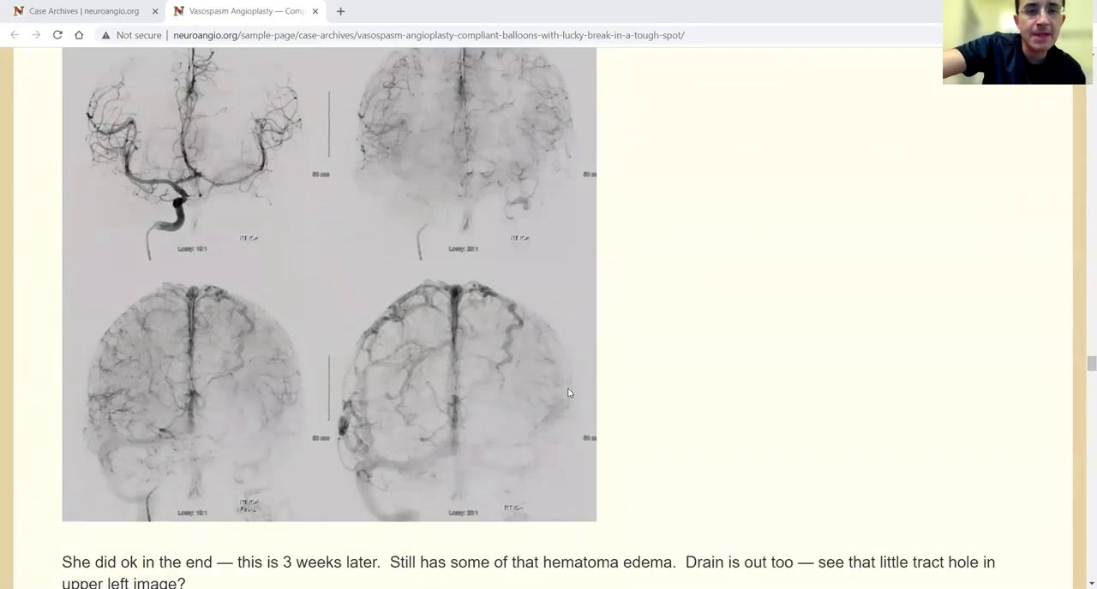
pyautogui.scroll(-3)
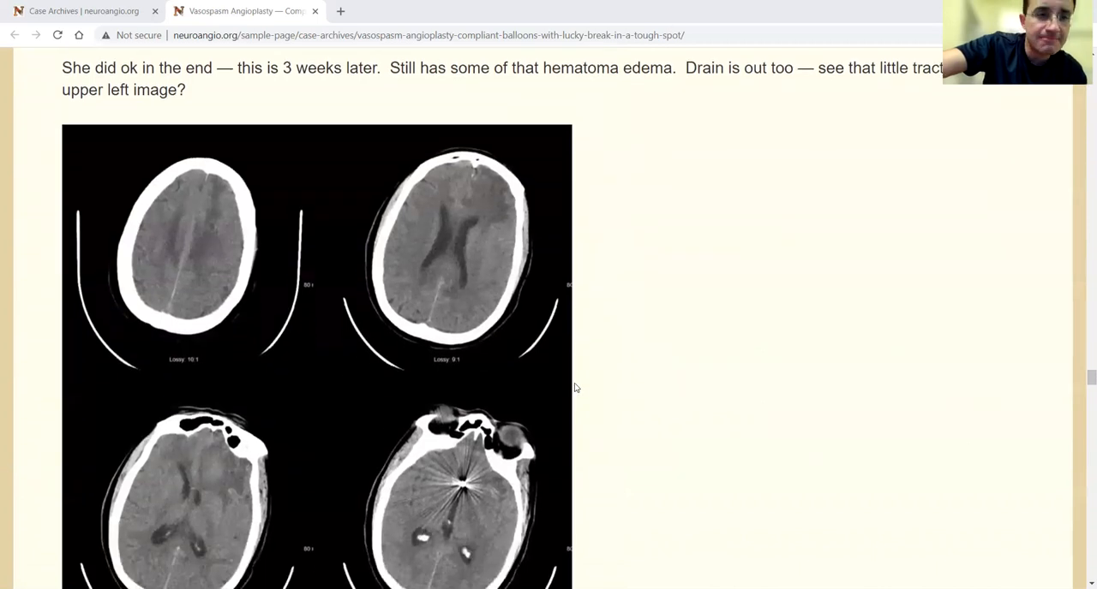
pyautogui.scroll(-3)
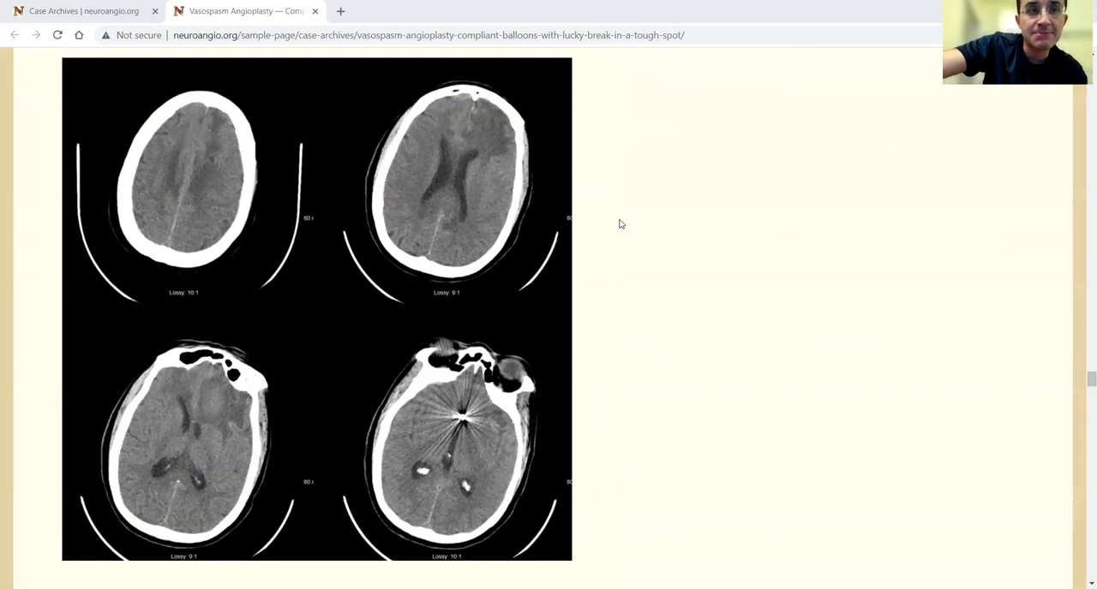
pyautogui.moveTo(466, 171)
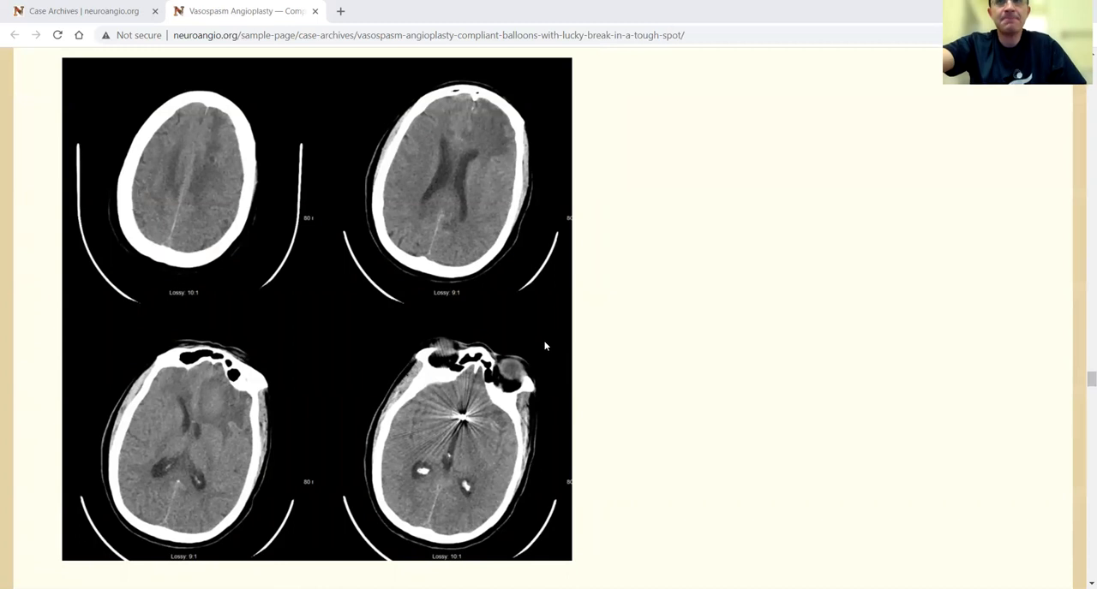
pyautogui.moveTo(444, 342)
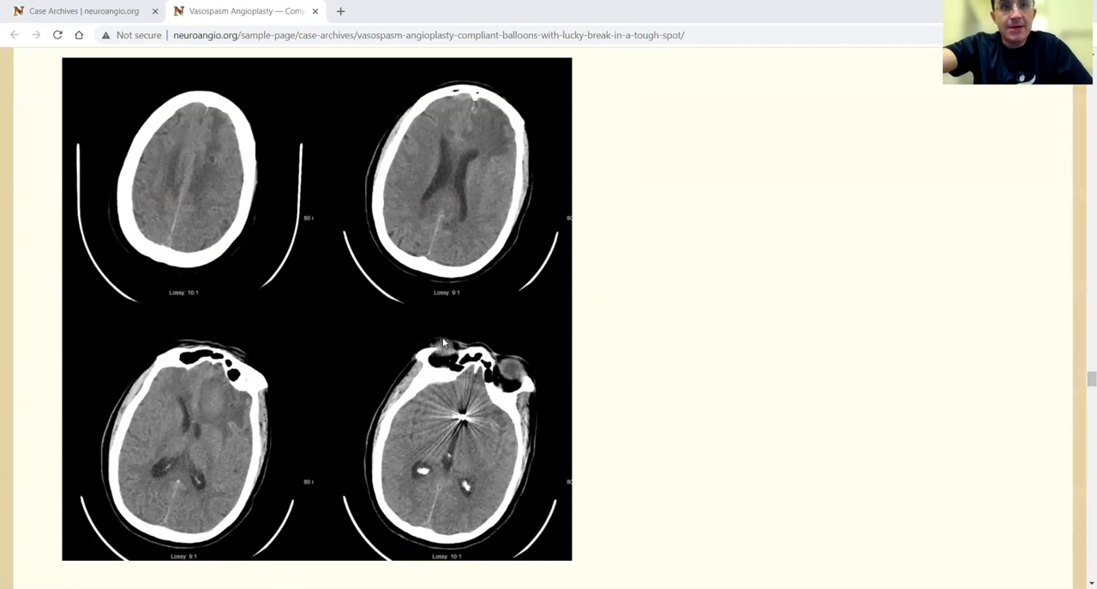
pyautogui.scroll(-3)
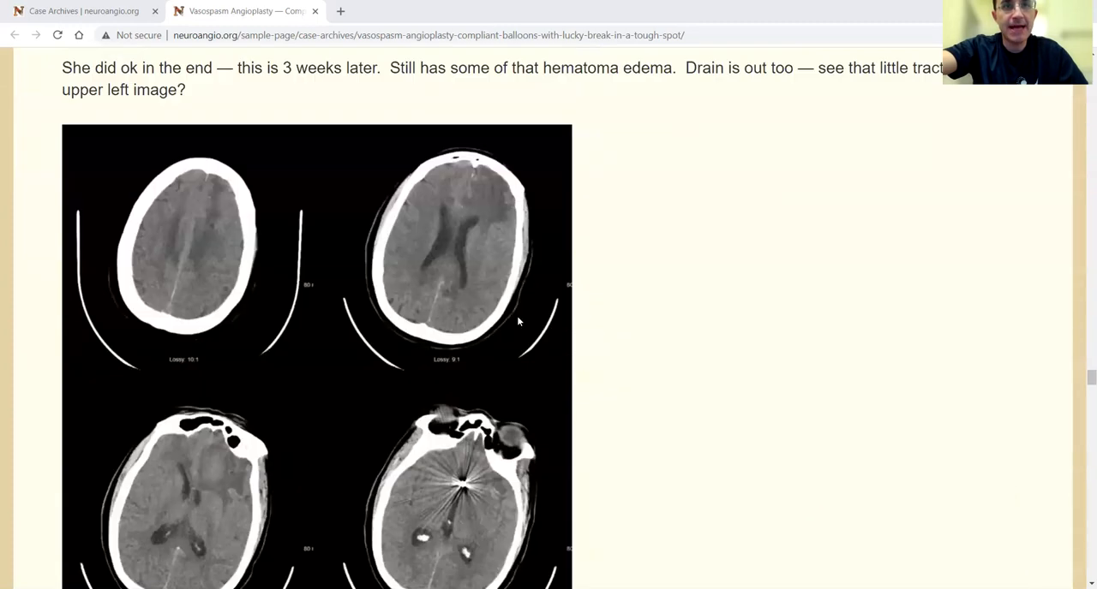
pyautogui.scroll(-3)
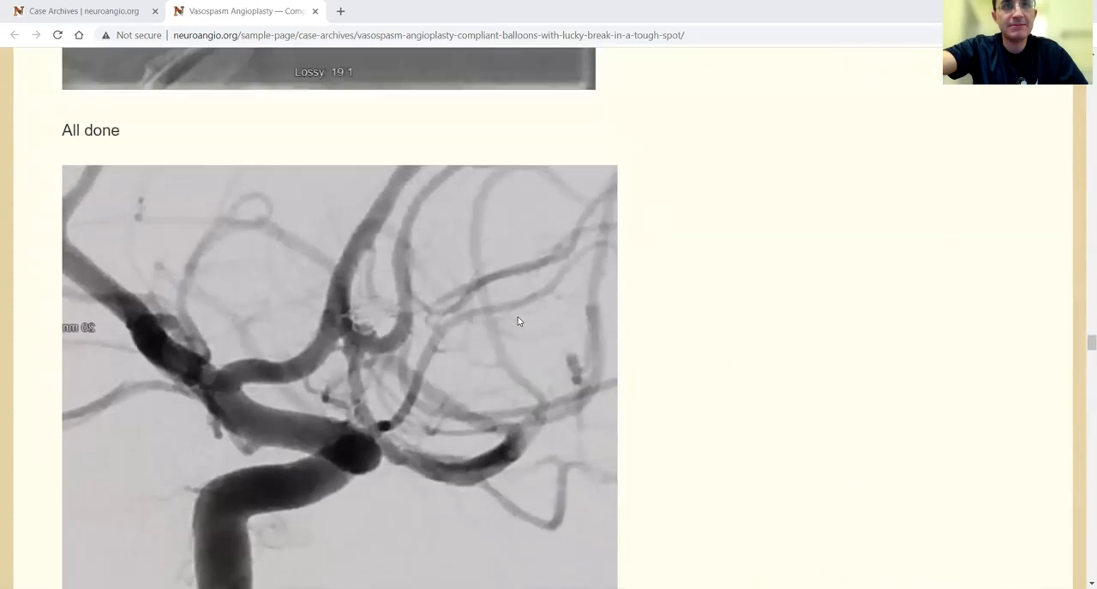
pyautogui.scroll(-3)
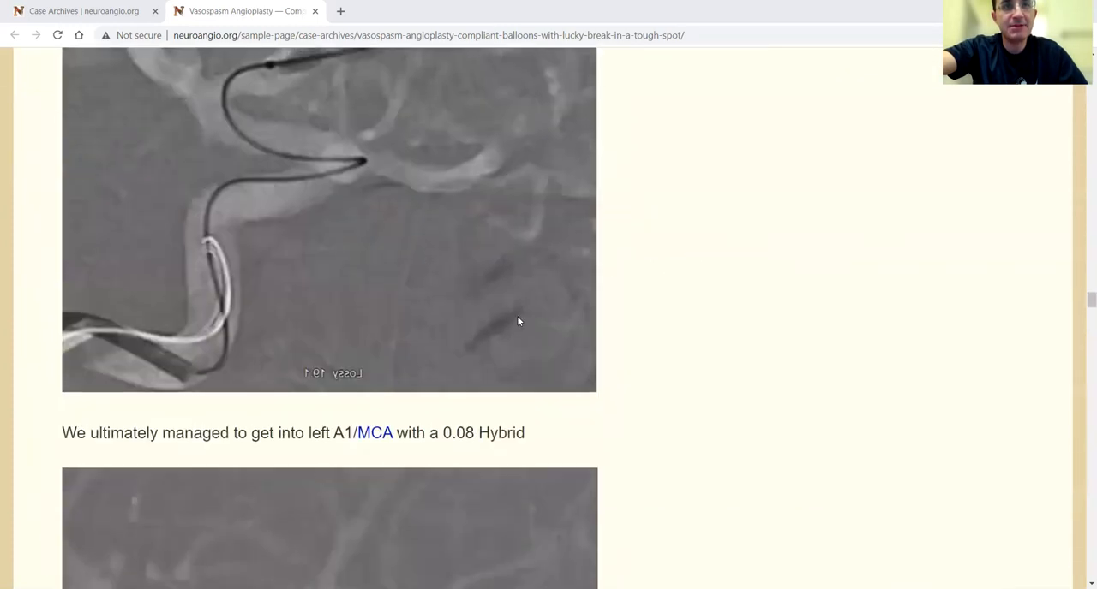
pyautogui.scroll(-3)
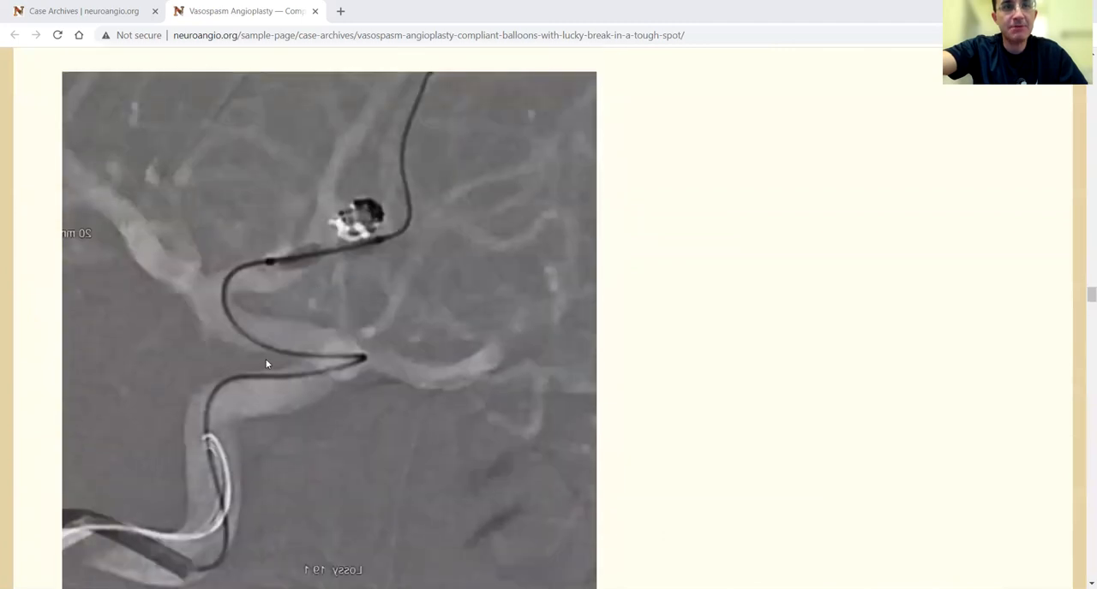
pyautogui.scroll(-3)
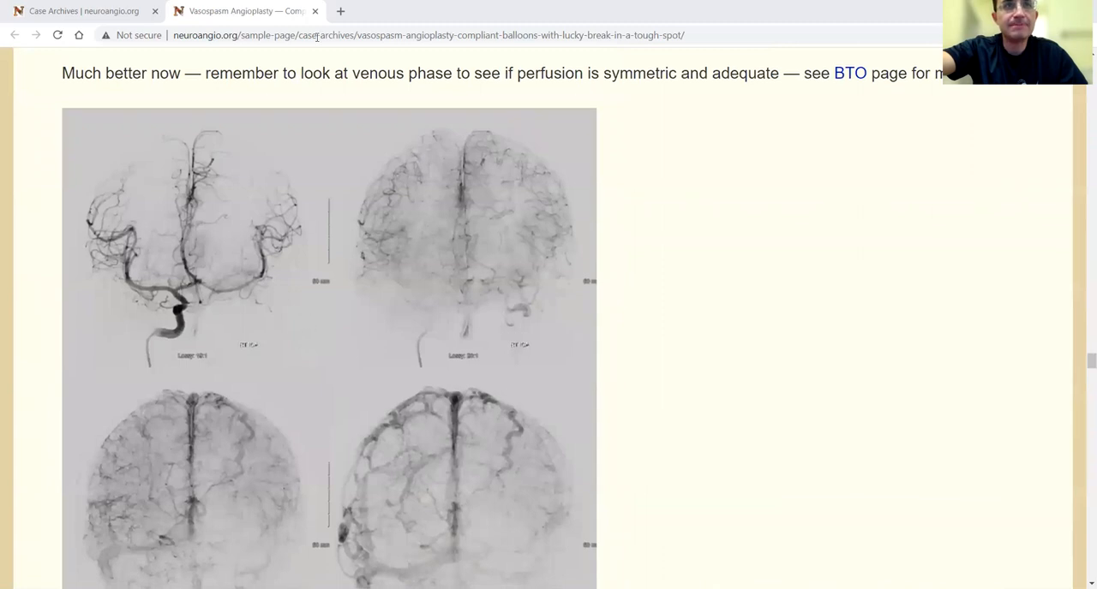
pyautogui.scroll(-3)
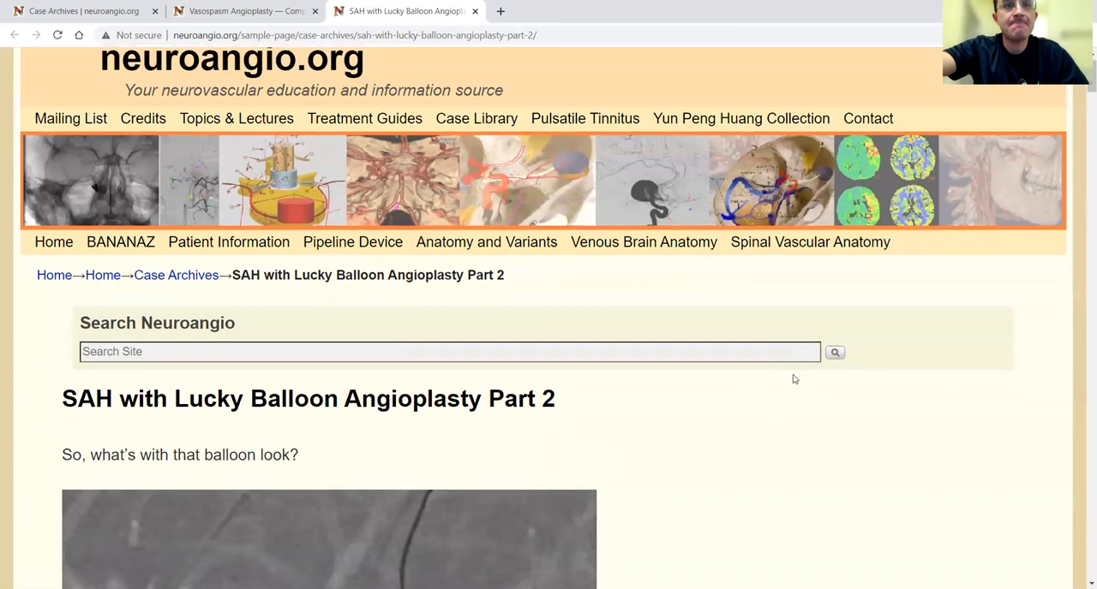
pyautogui.scroll(-3)
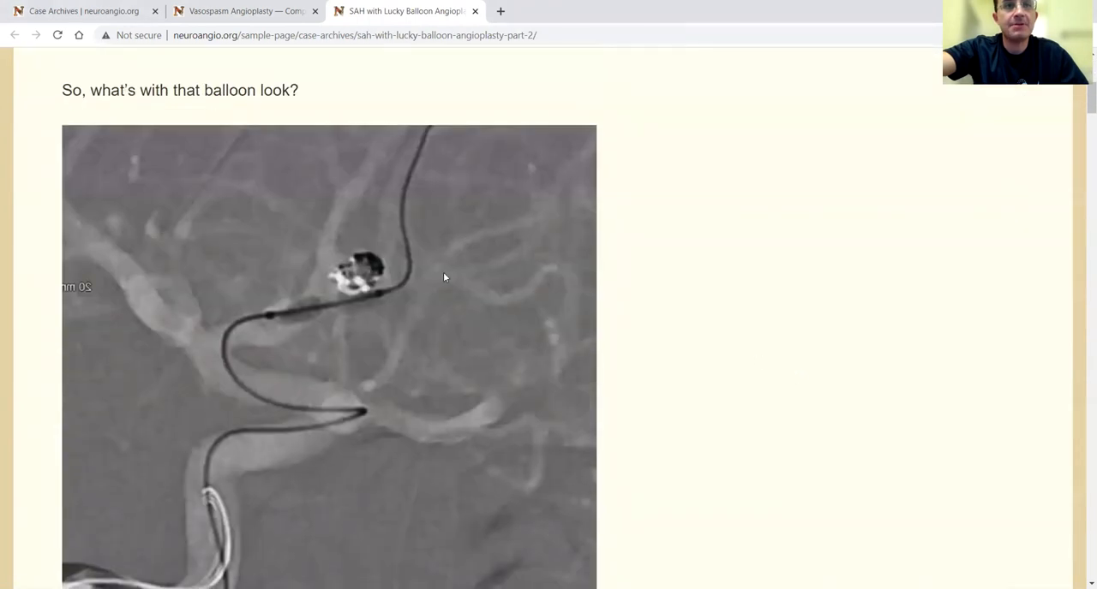
pyautogui.moveTo(486, 271)
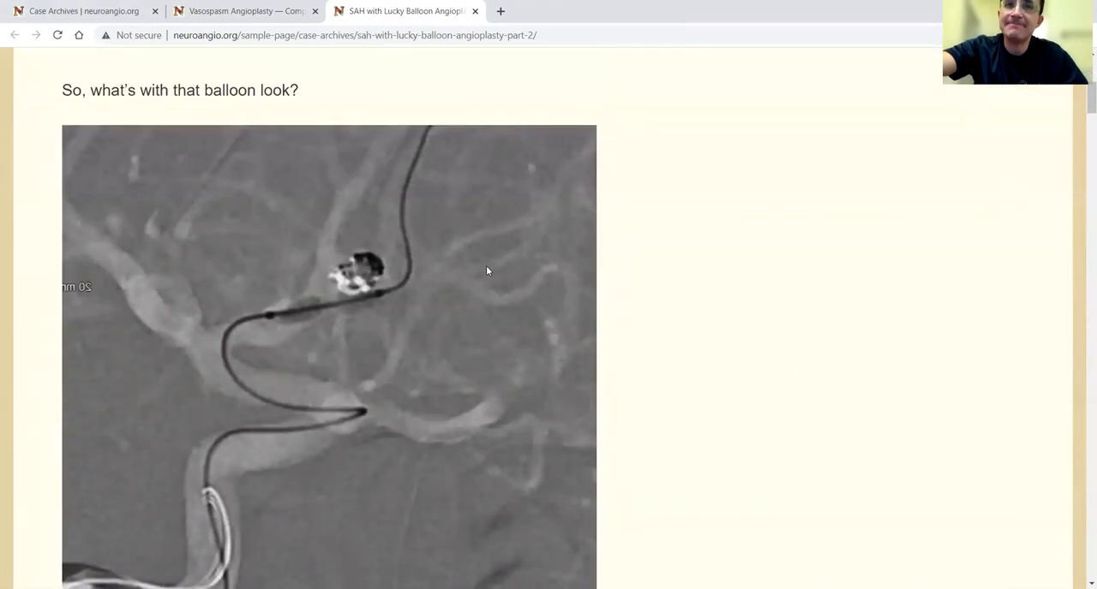
pyautogui.scroll(-3)
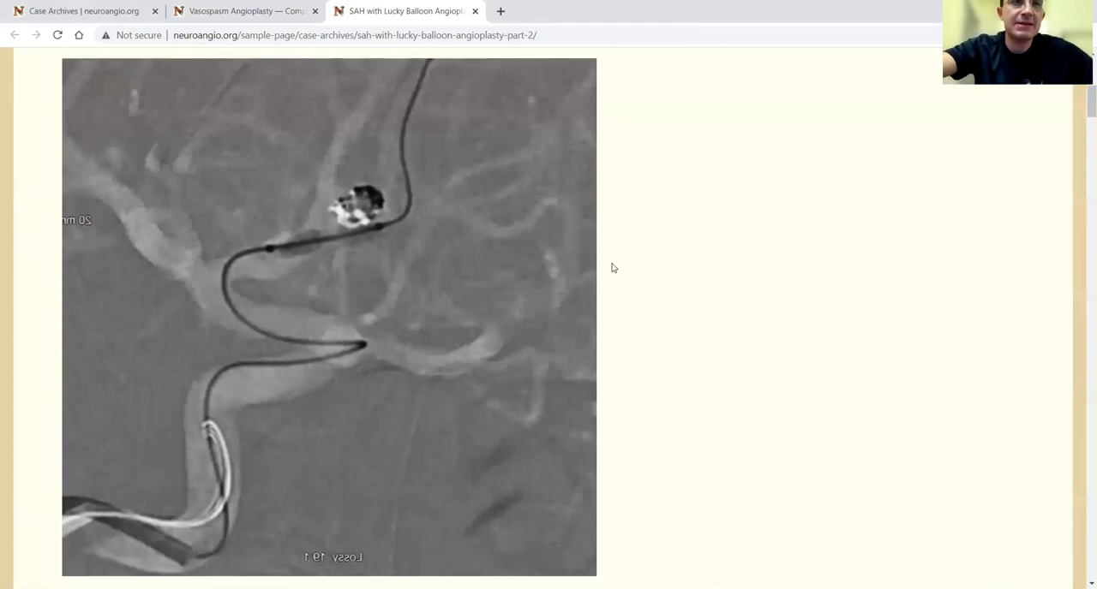
pyautogui.moveTo(620, 255)
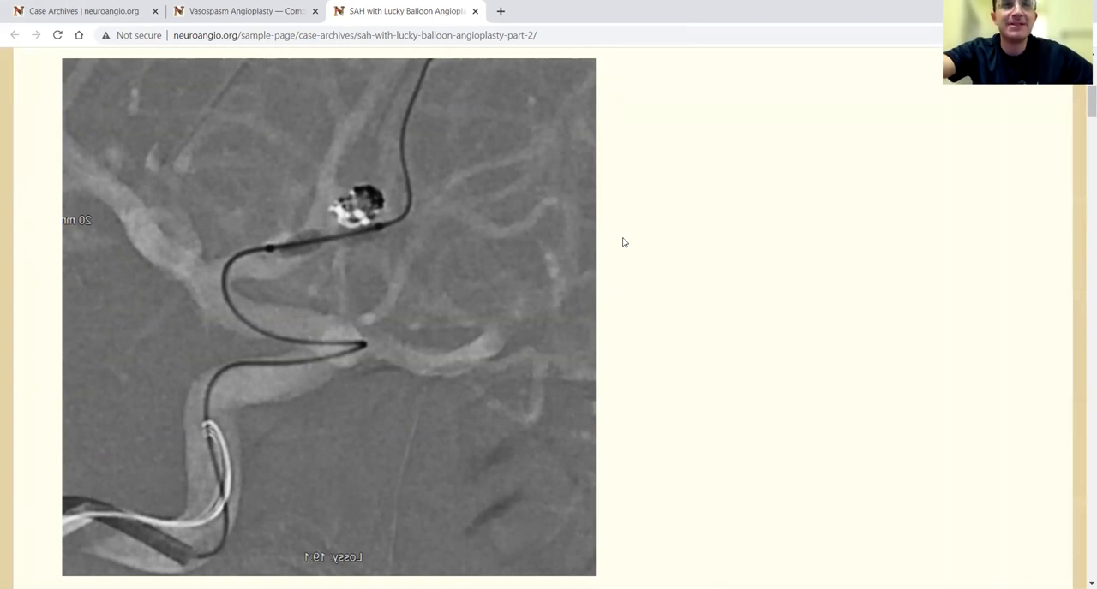
pyautogui.moveTo(569, 283)
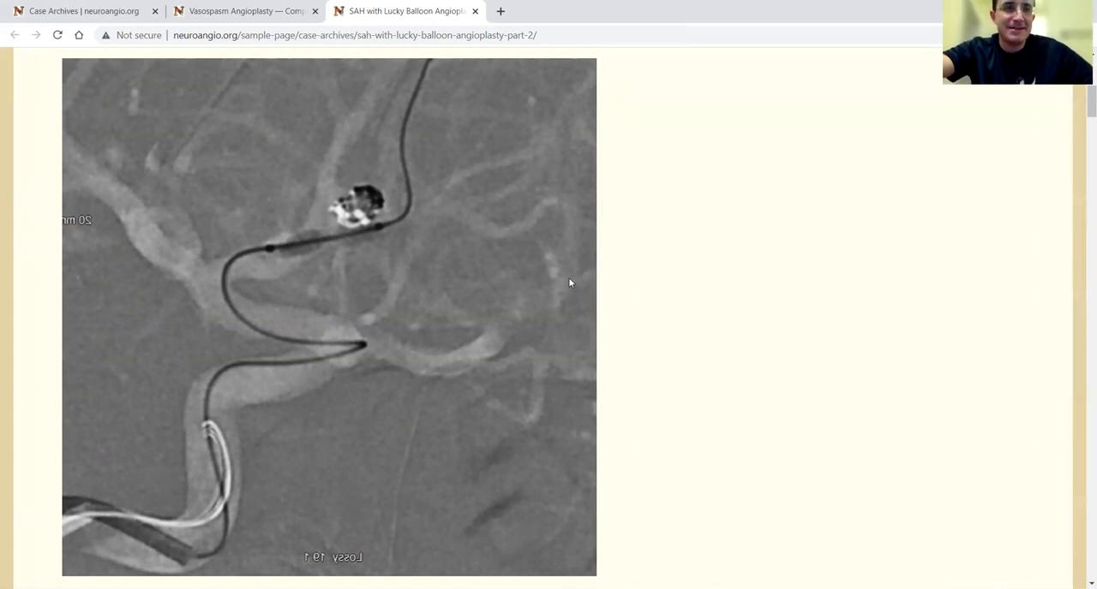
pyautogui.moveTo(576, 257)
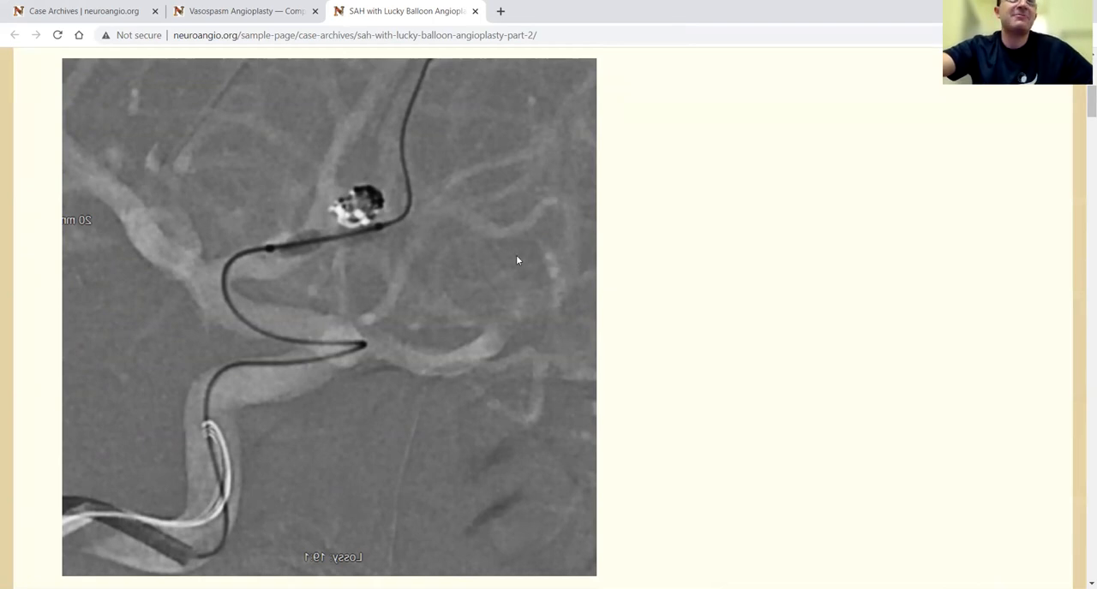
pyautogui.moveTo(531, 236)
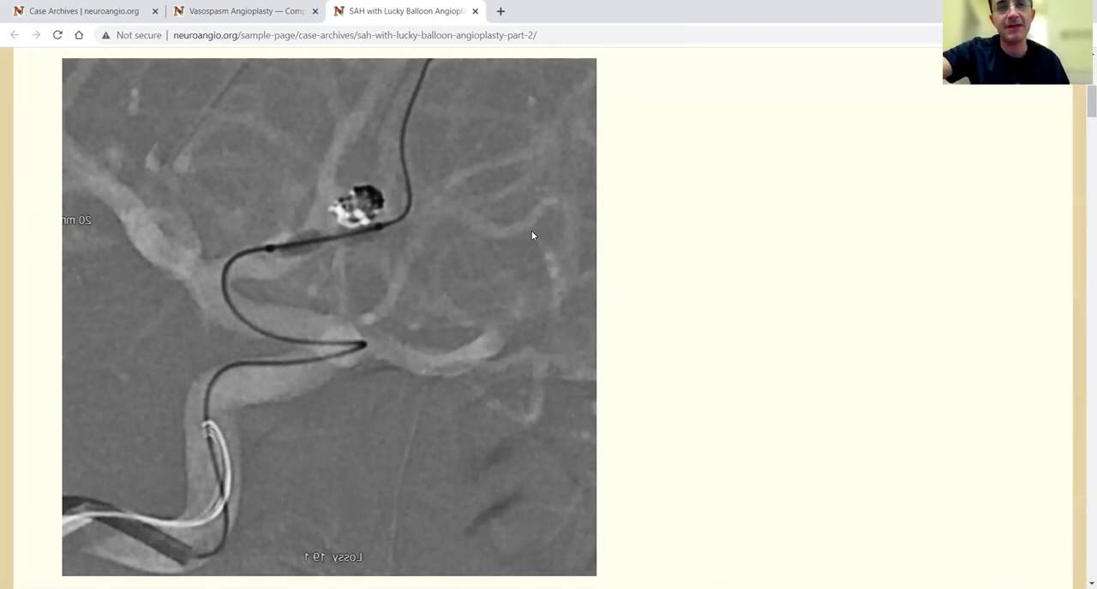
pyautogui.scroll(-3)
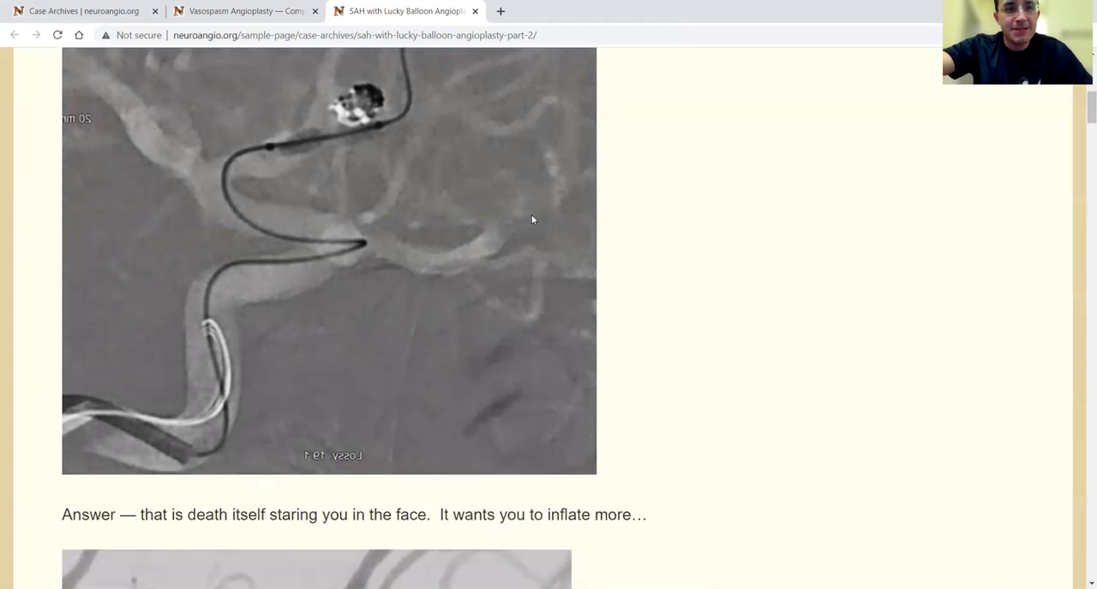
pyautogui.scroll(-3)
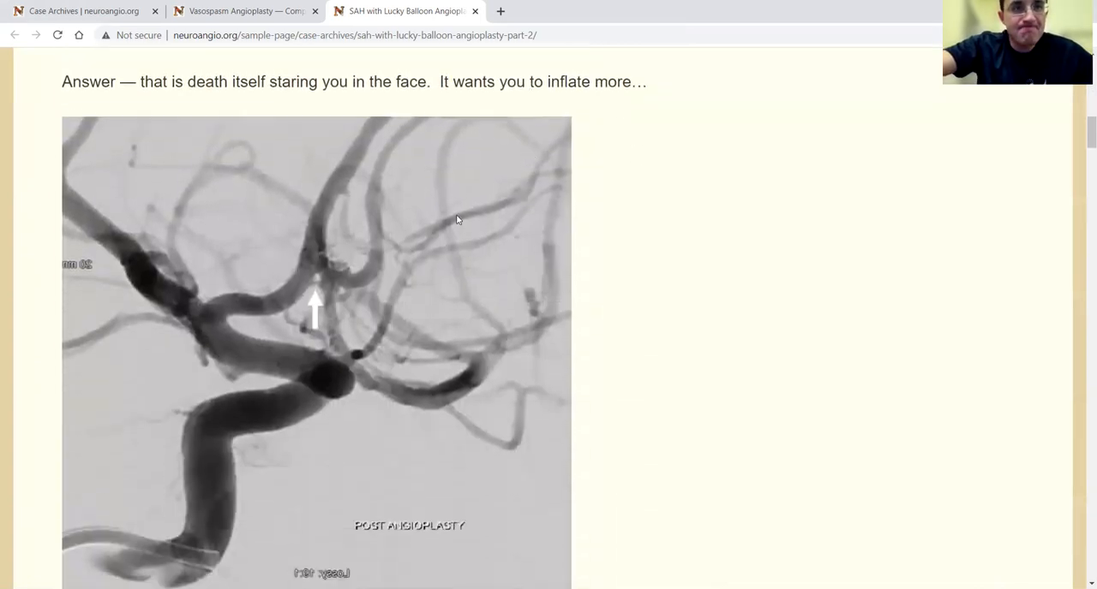
pyautogui.scroll(-3)
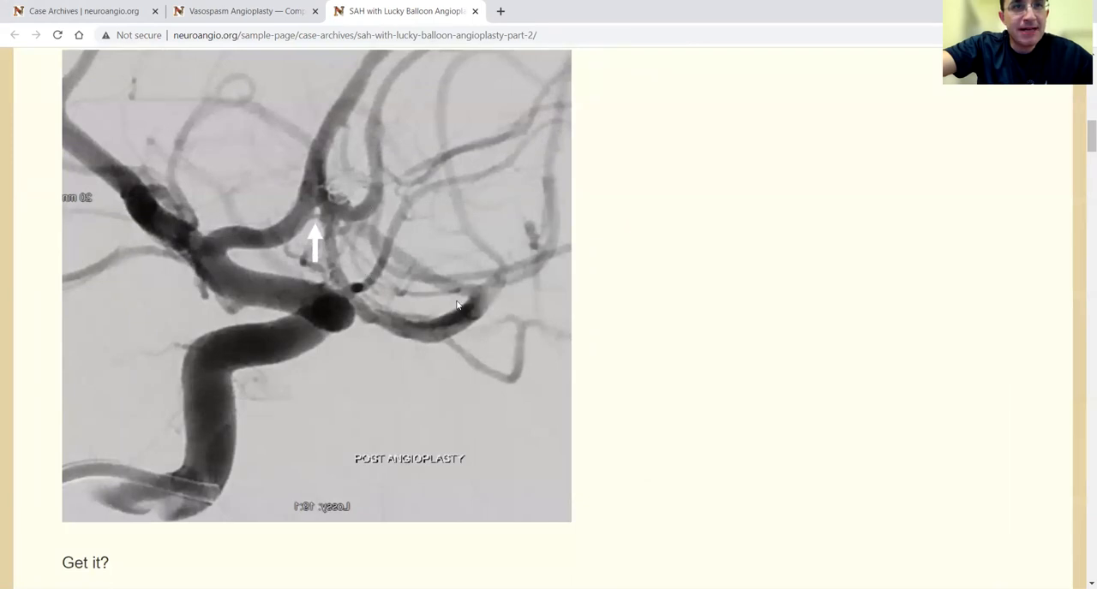
pyautogui.moveTo(325, 235)
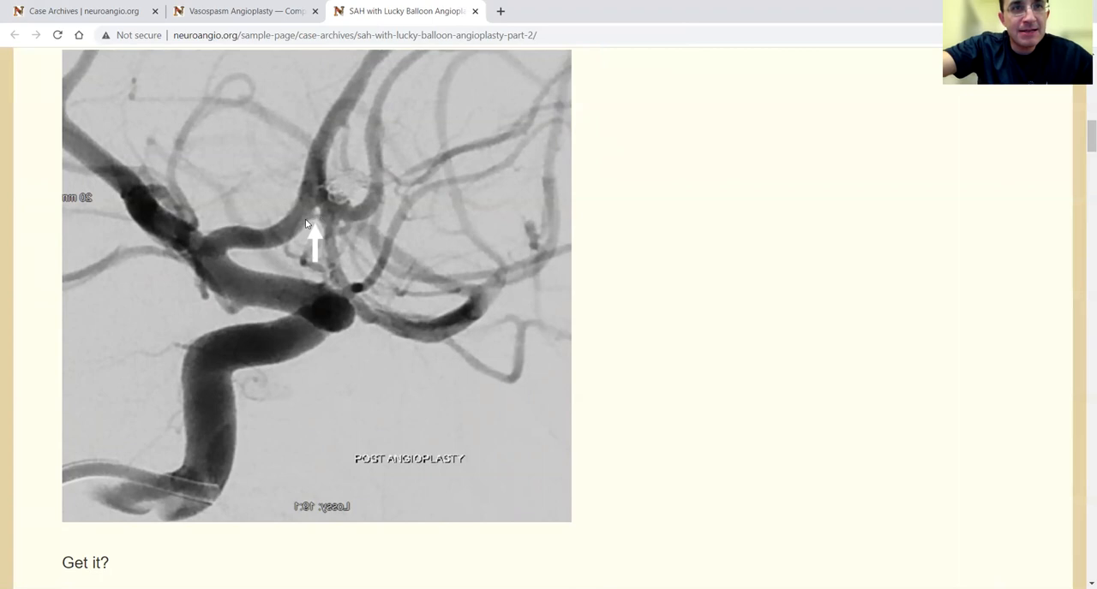
pyautogui.moveTo(314, 221)
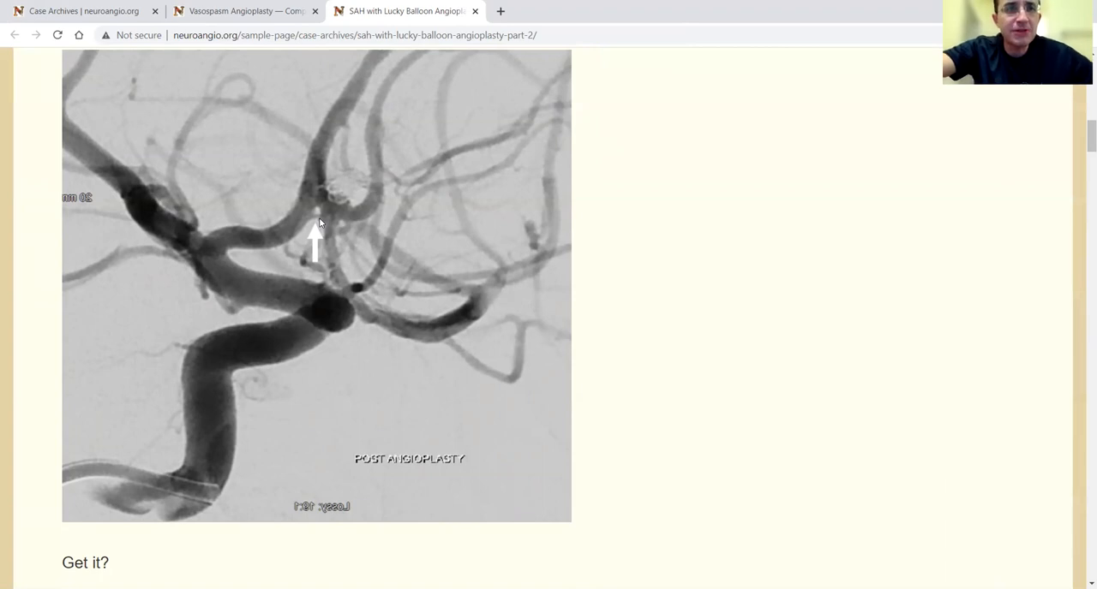
pyautogui.moveTo(305, 209)
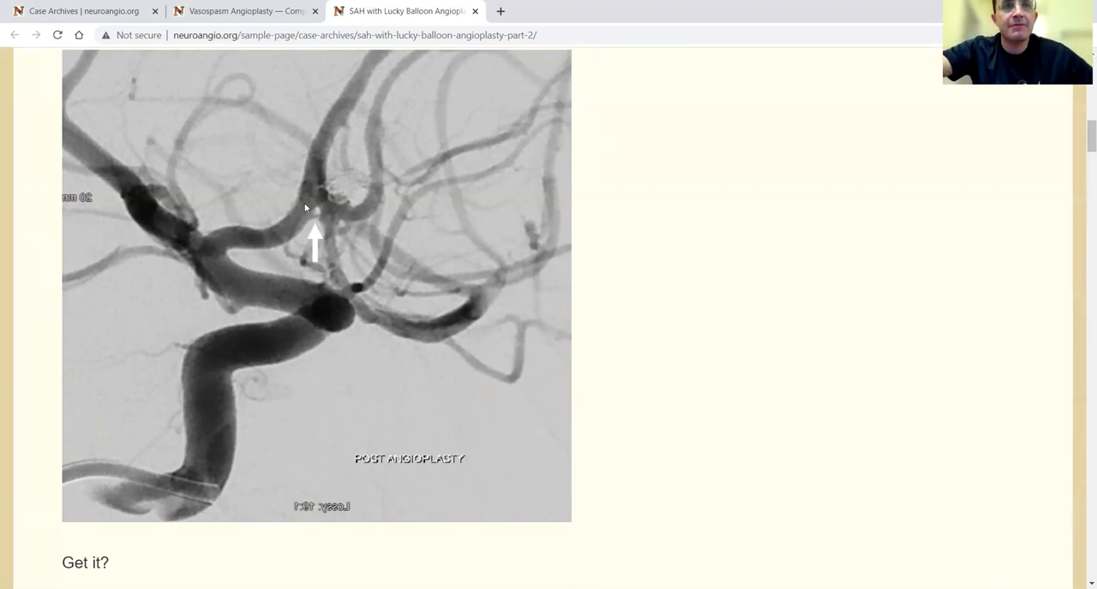
pyautogui.moveTo(419, 194)
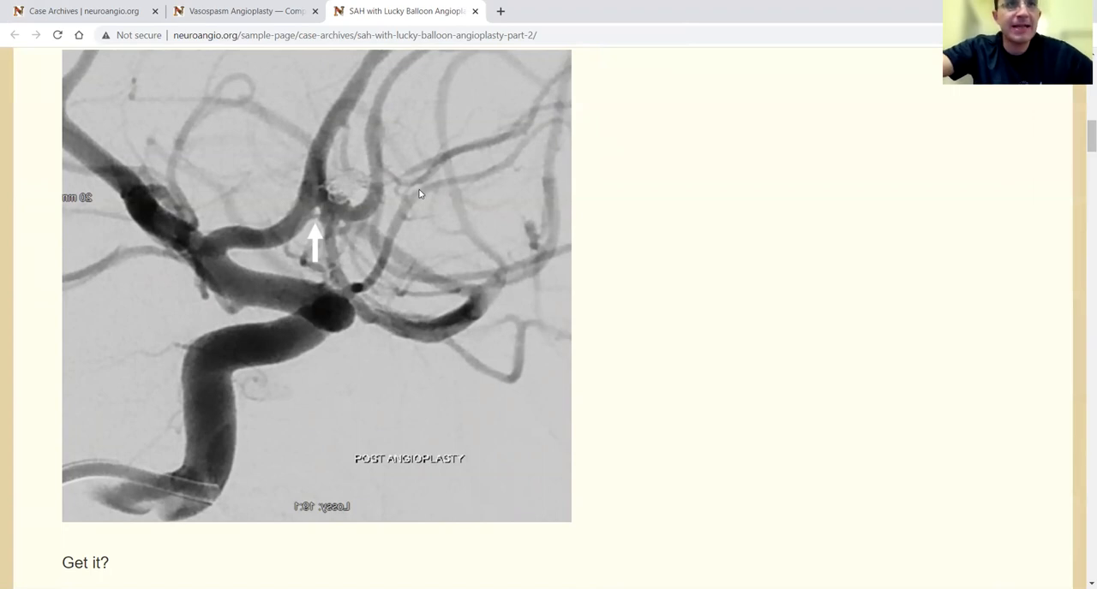
pyautogui.moveTo(425, 261)
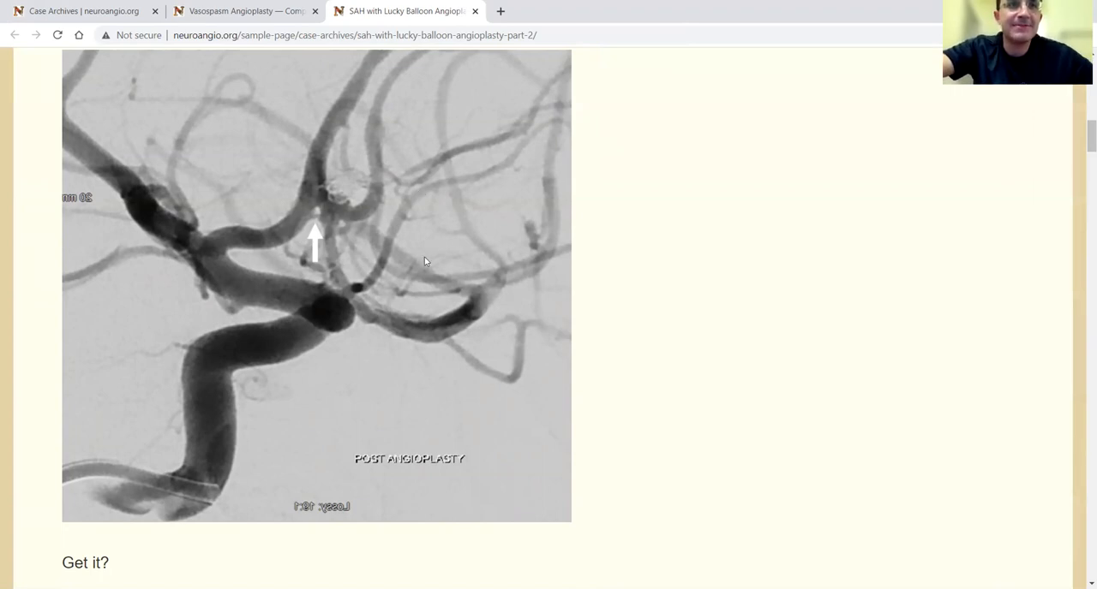
pyautogui.moveTo(470, 206)
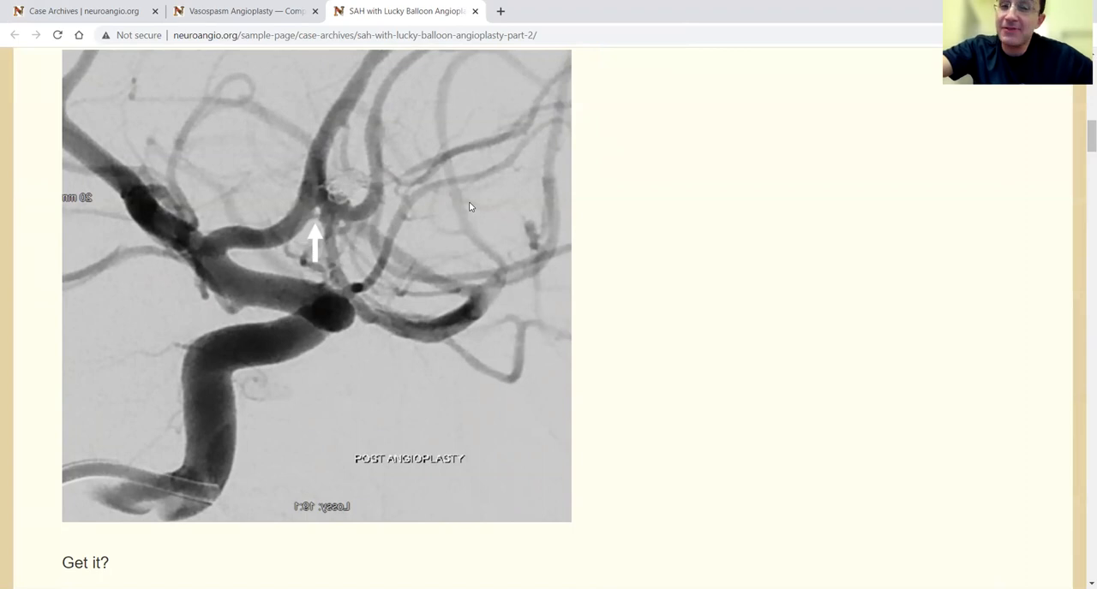
pyautogui.scroll(-3)
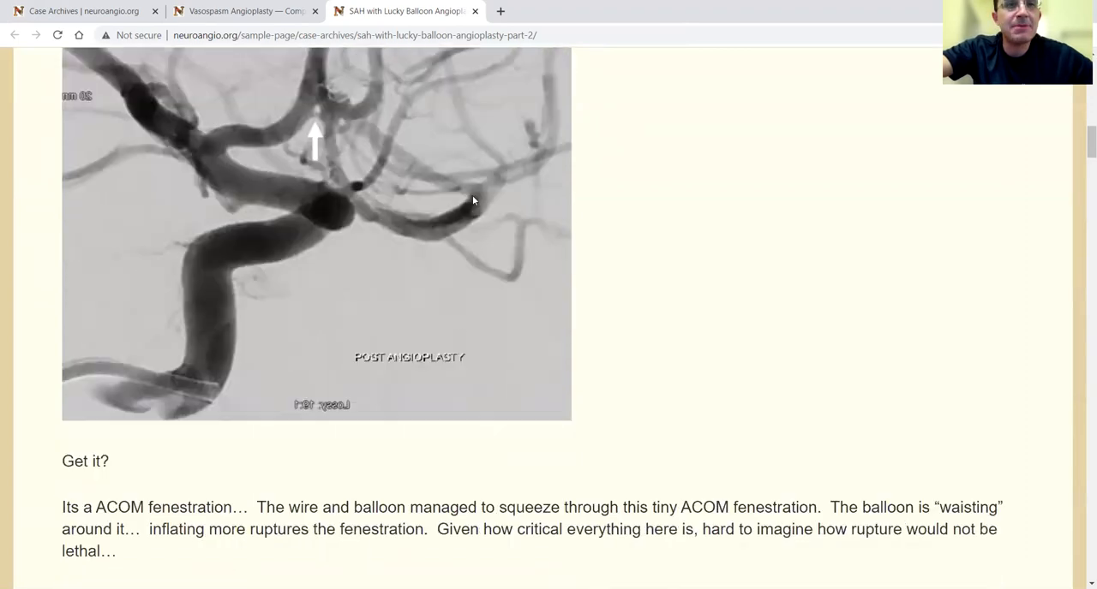
pyautogui.scroll(-3)
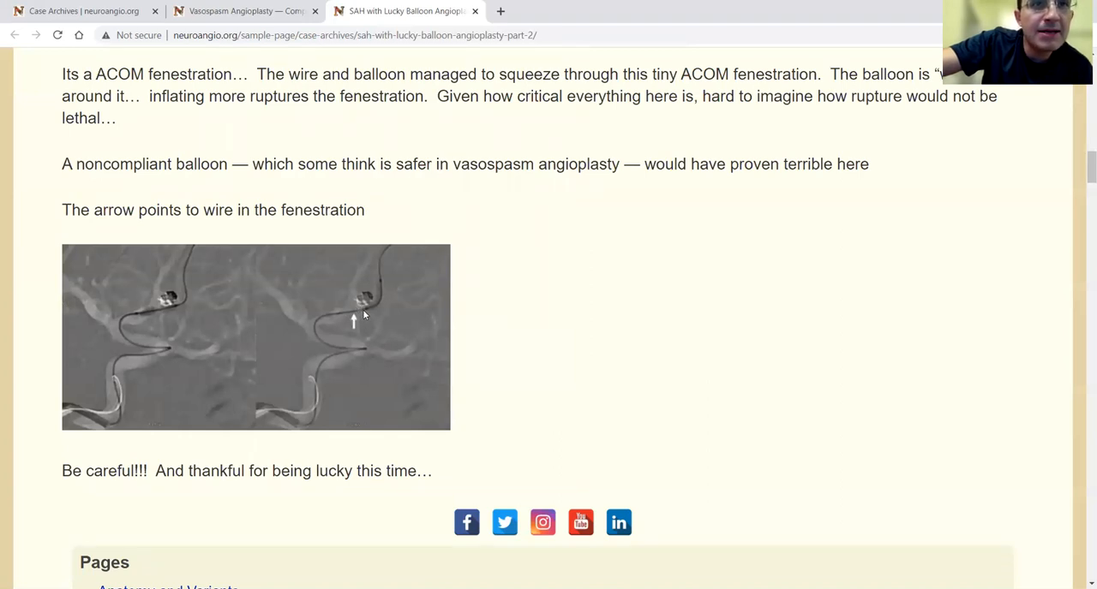
pyautogui.moveTo(357, 319)
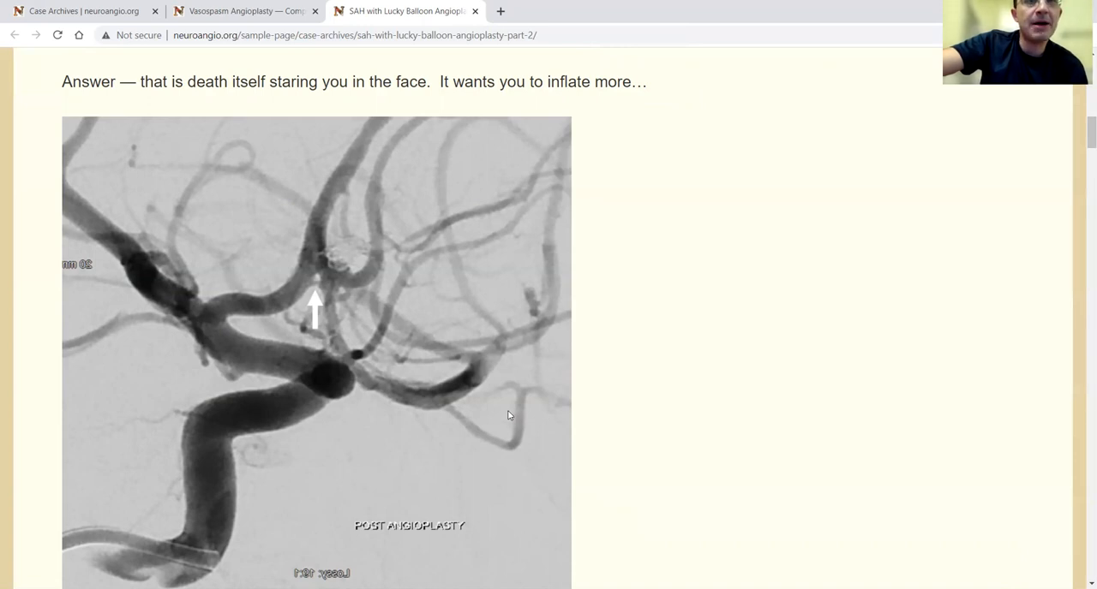
pyautogui.moveTo(504, 414)
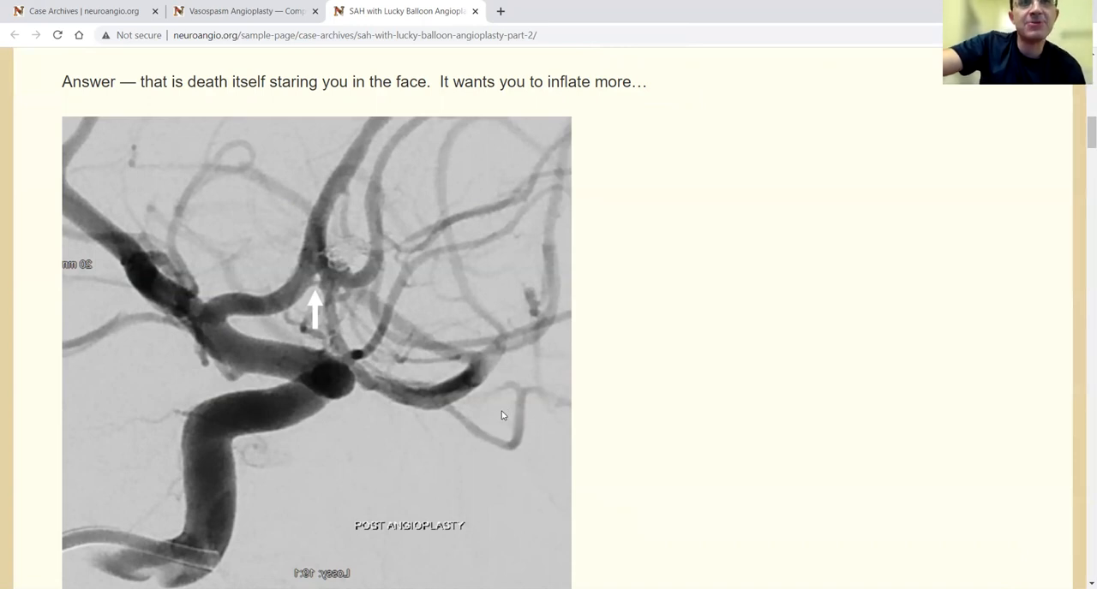
pyautogui.moveTo(408, 388)
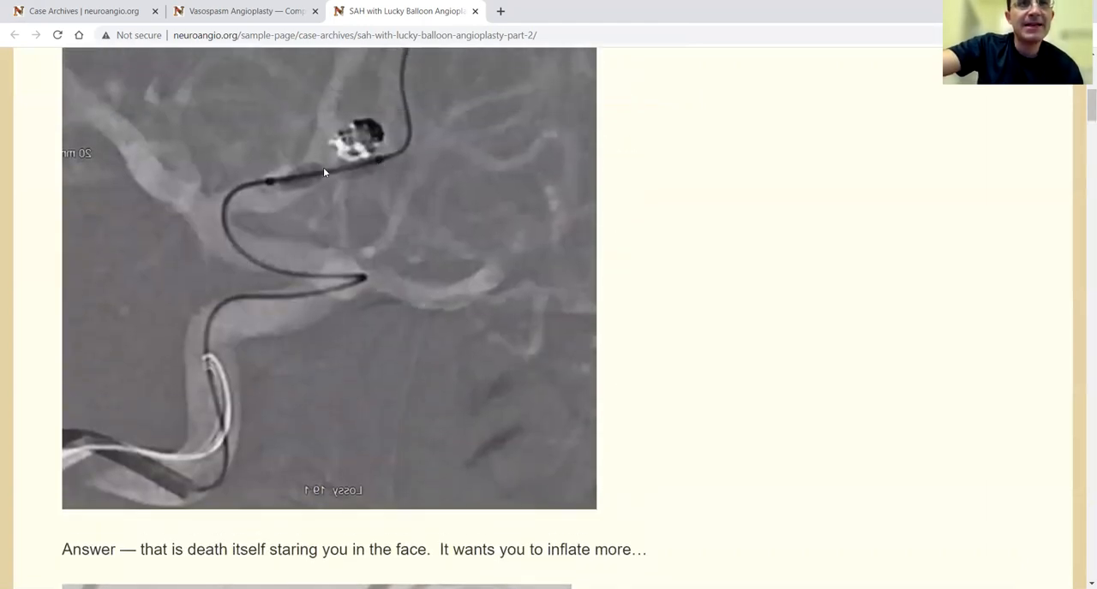
pyautogui.scroll(-3)
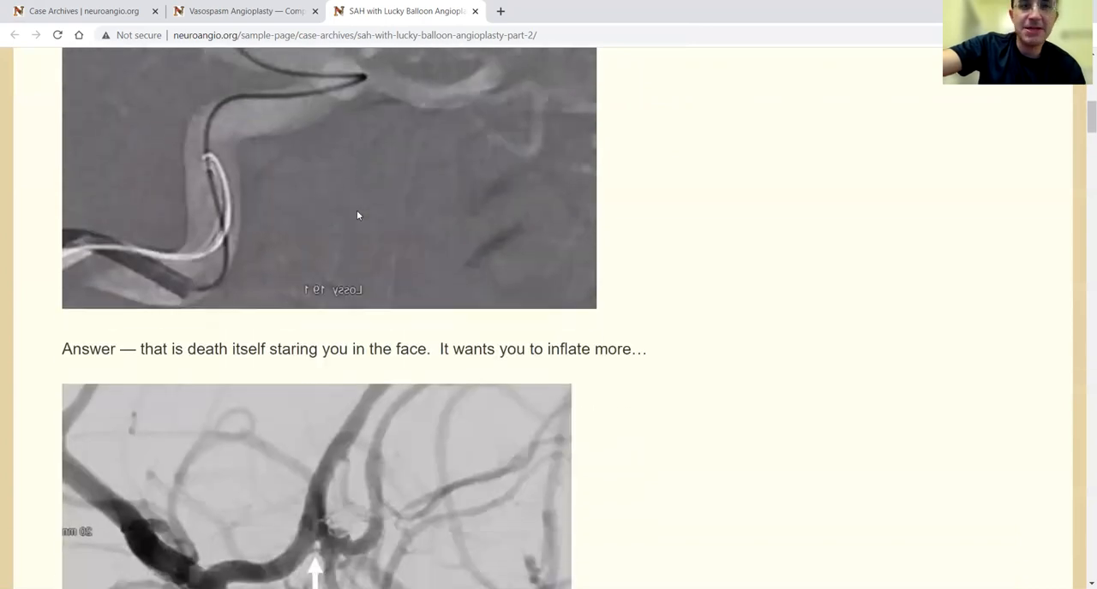
pyautogui.scroll(-3)
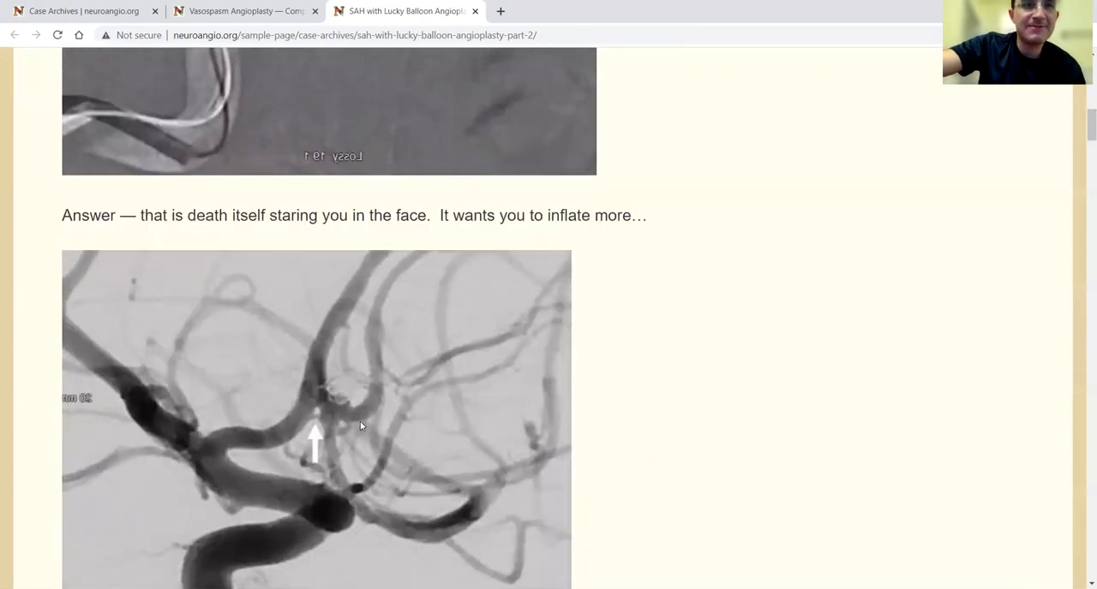
pyautogui.scroll(-3)
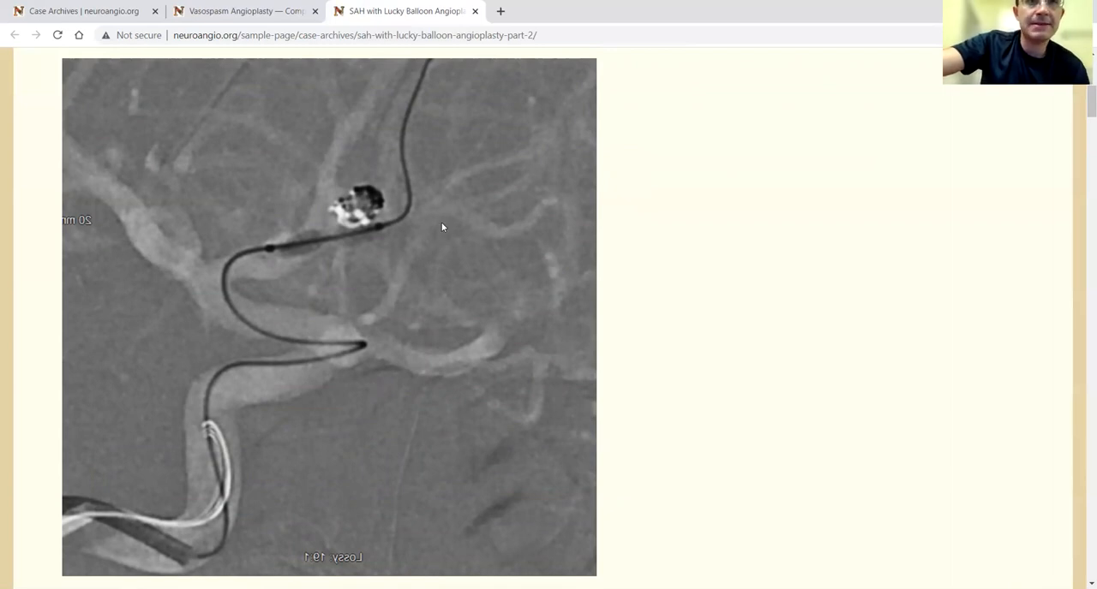
pyautogui.moveTo(432, 247)
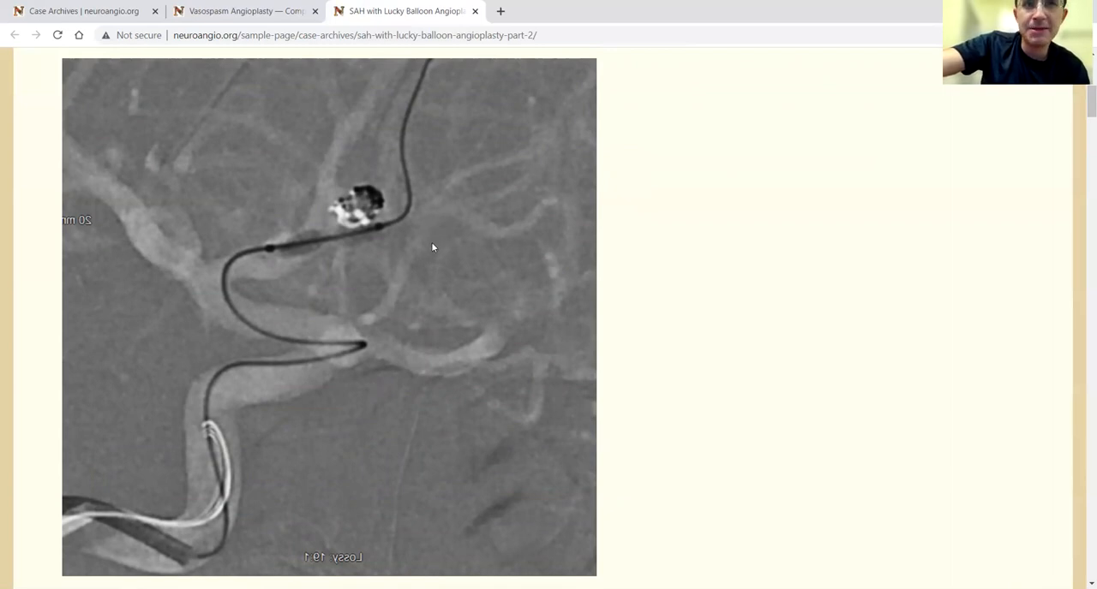
pyautogui.moveTo(444, 246)
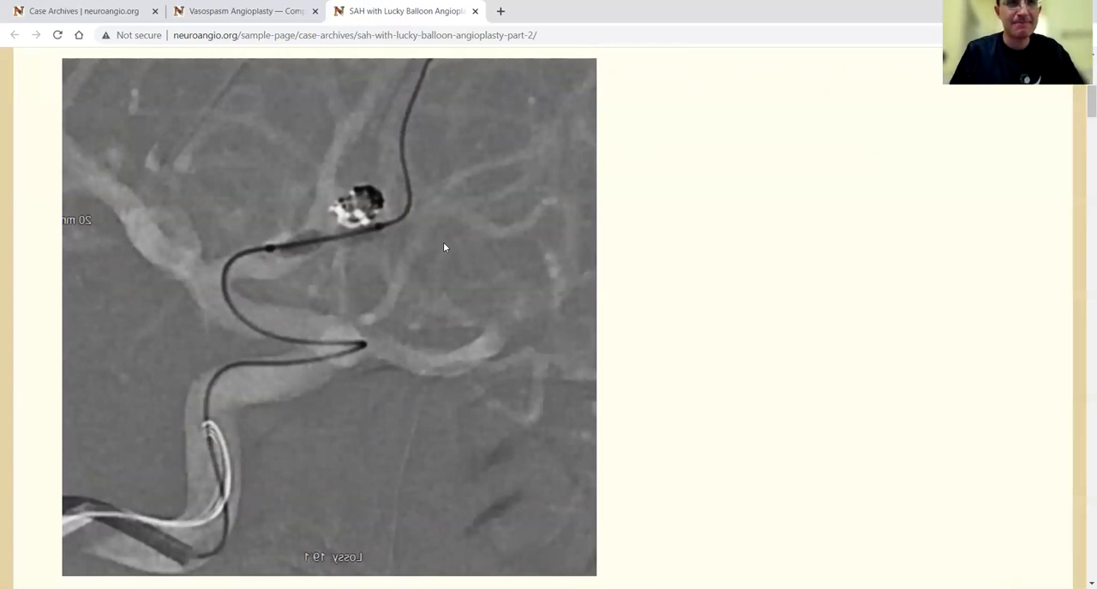
pyautogui.moveTo(317, 294)
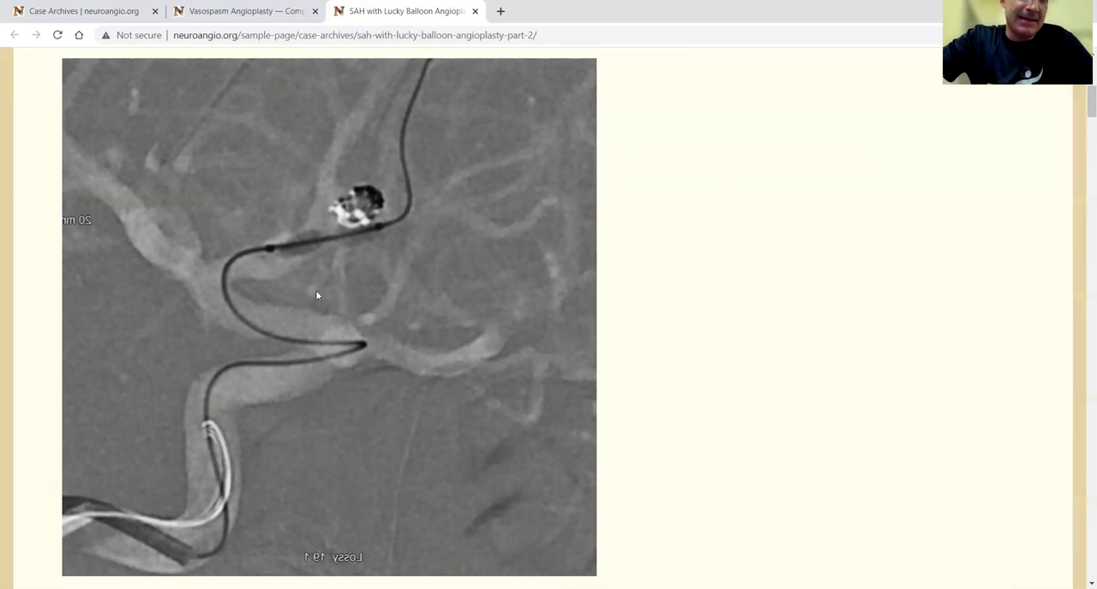
pyautogui.moveTo(409, 294)
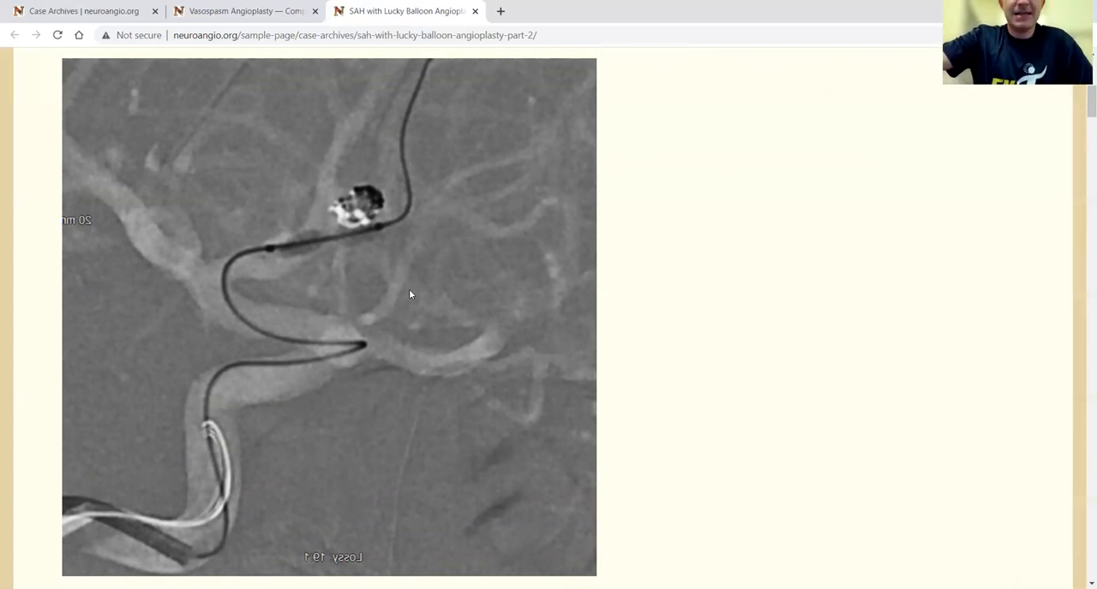
pyautogui.moveTo(324, 242)
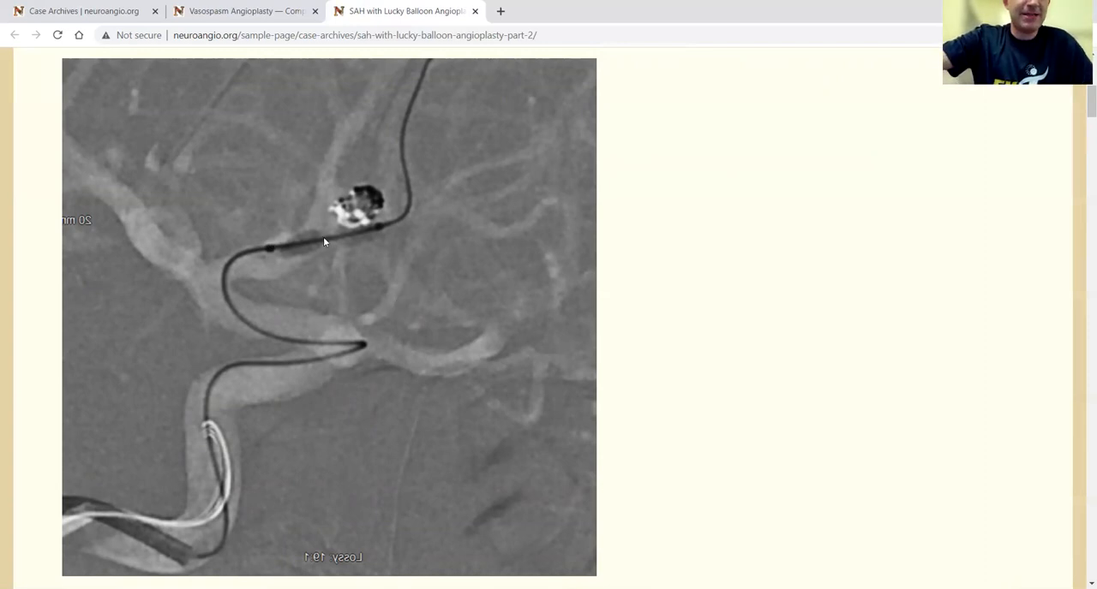
pyautogui.moveTo(322, 264)
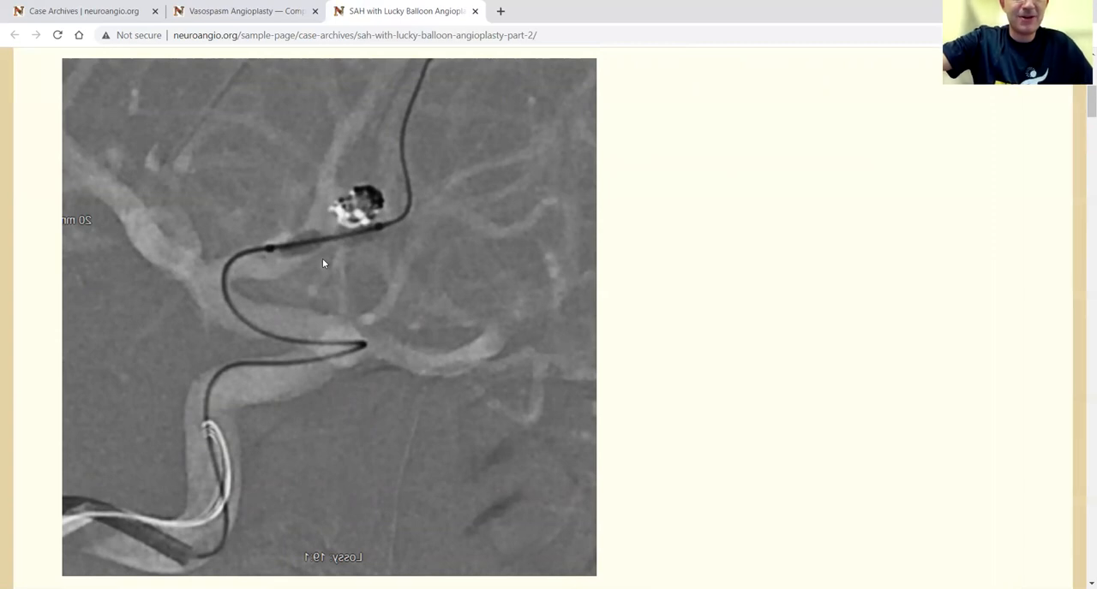
pyautogui.moveTo(446, 288)
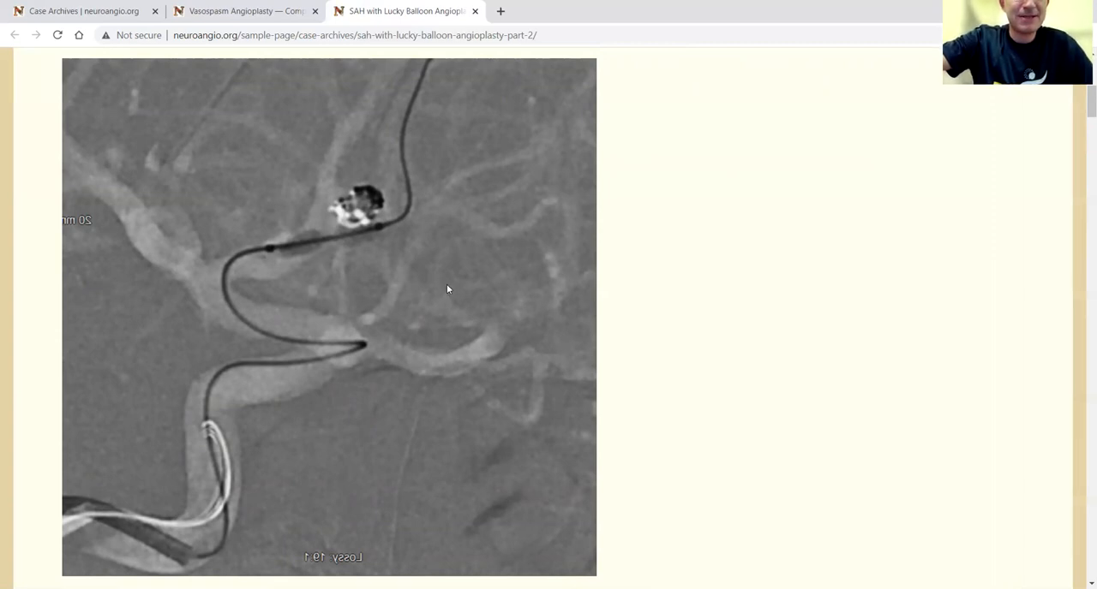
pyautogui.moveTo(420, 356)
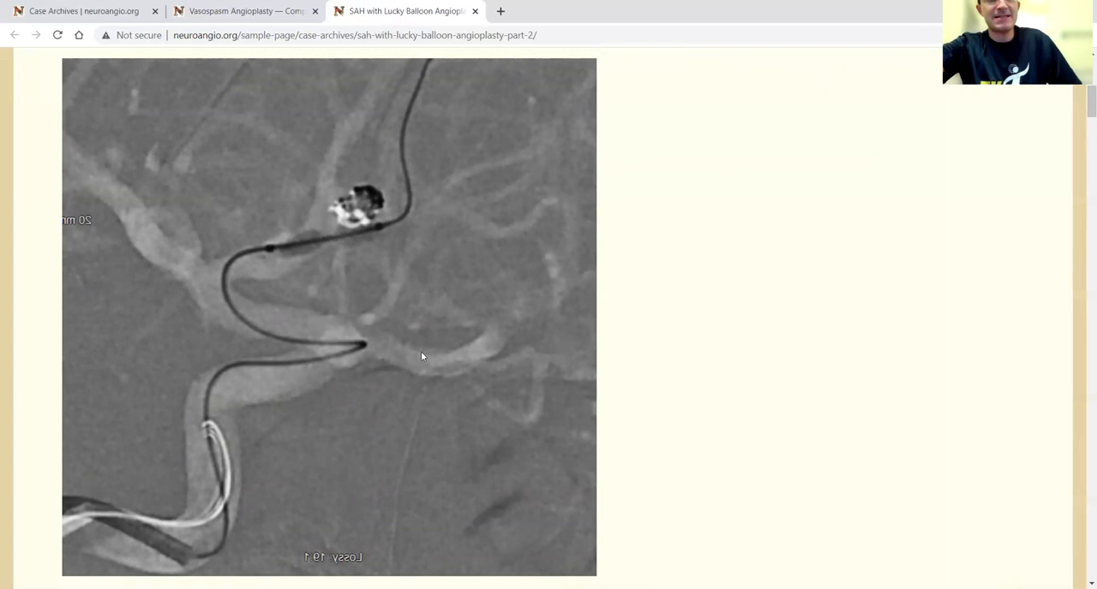
pyautogui.moveTo(439, 285)
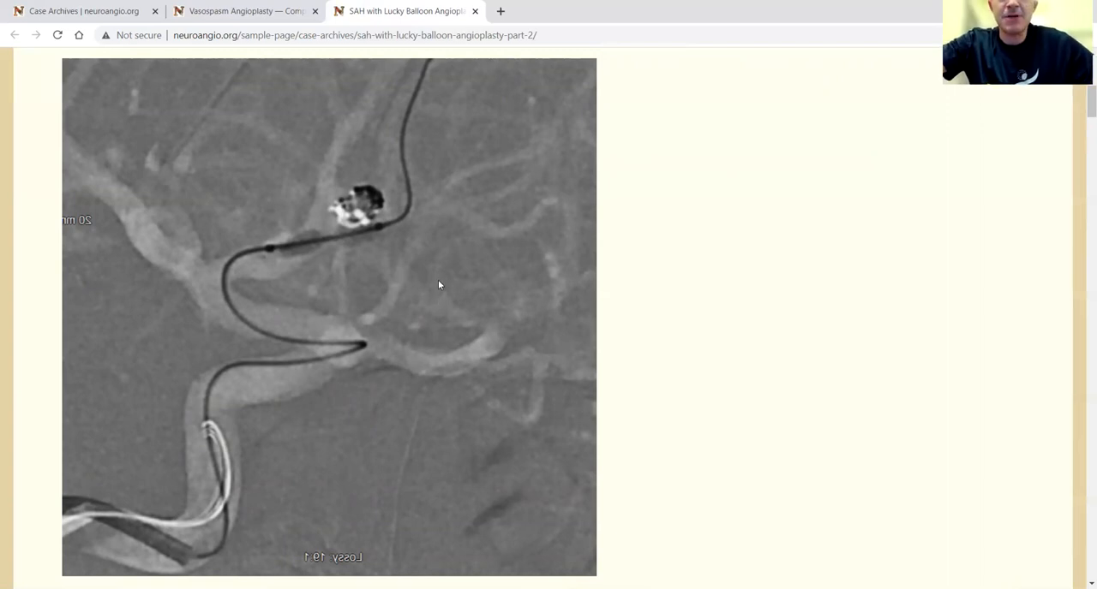
pyautogui.moveTo(442, 288)
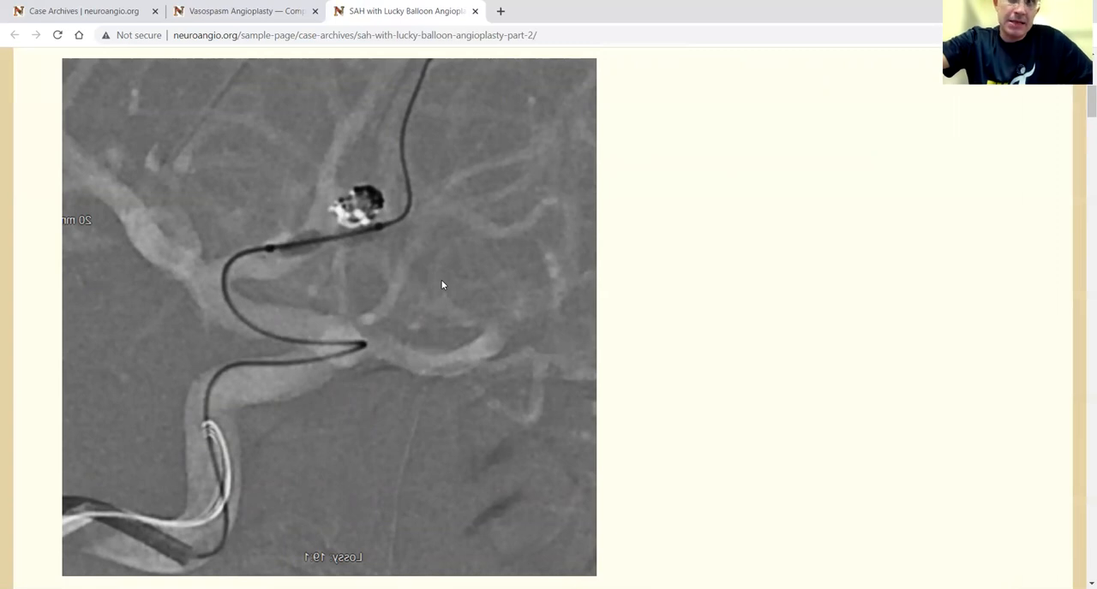
pyautogui.moveTo(296, 240)
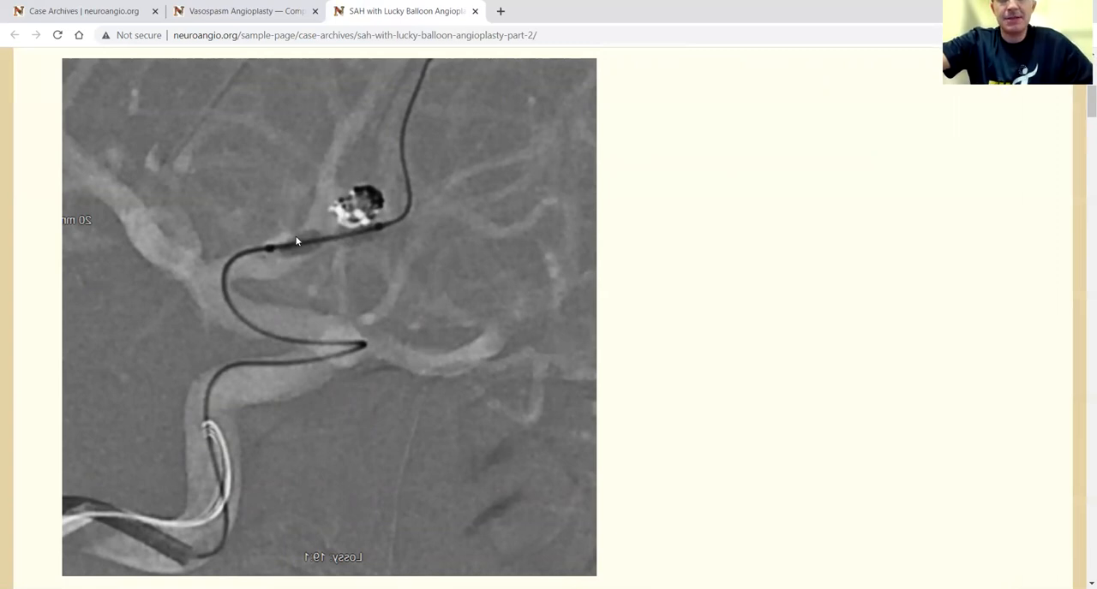
pyautogui.scroll(-3)
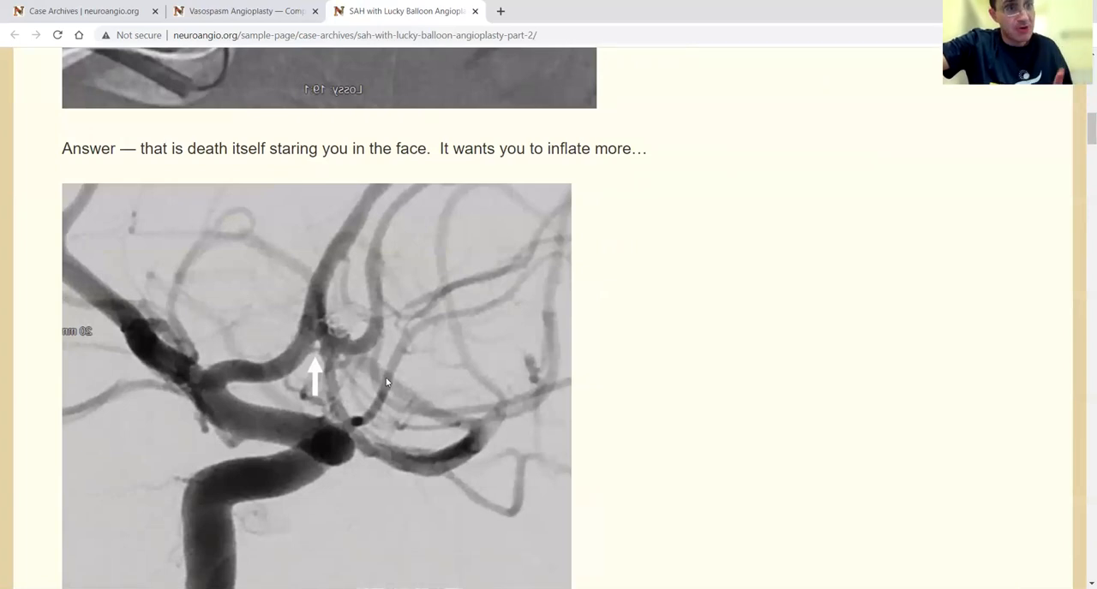
pyautogui.scroll(-3)
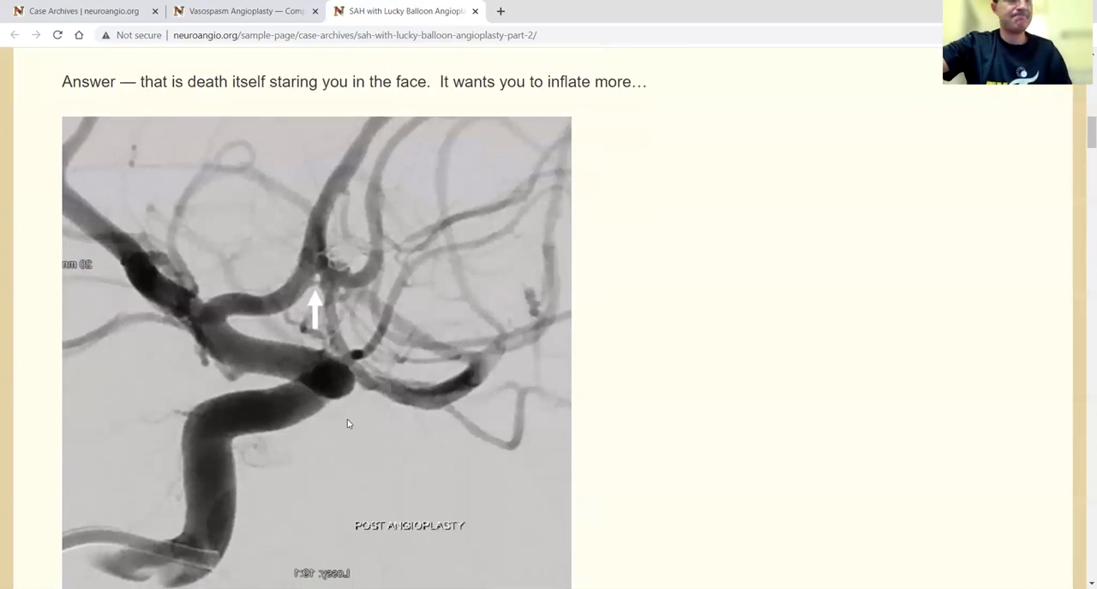
pyautogui.moveTo(317, 274)
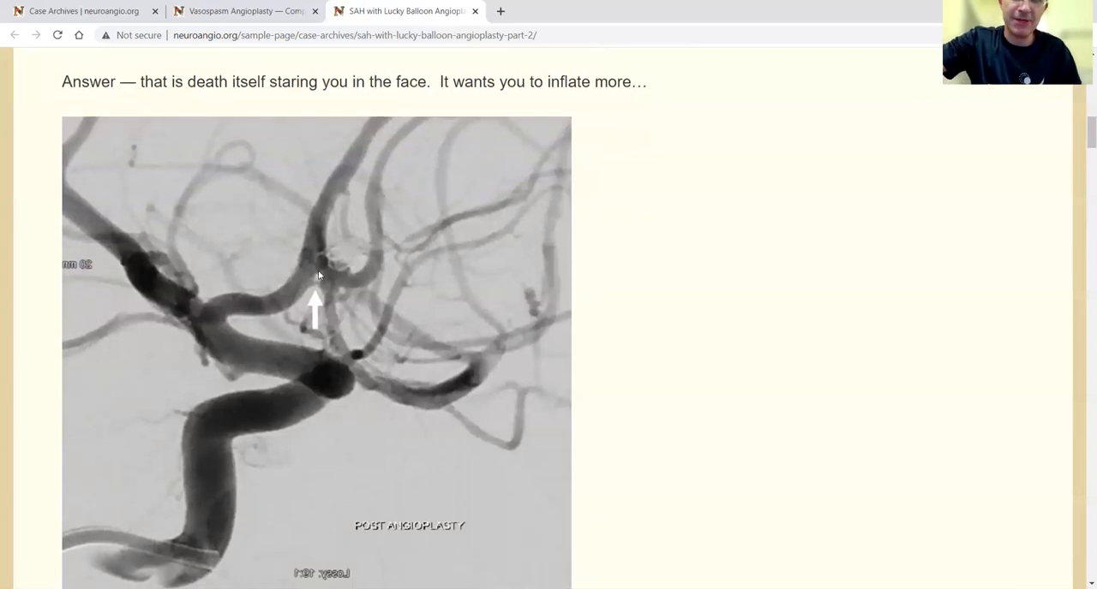
pyautogui.moveTo(389, 246)
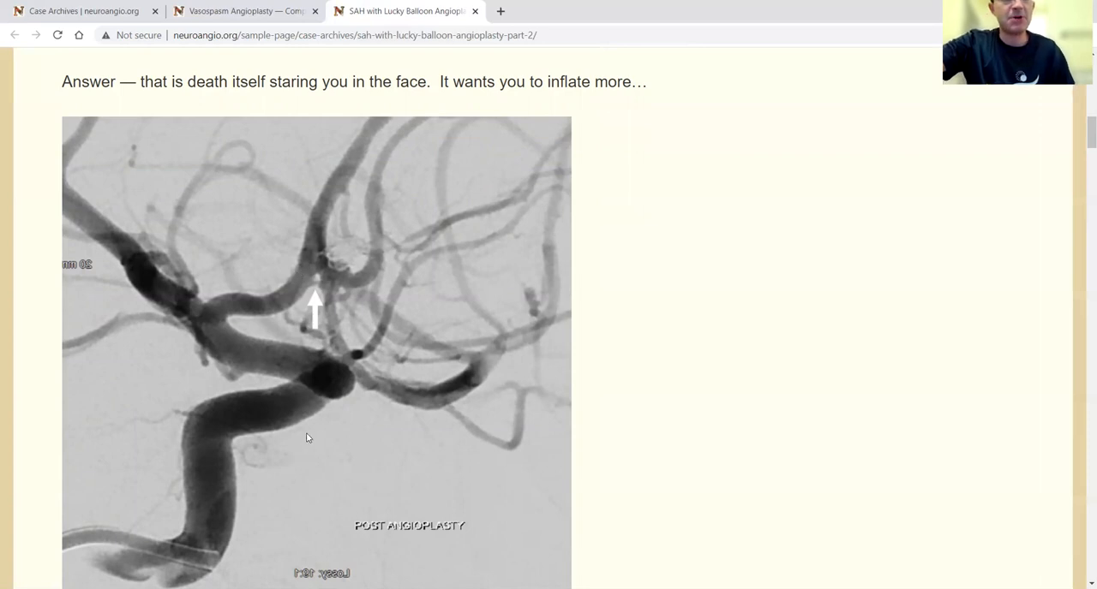
pyautogui.moveTo(312, 420)
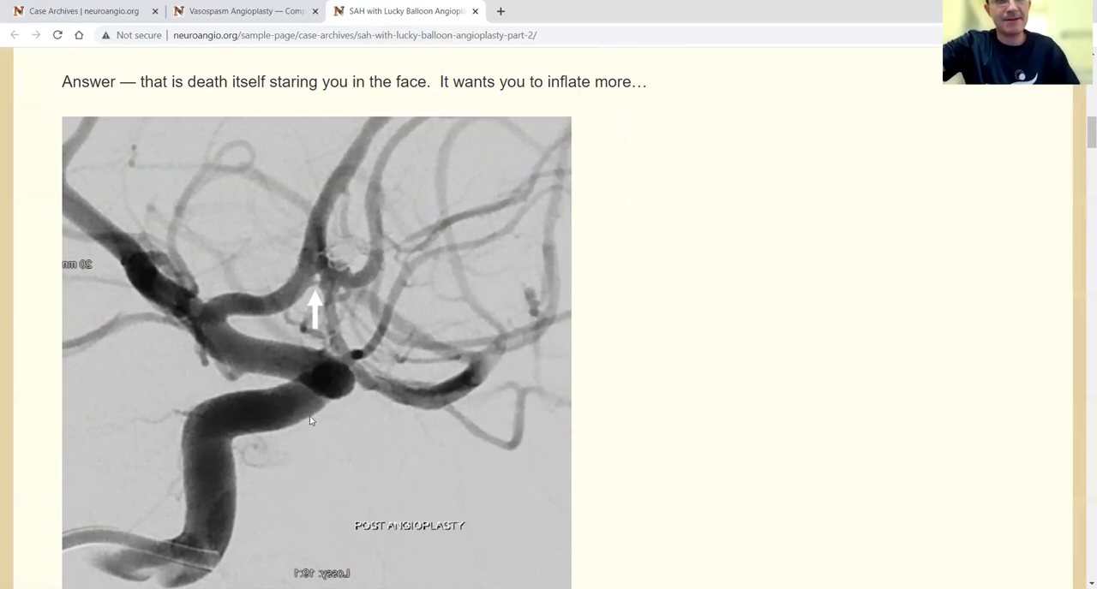
pyautogui.scroll(-3)
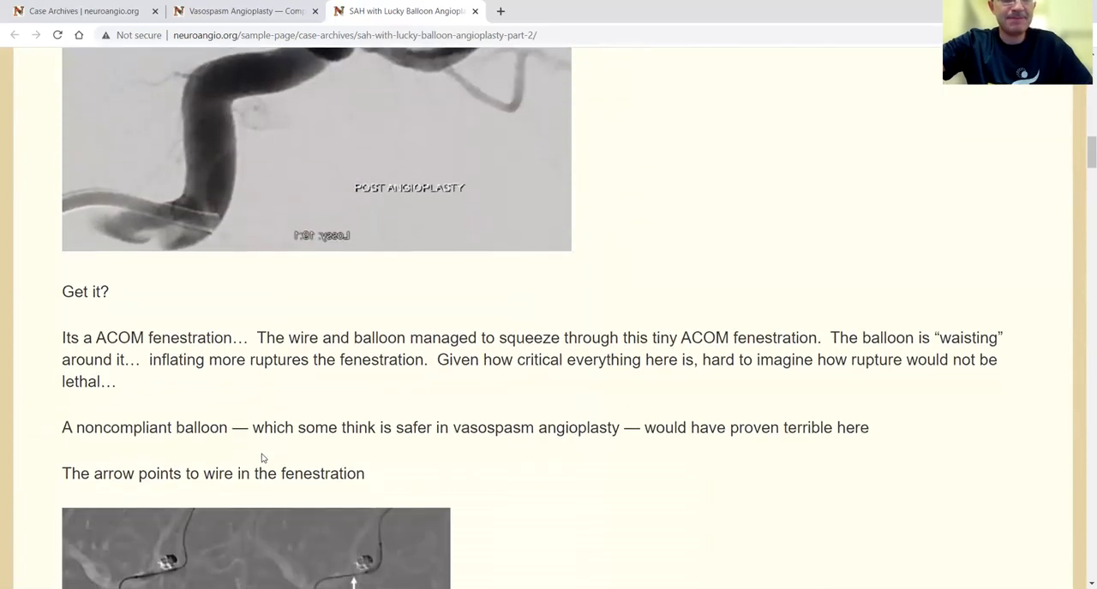
pyautogui.scroll(-3)
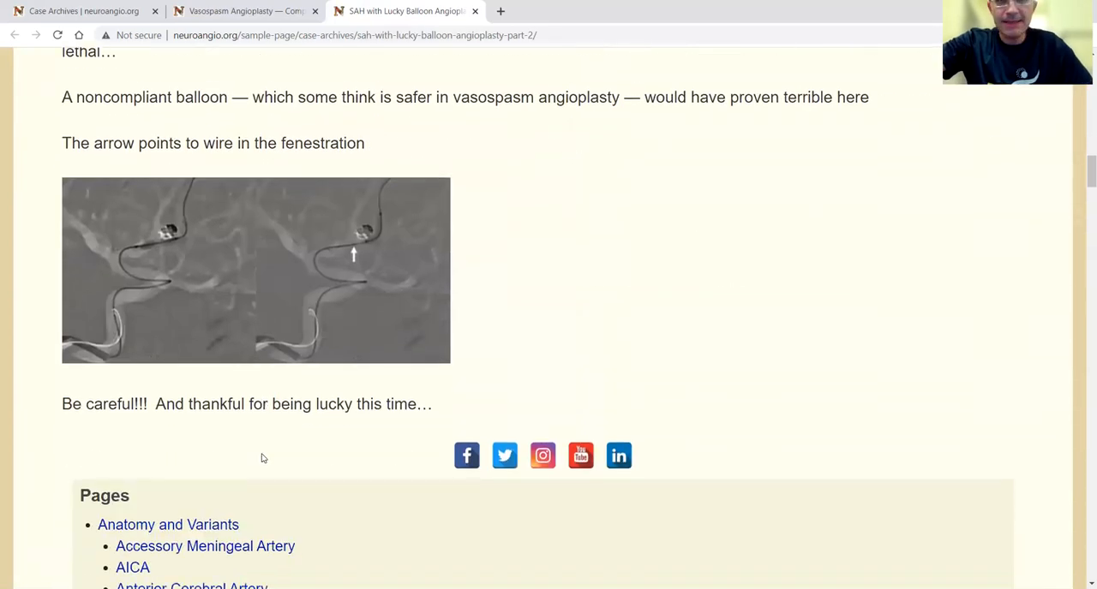